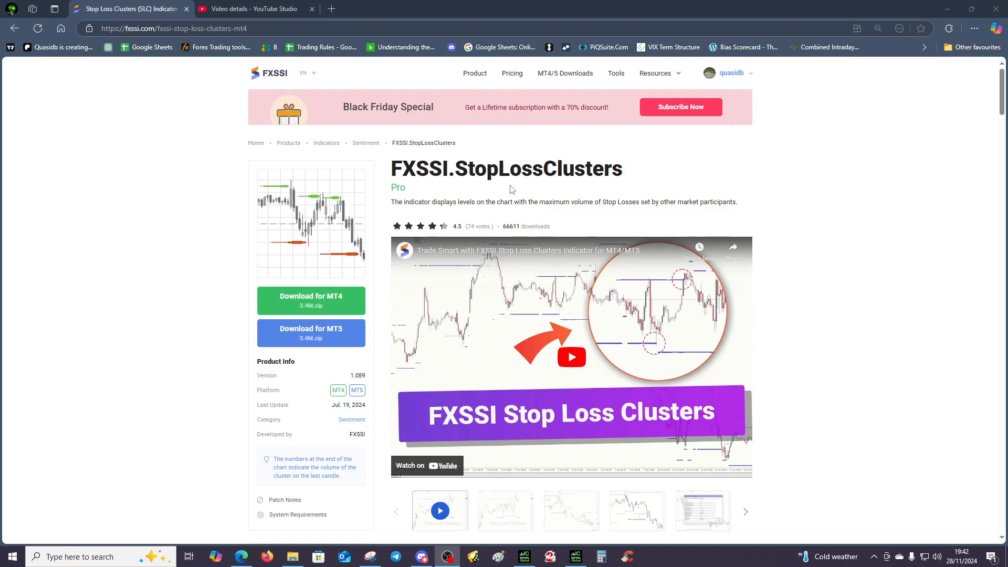
Step: Scroll the Overview content down to the 'Why it is important to know where Stop Losses…' heading
scroll(down, 3)
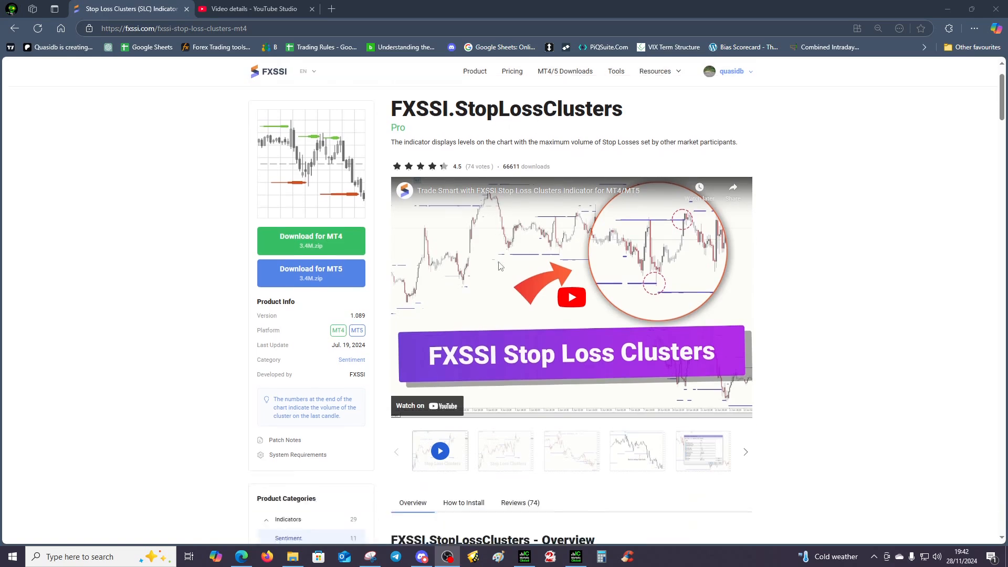
scroll(down, 3)
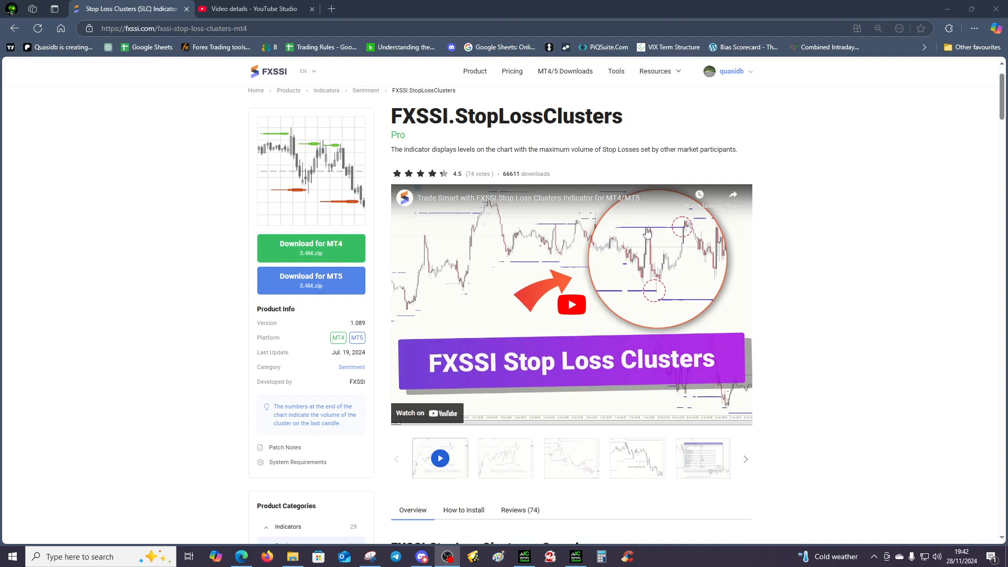
mouse_move(644, 248)
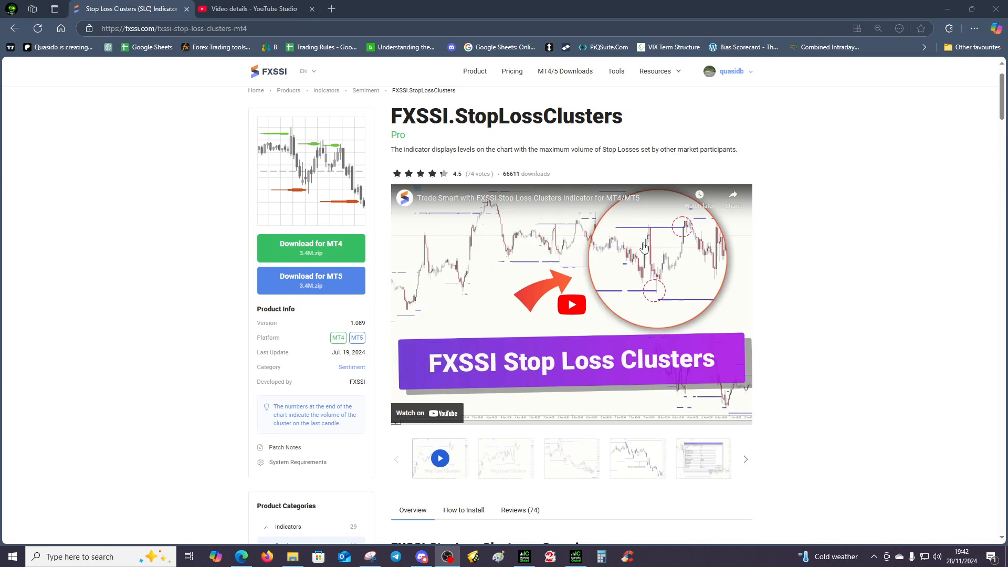
mouse_move(650, 230)
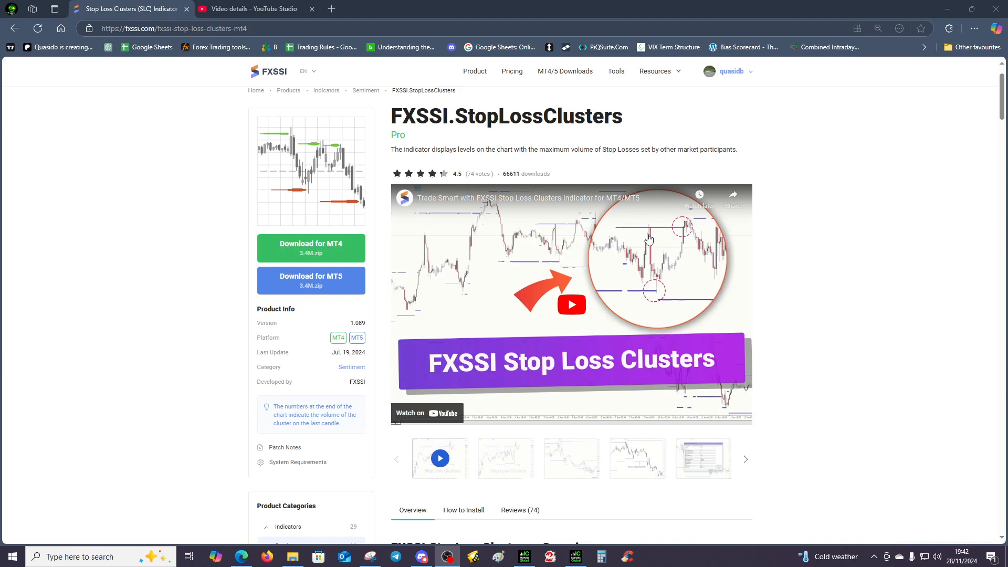
mouse_move(640, 232)
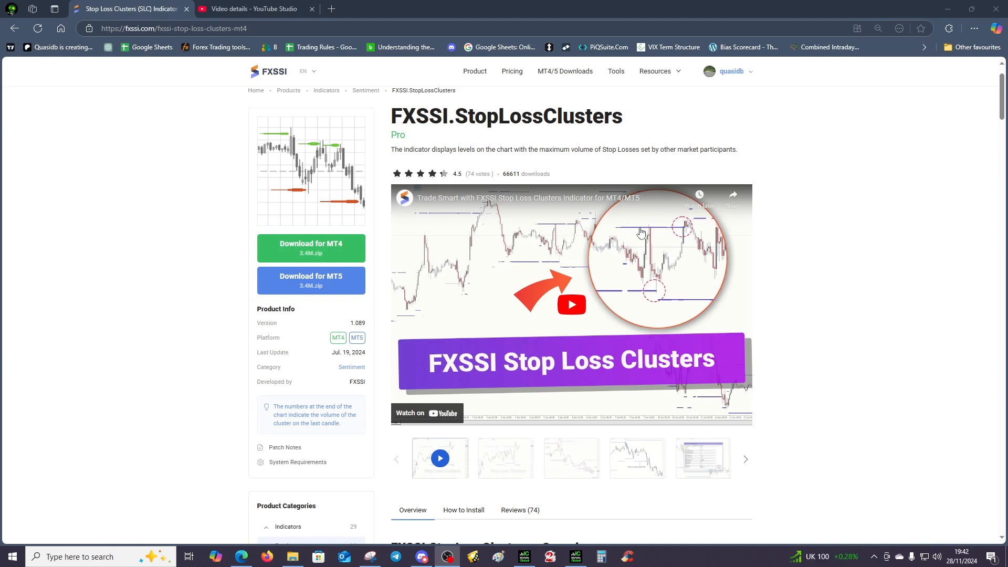
mouse_move(649, 232)
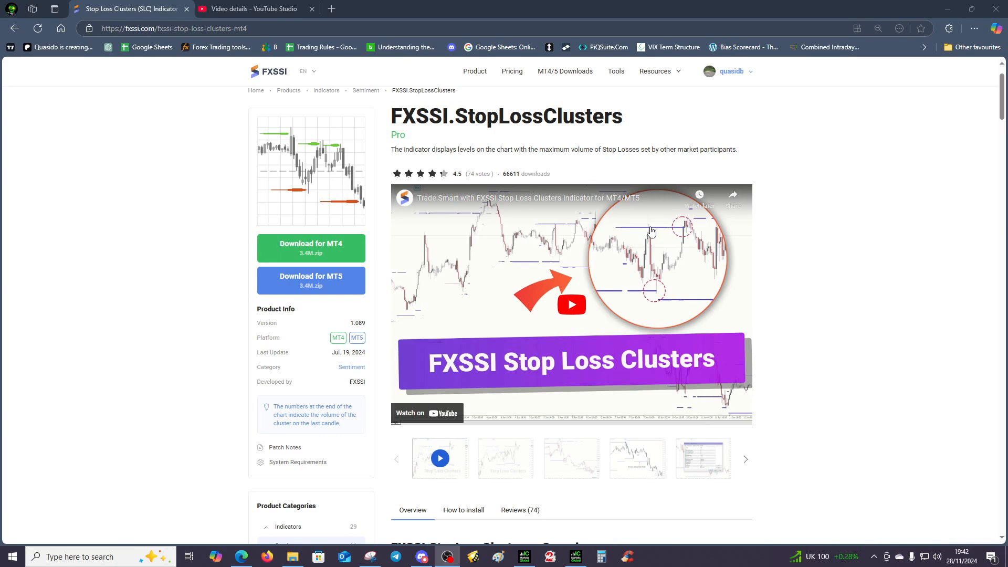
mouse_move(649, 233)
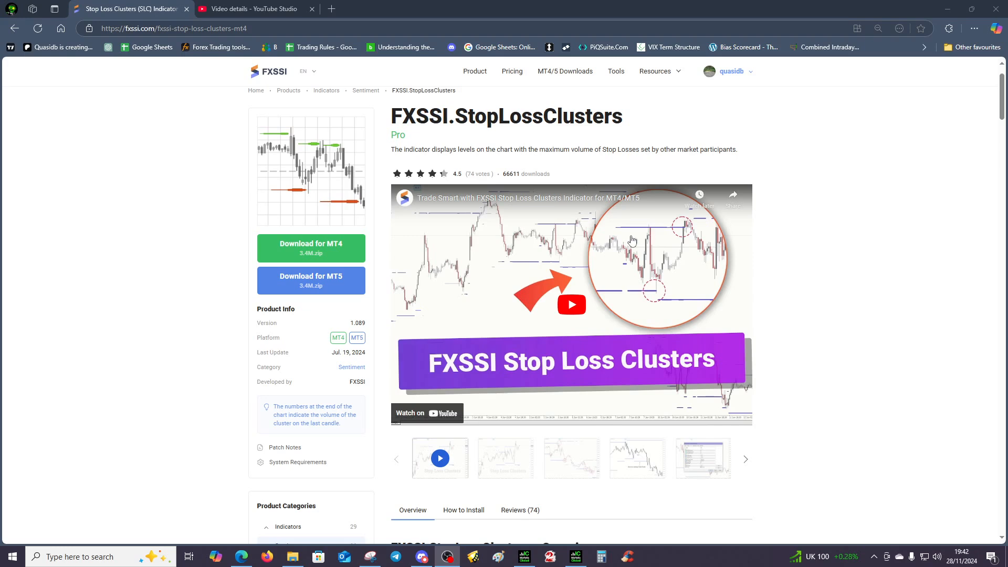
mouse_move(170, 282)
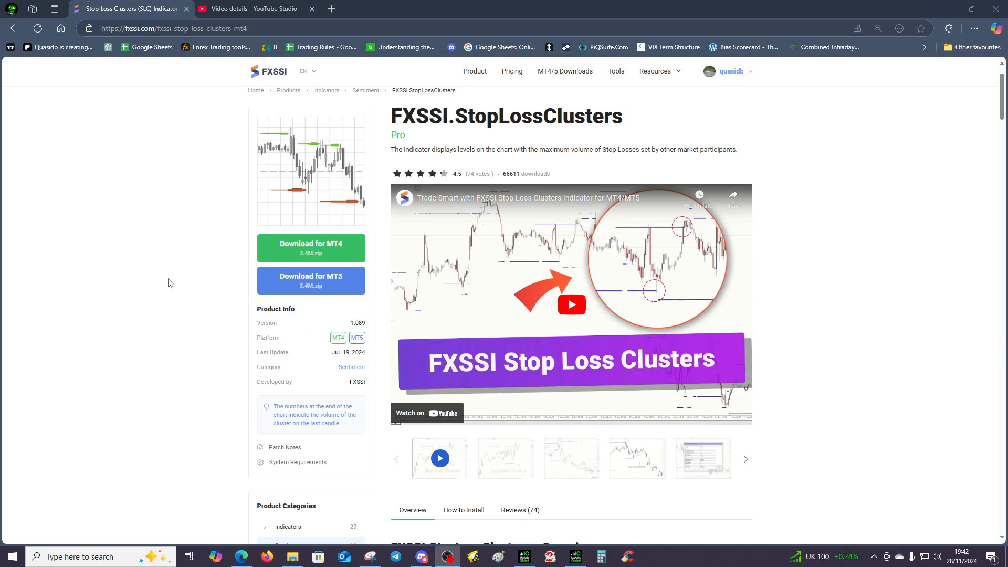
mouse_move(179, 281)
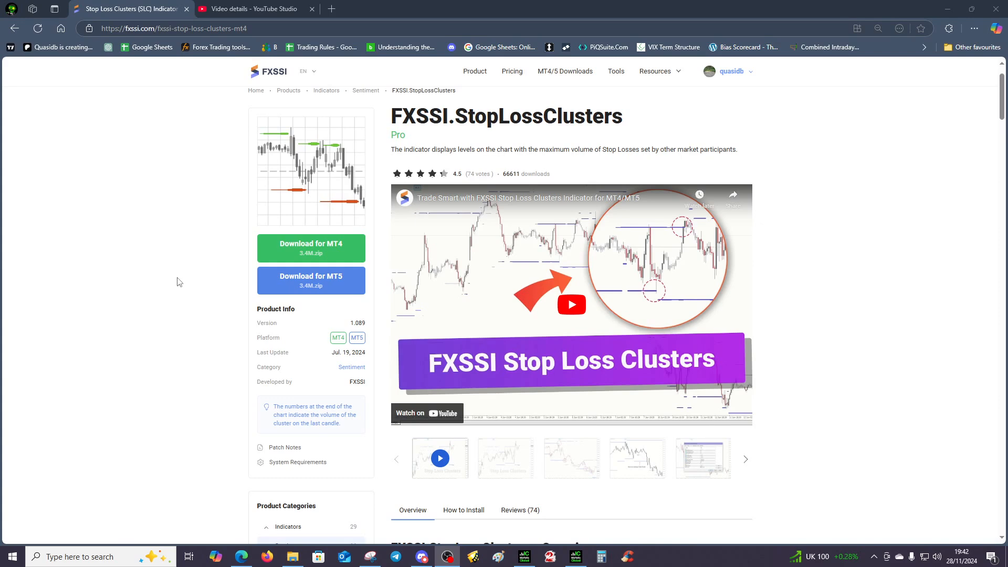
mouse_move(185, 280)
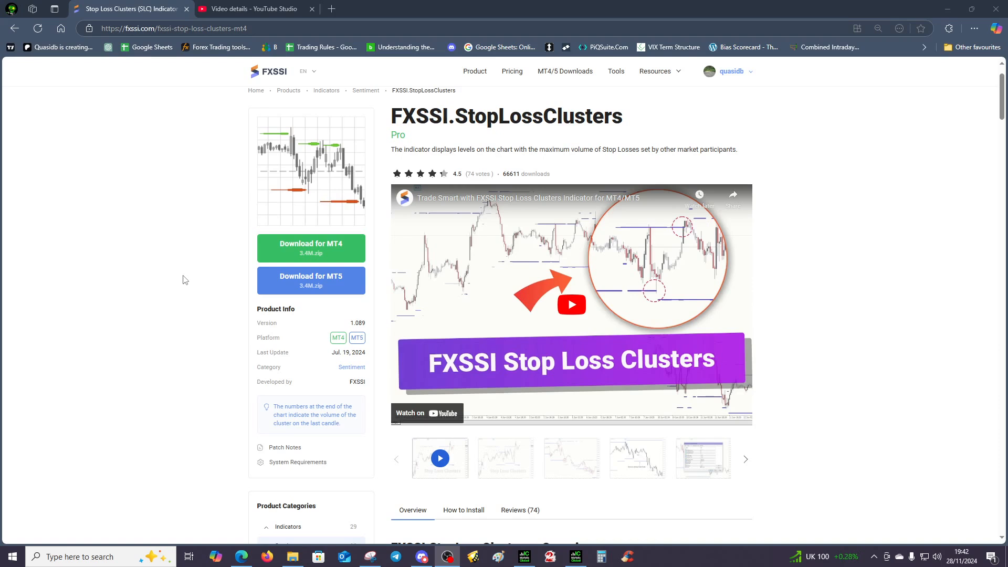
mouse_move(514, 261)
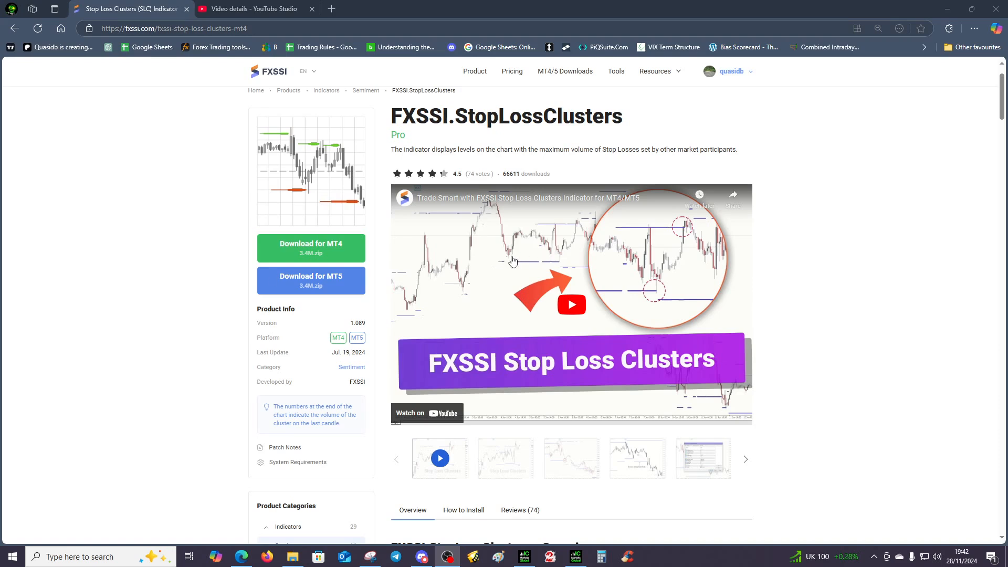
mouse_move(732, 273)
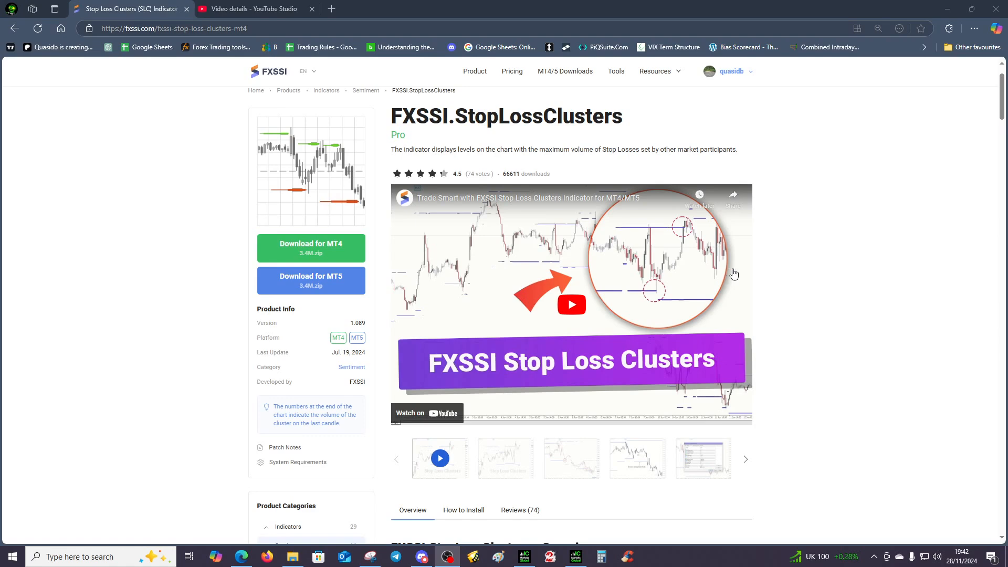
mouse_move(732, 273)
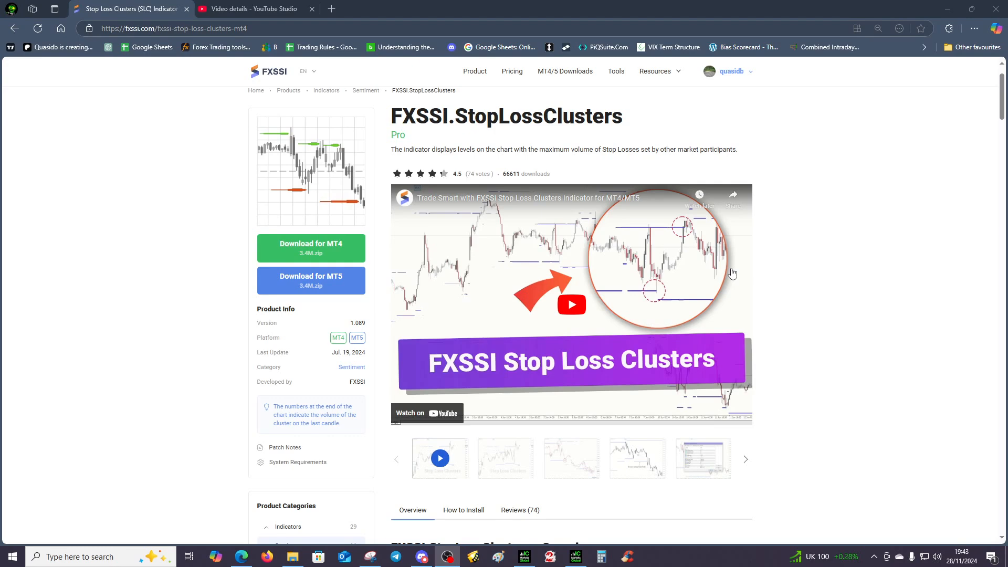
mouse_move(568, 266)
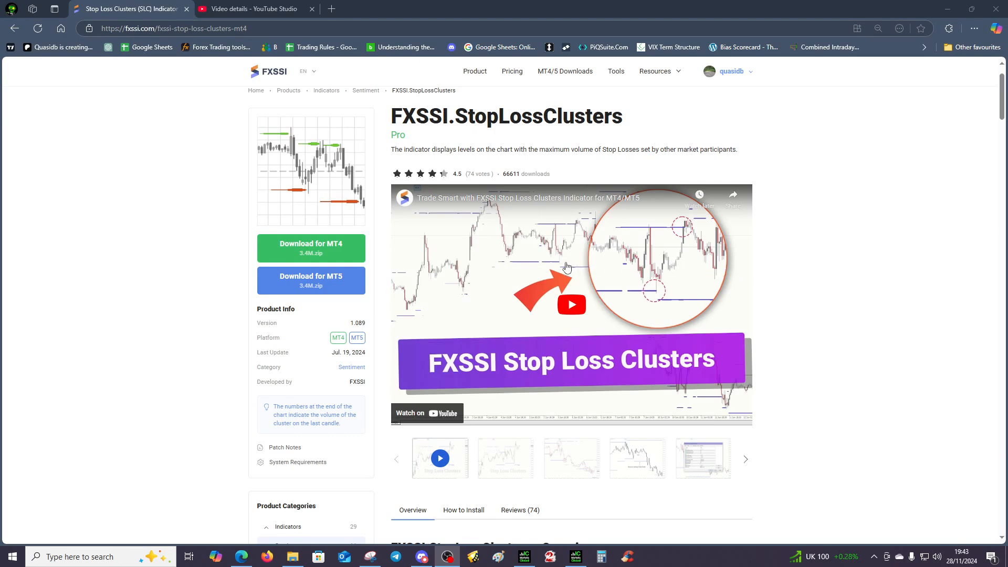
mouse_move(637, 263)
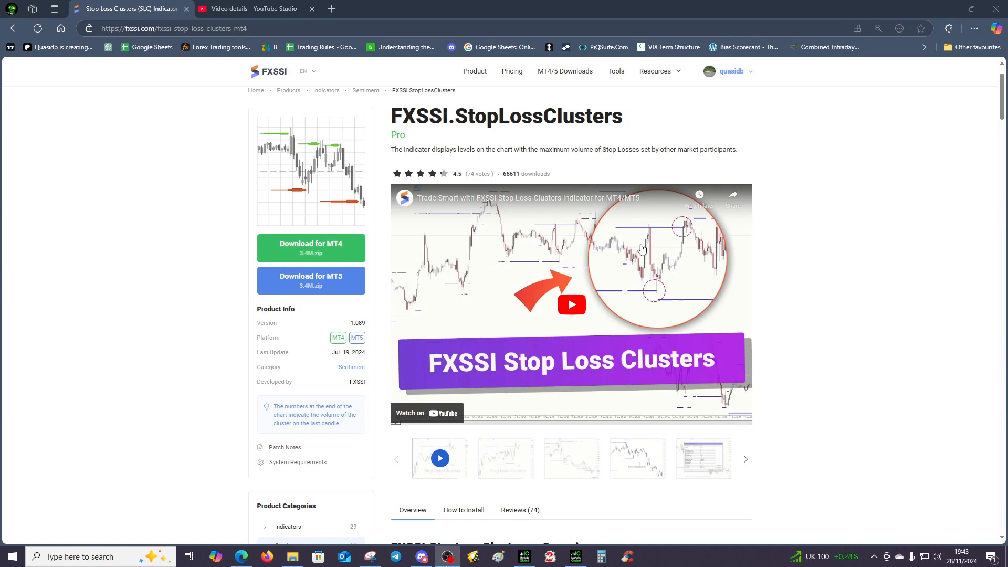
mouse_move(634, 235)
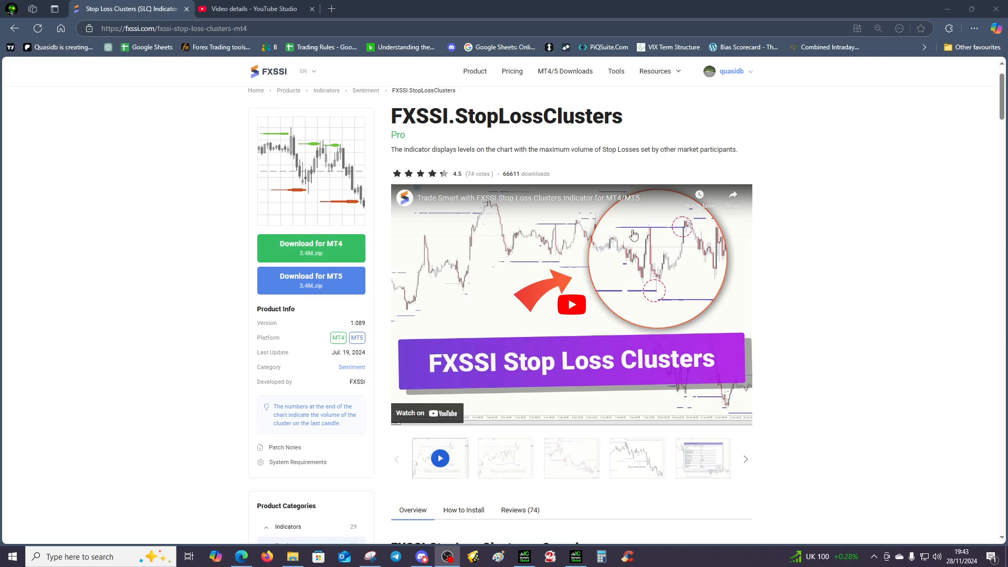
mouse_move(684, 230)
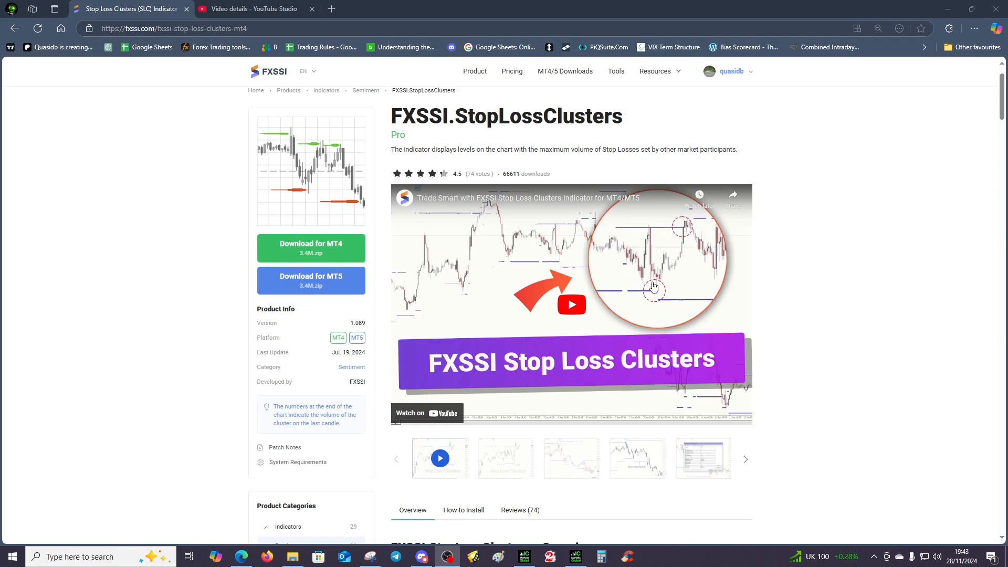
mouse_move(636, 284)
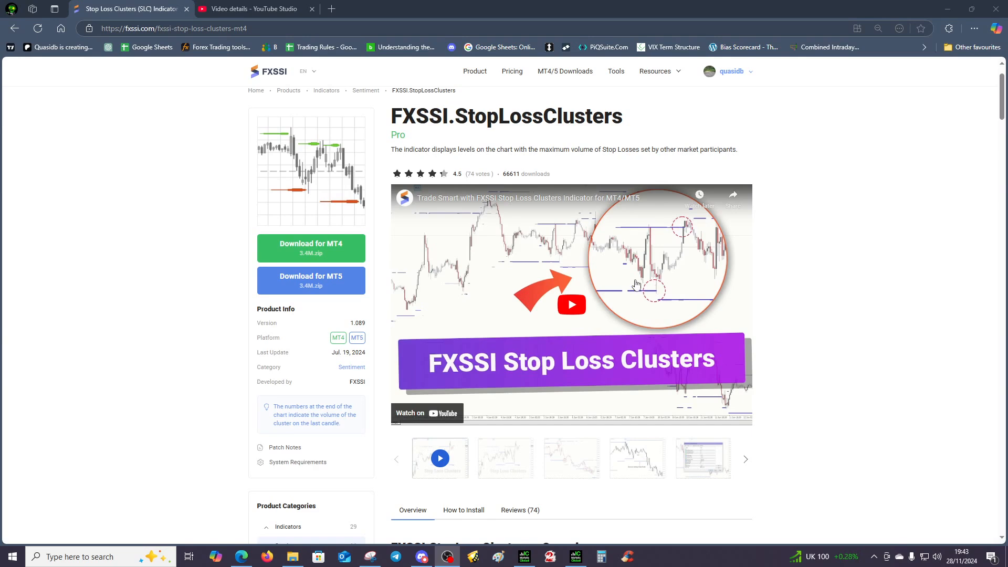
mouse_move(431, 425)
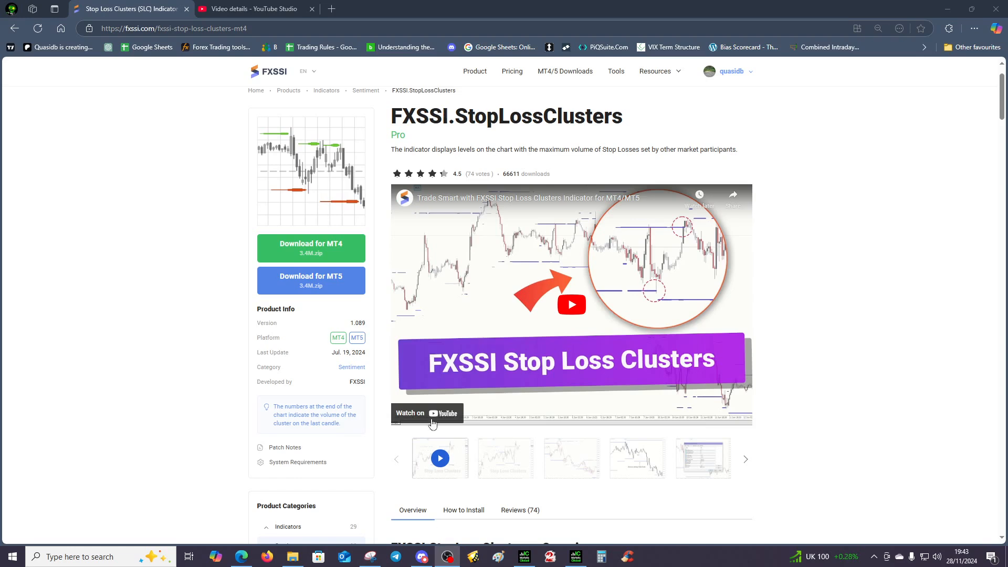
scroll(down, 3)
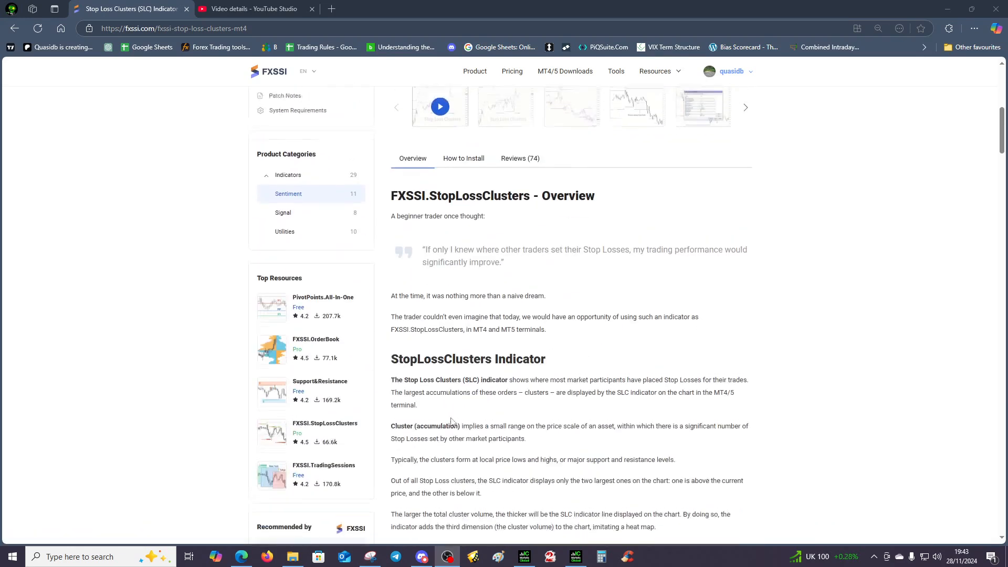
scroll(up, 3)
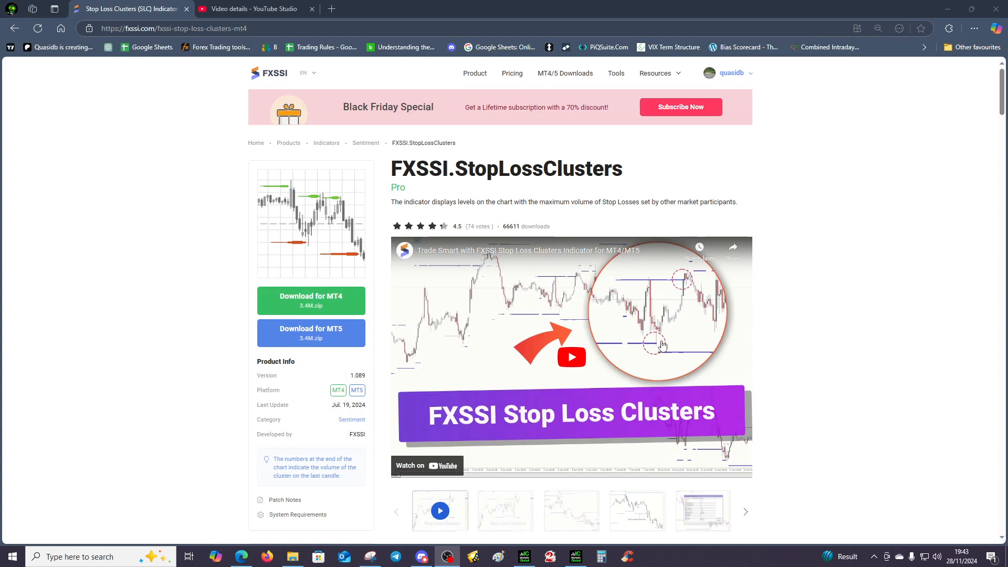
mouse_move(641, 334)
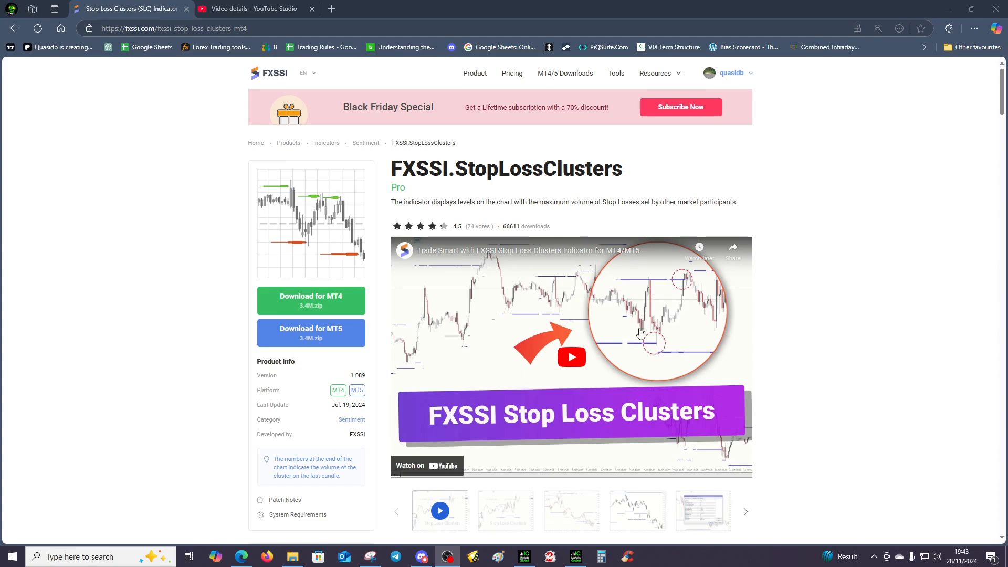
scroll(down, 3)
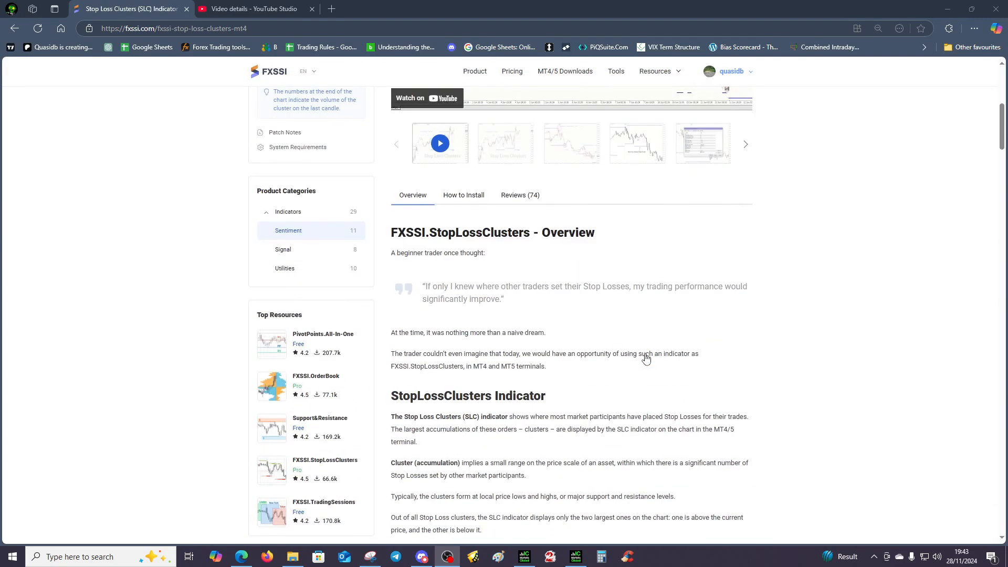
scroll(down, 3)
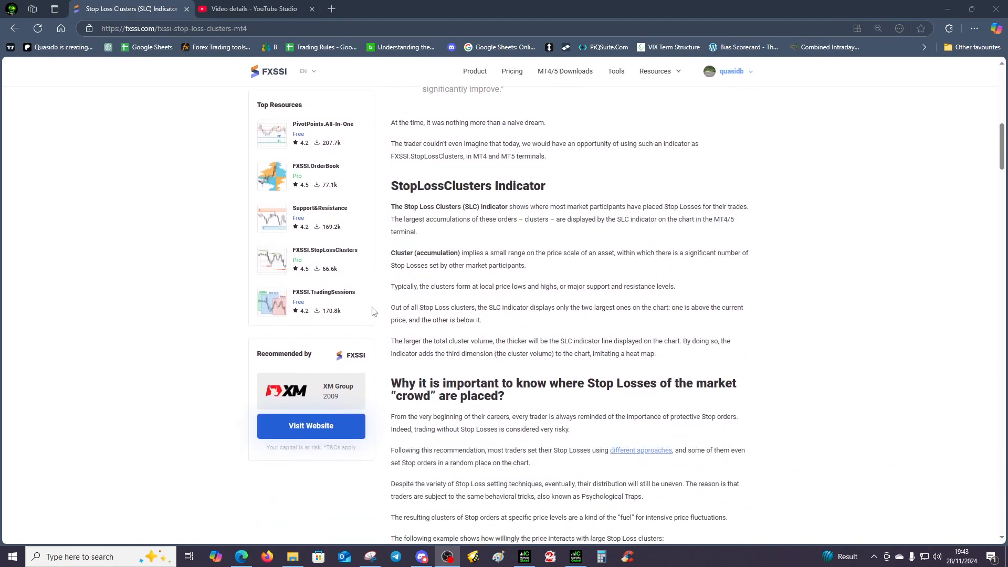
scroll(down, 3)
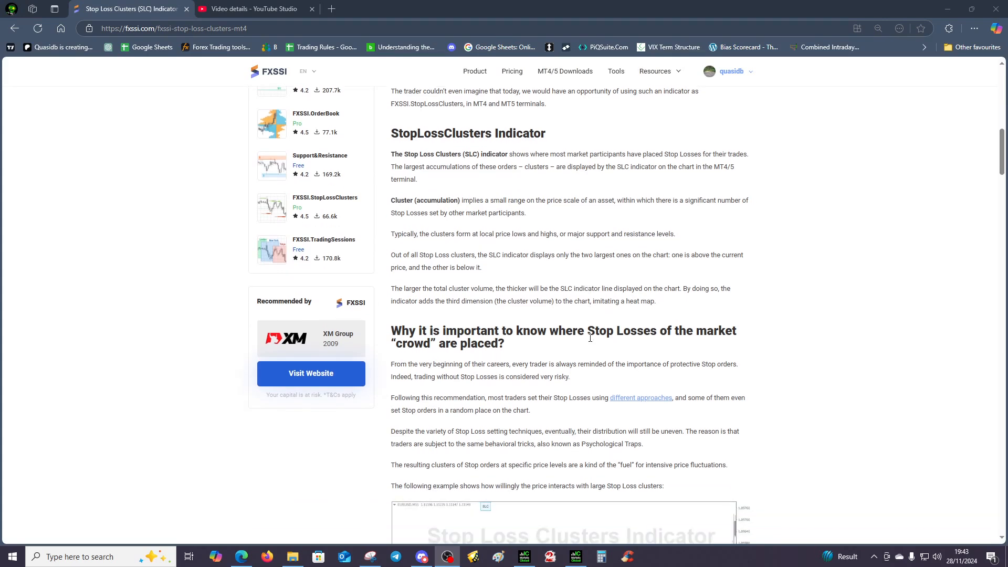
scroll(down, 3)
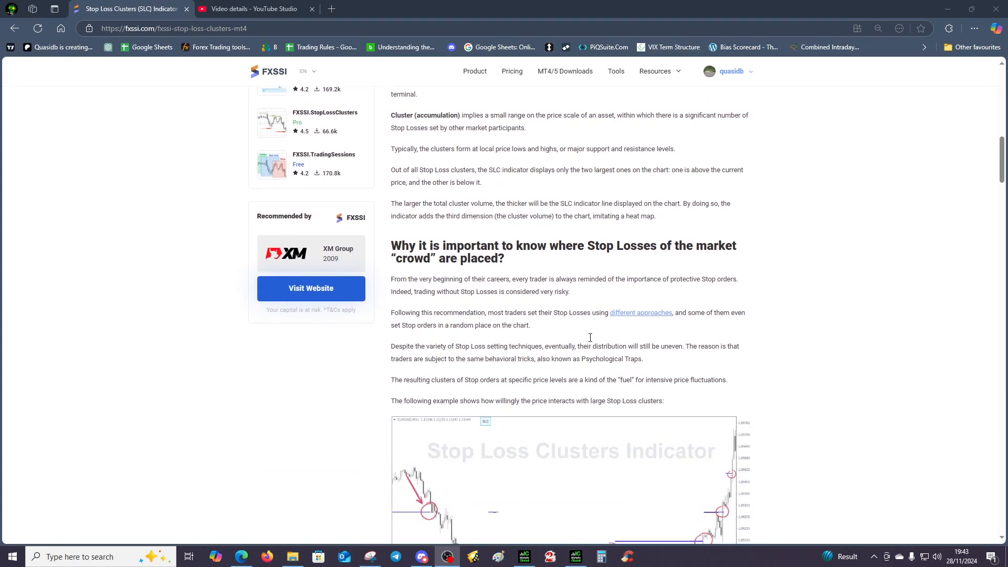
scroll(down, 3)
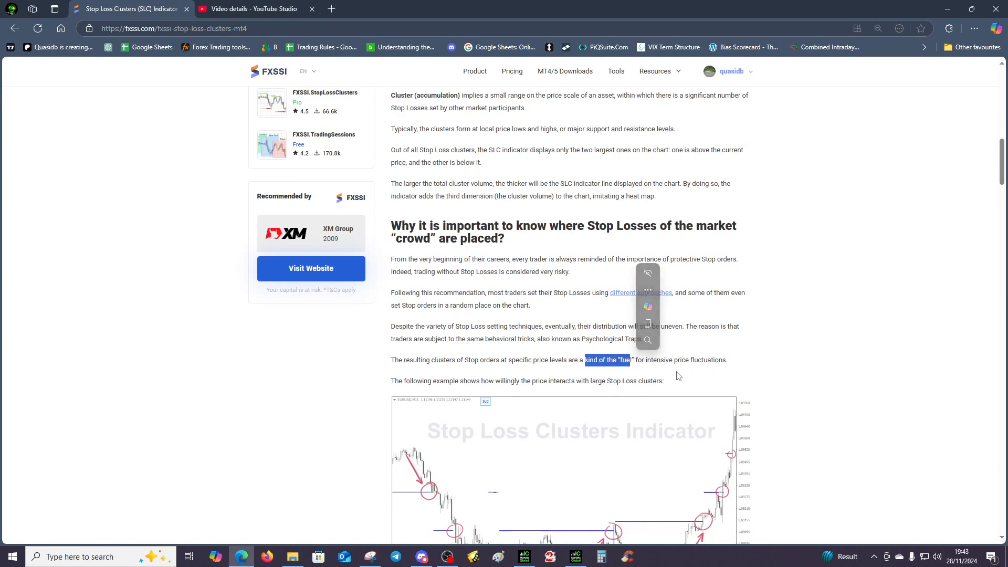
Step: Scroll to the example chart of price reacting to large Stop Loss clusters with its explanation
scroll(down, 3)
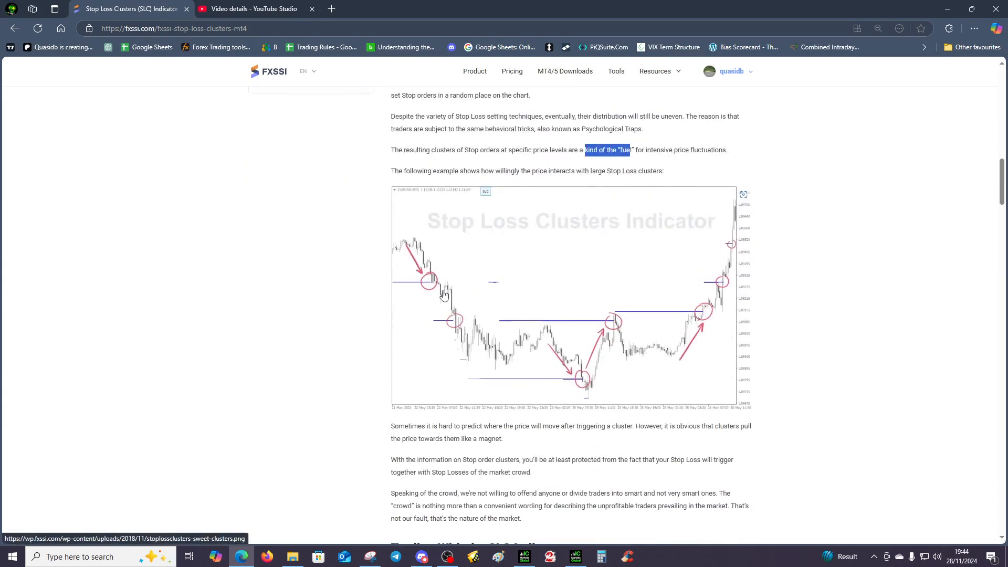
mouse_move(576, 378)
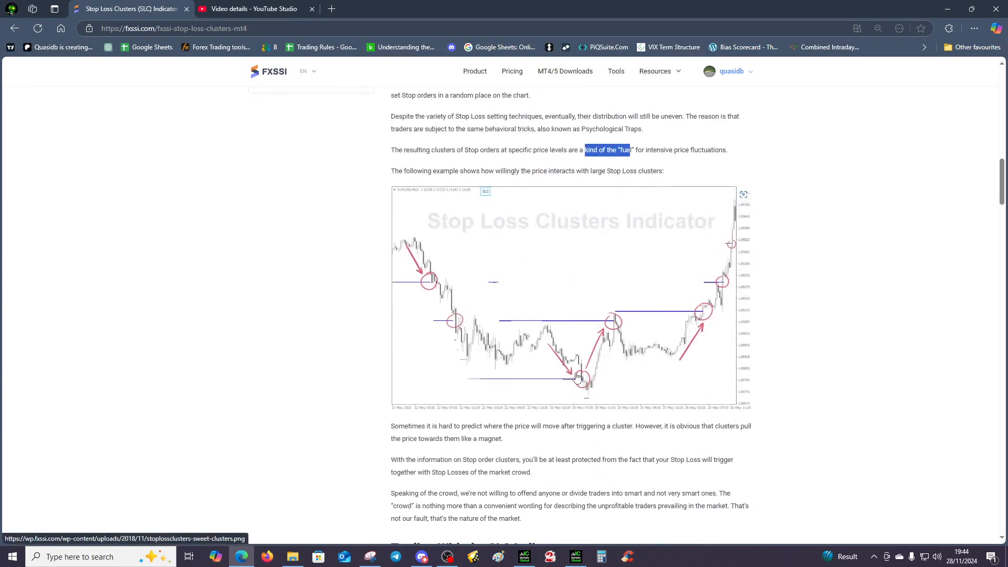
mouse_move(566, 368)
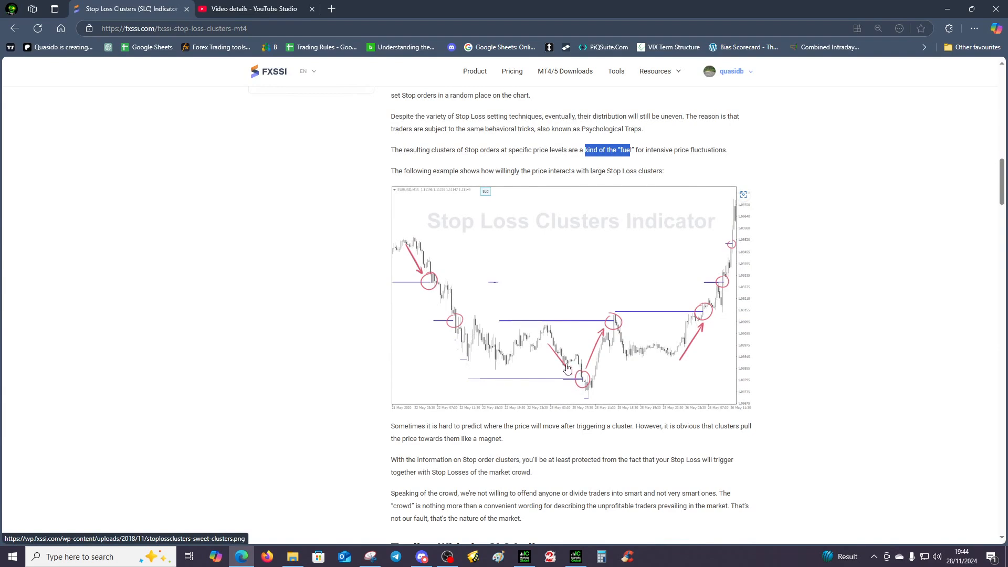
mouse_move(572, 341)
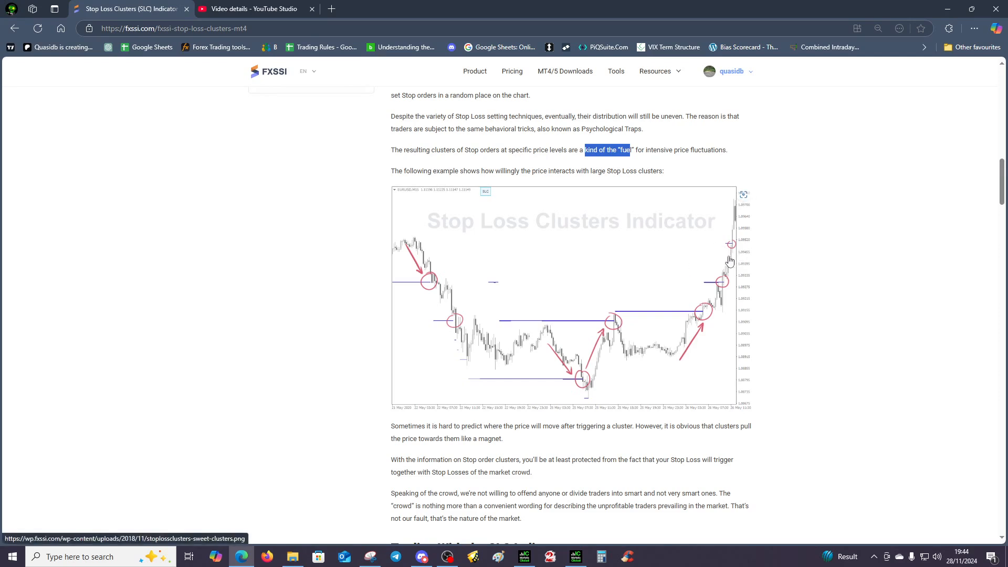
mouse_move(737, 218)
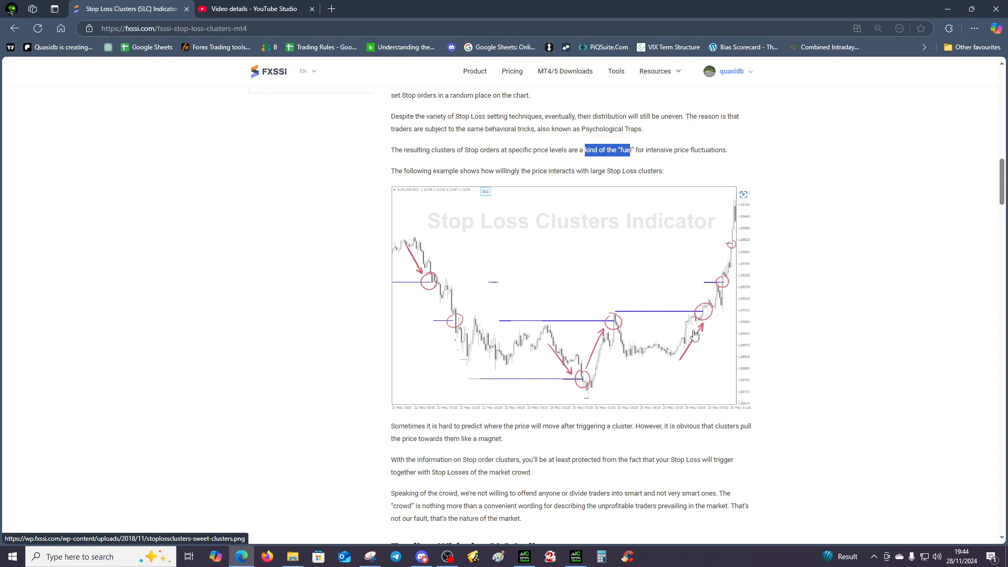
mouse_move(716, 291)
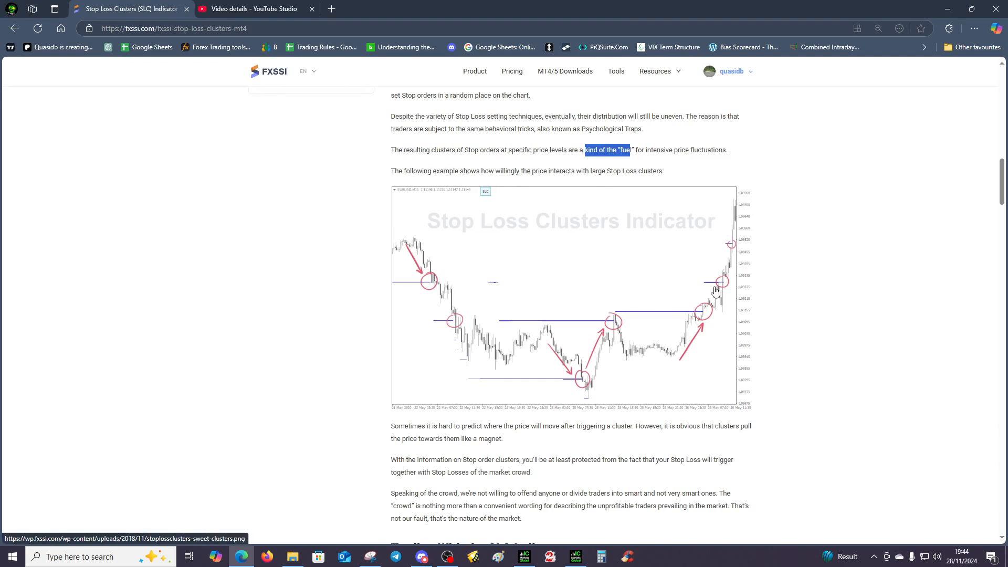
mouse_move(775, 152)
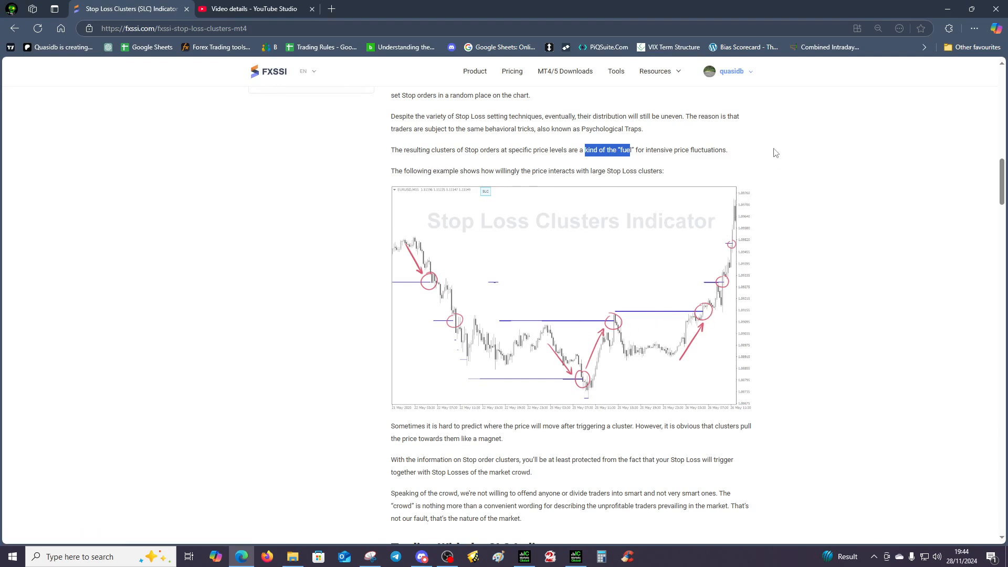
mouse_move(715, 290)
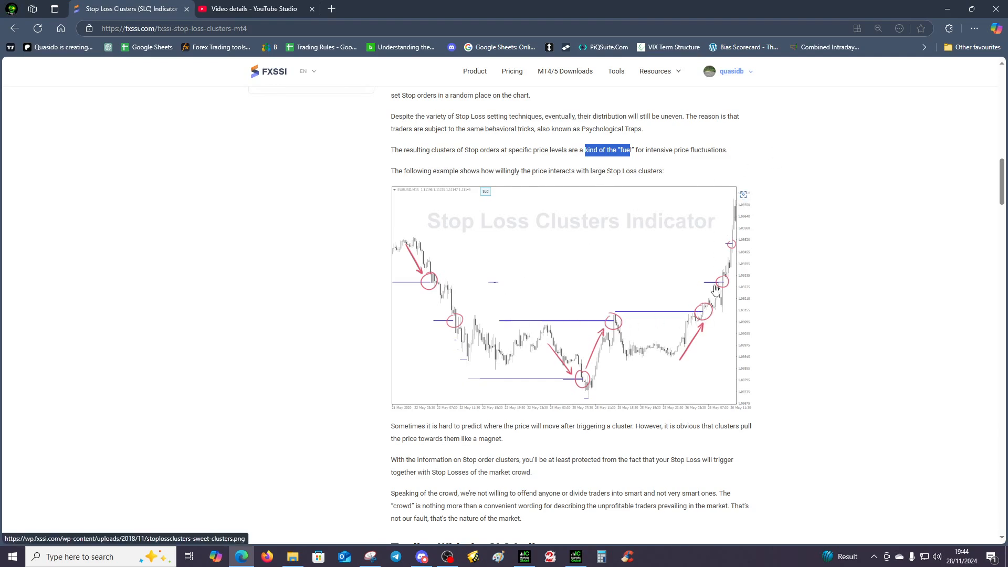
mouse_move(636, 346)
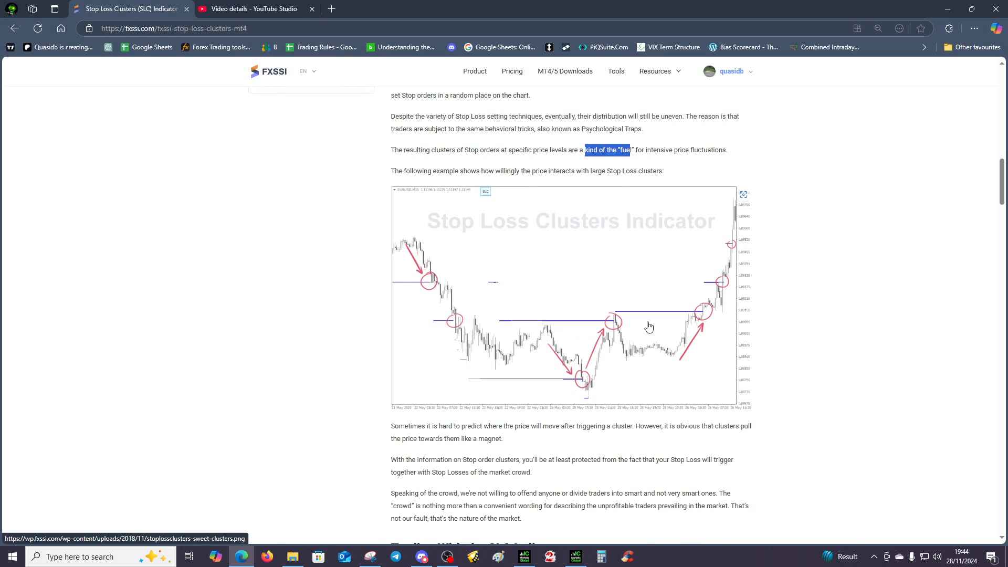
mouse_move(738, 215)
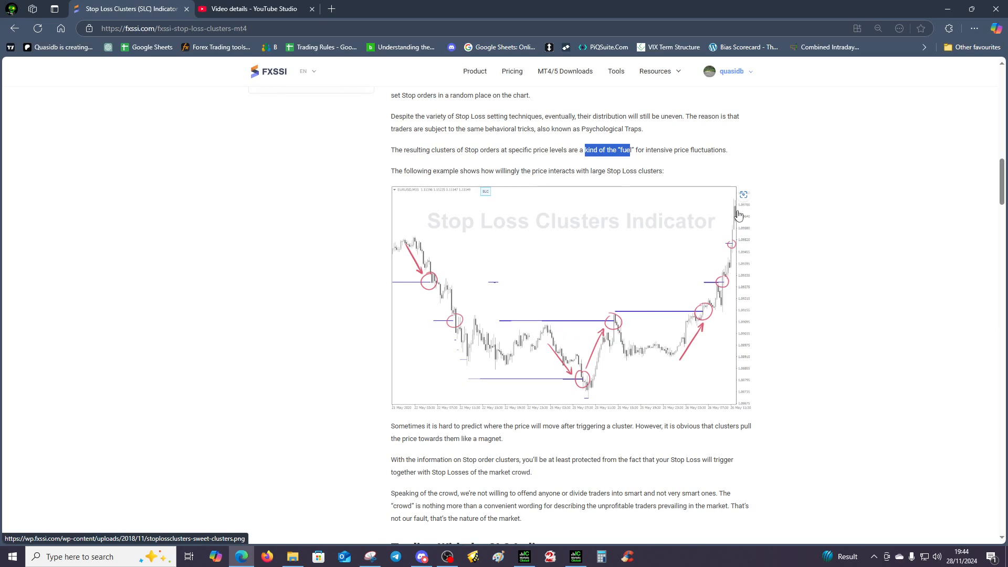
mouse_move(775, 152)
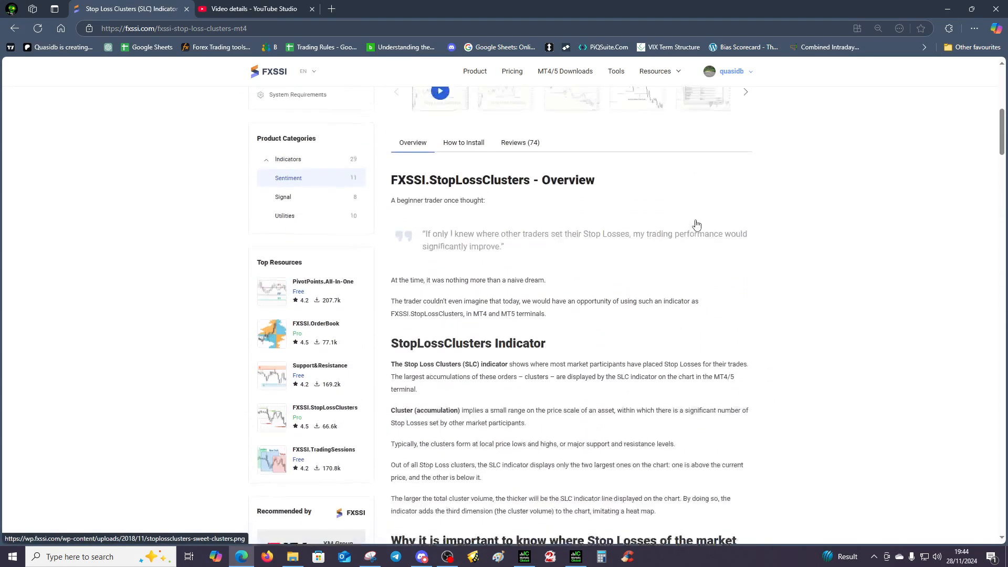
Step: Scroll back to the section on why the crowd's Stop Losses matter, above the example chart
scroll(up, 3)
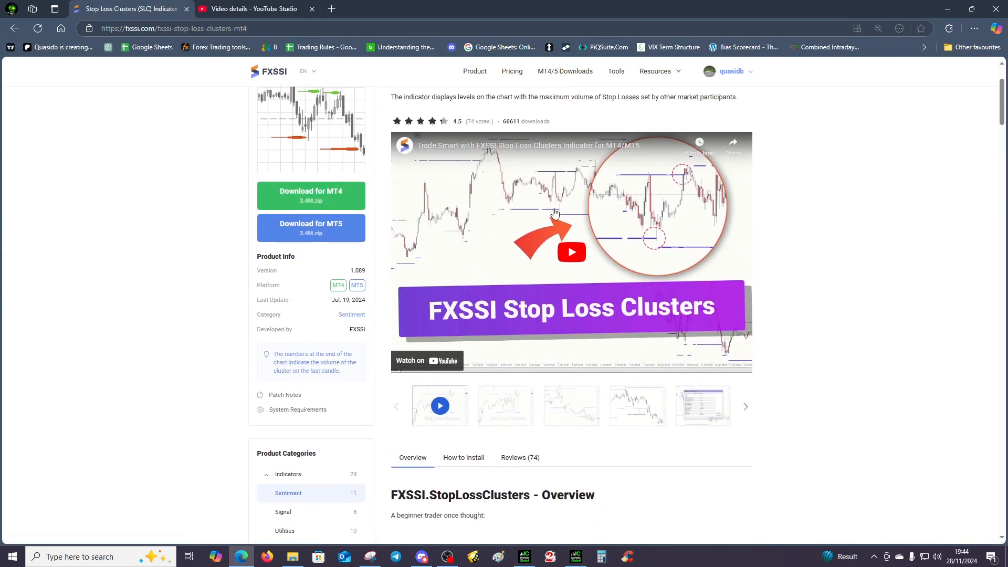
mouse_move(560, 216)
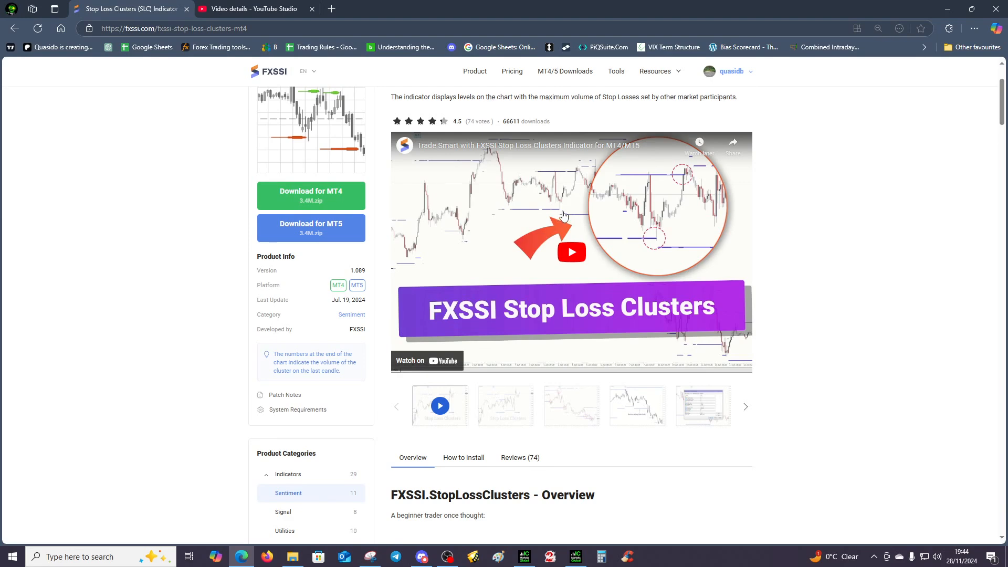
scroll(down, 3)
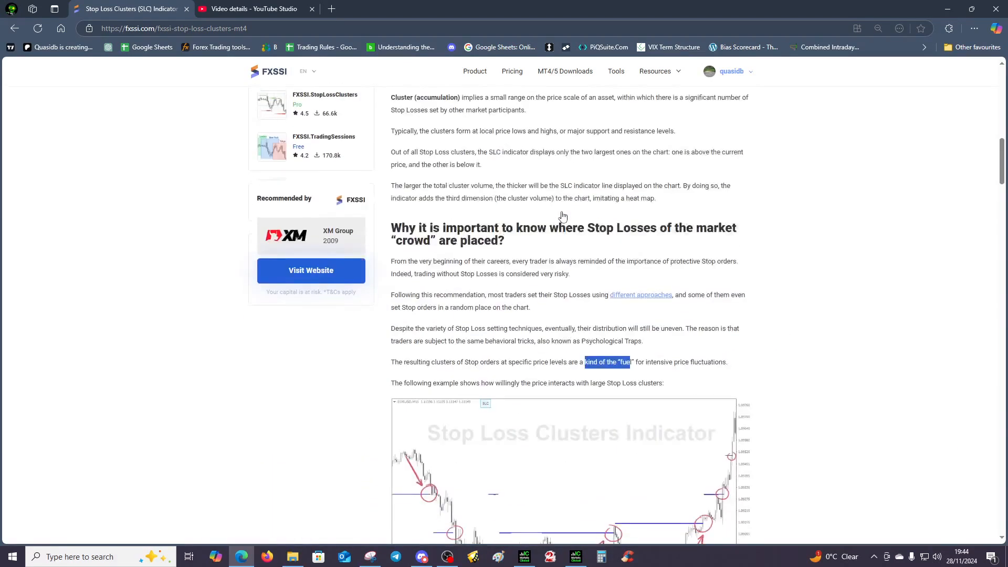
Step: Scroll past the example chart to the 'Trading With the SLC Indicator' list of uses
scroll(down, 3)
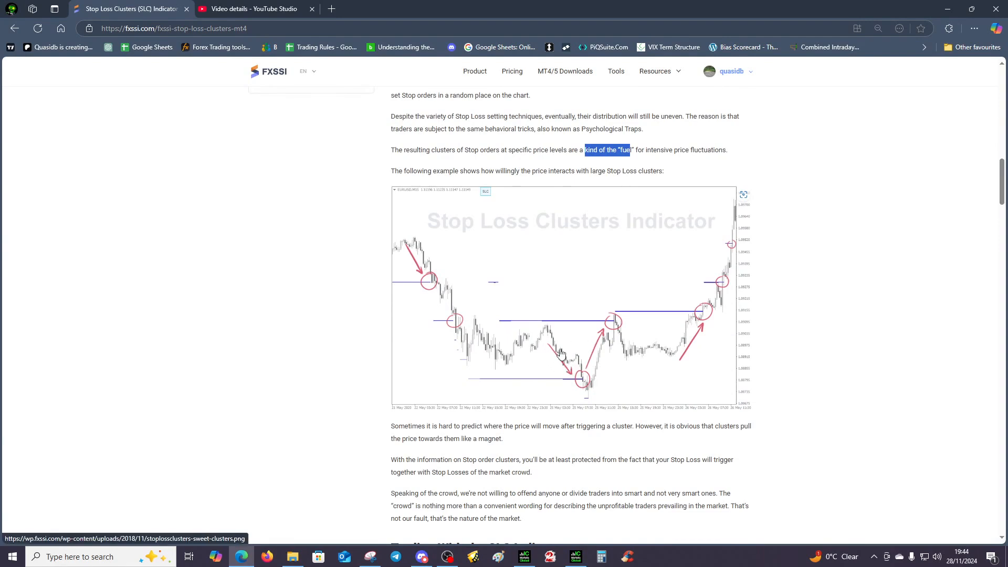
mouse_move(585, 380)
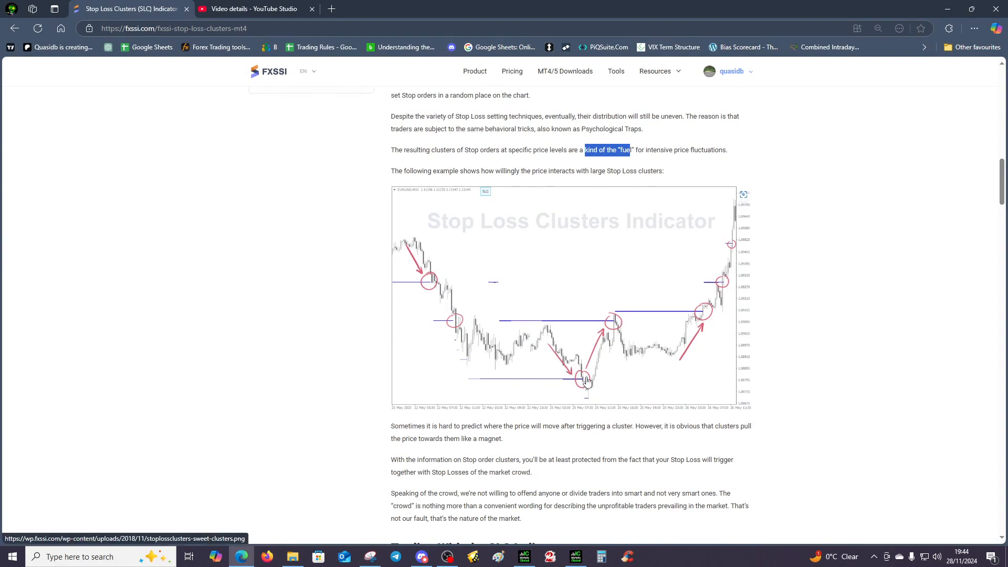
mouse_move(439, 357)
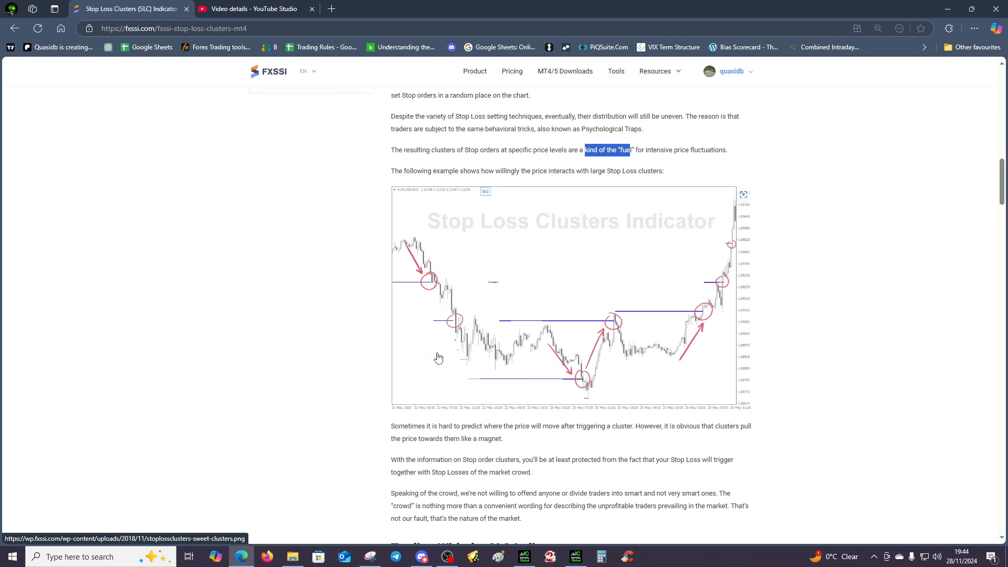
mouse_move(513, 305)
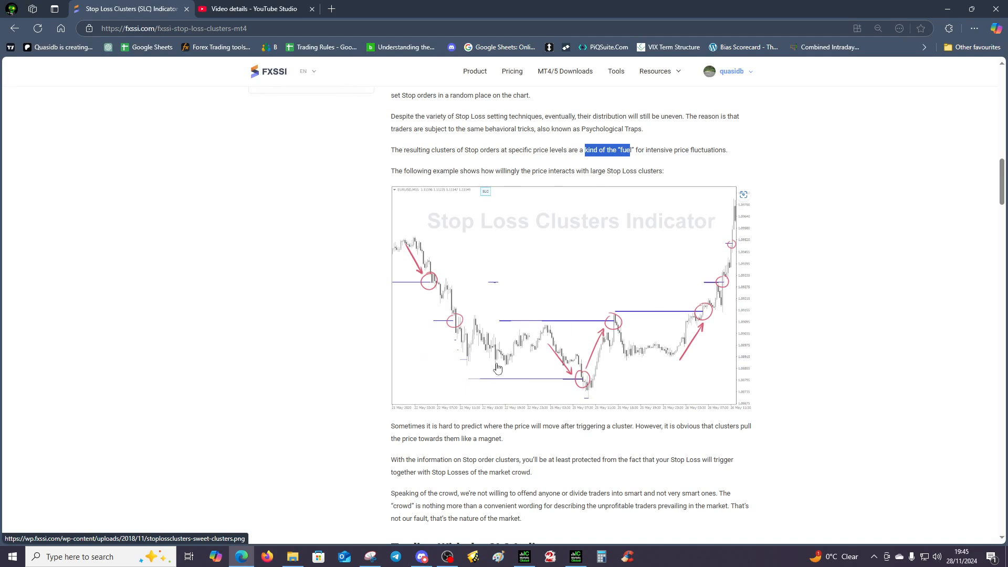
mouse_move(518, 325)
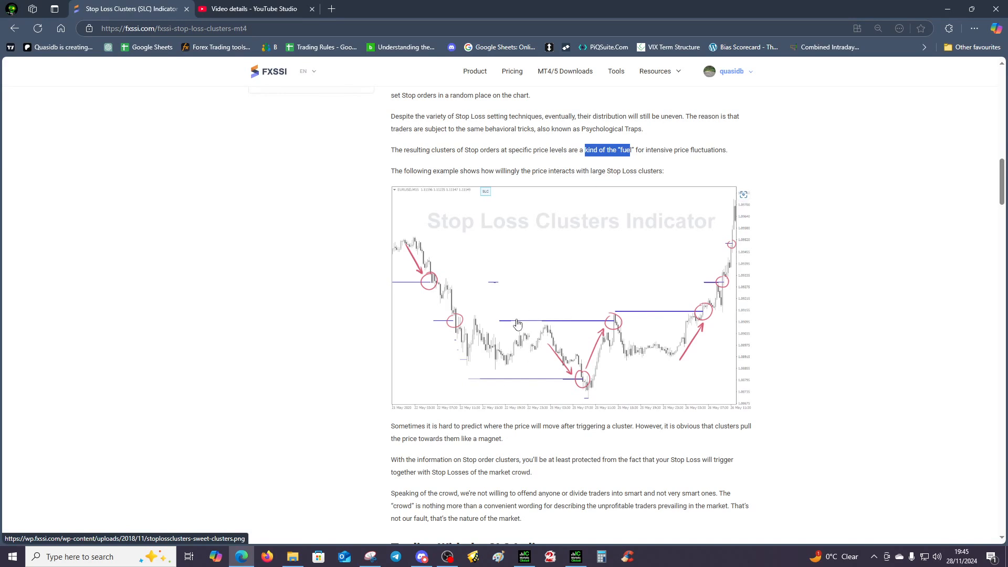
mouse_move(513, 323)
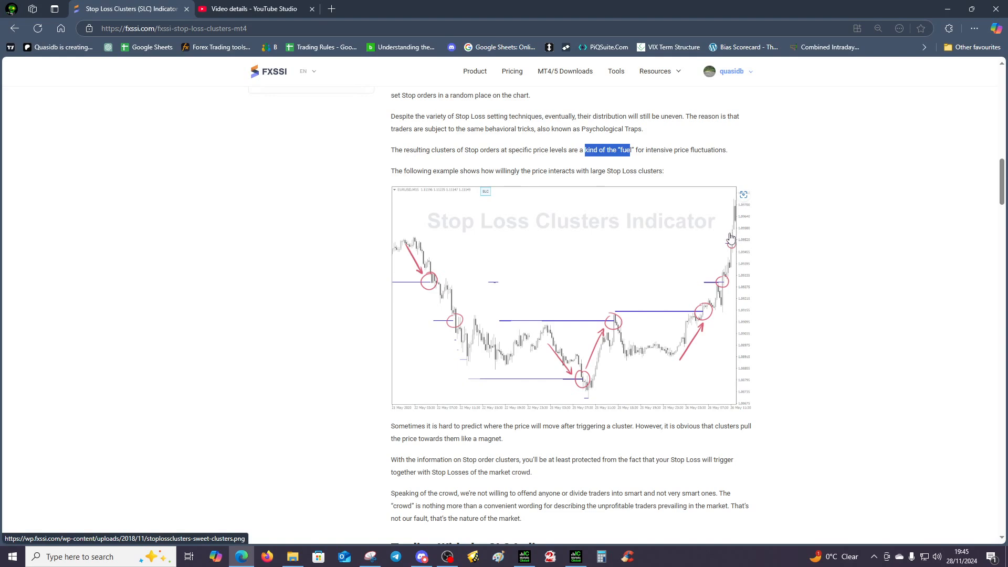
mouse_move(725, 238)
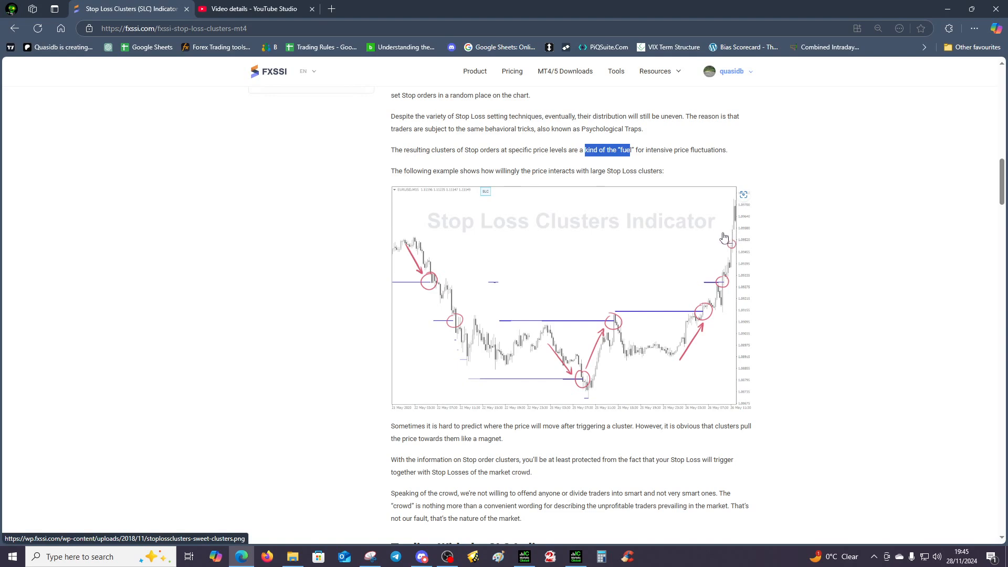
mouse_move(521, 326)
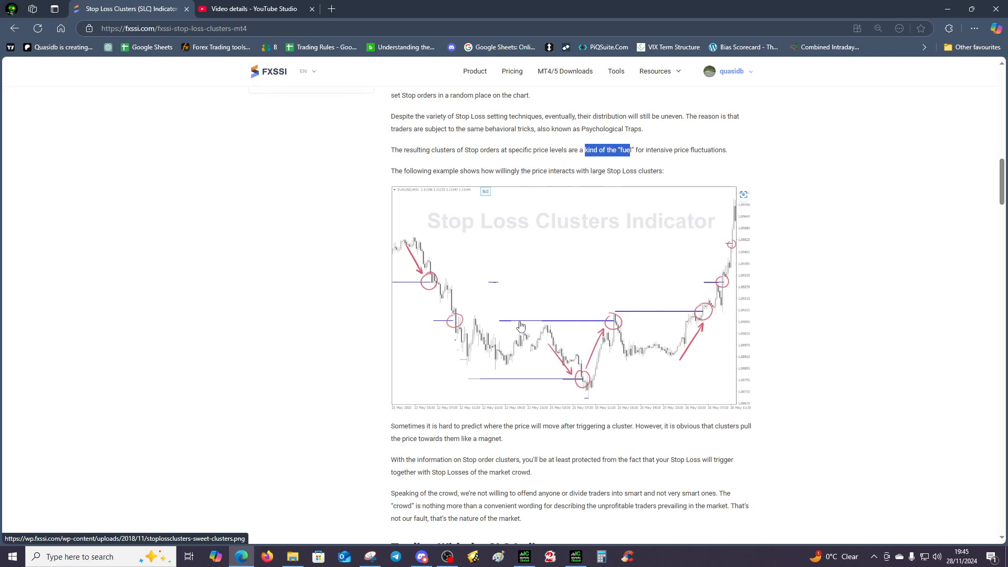
mouse_move(521, 328)
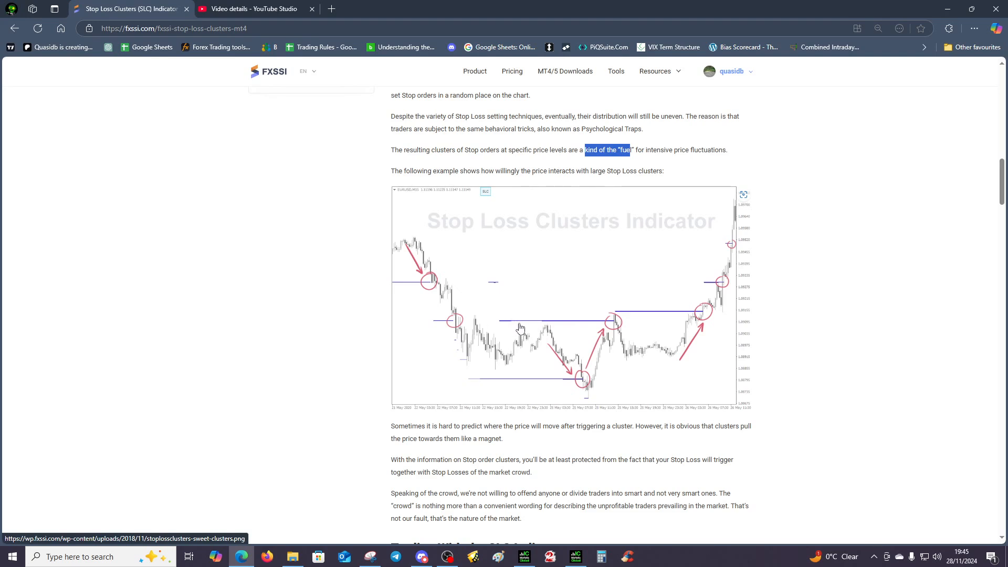
mouse_move(521, 353)
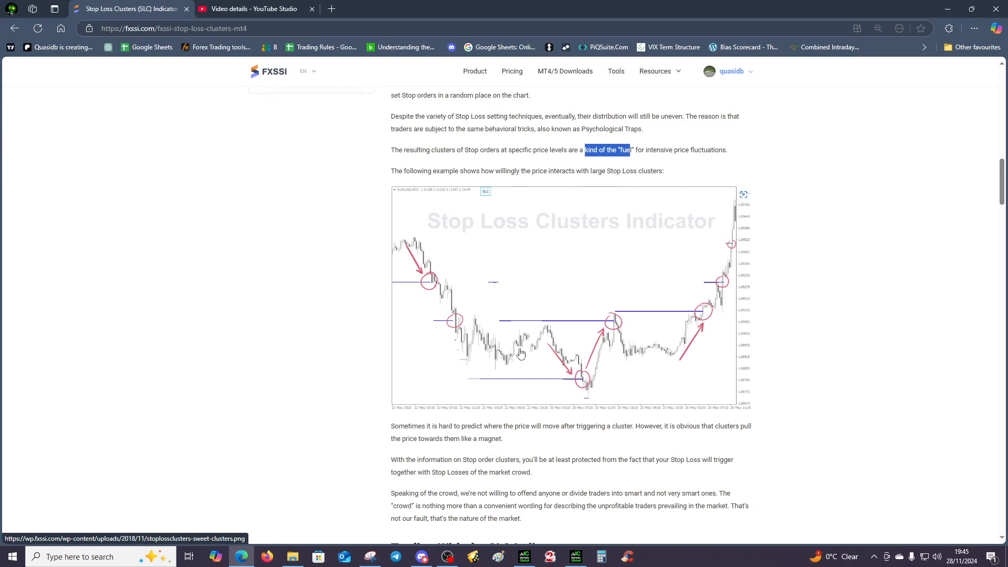
mouse_move(779, 136)
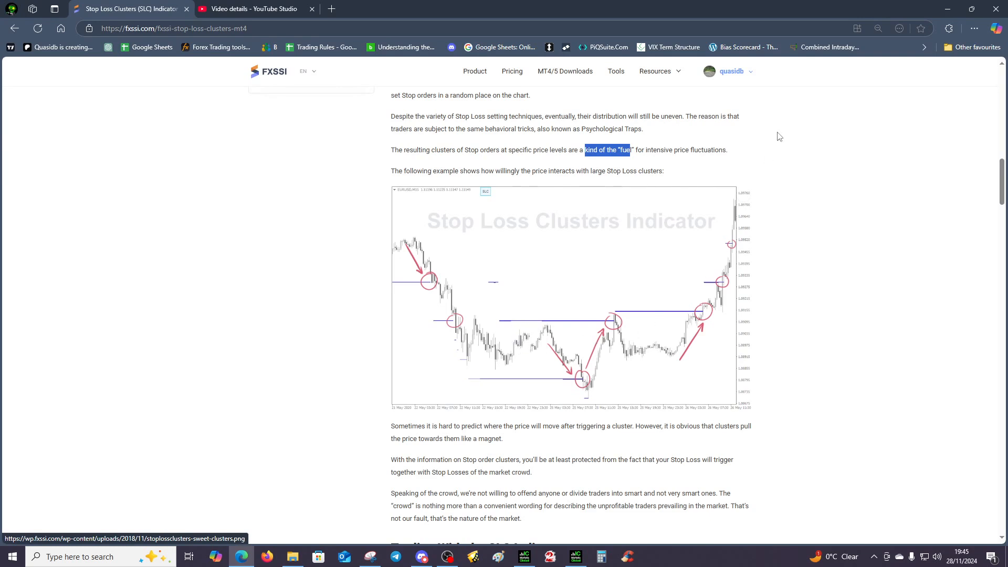
mouse_move(831, 71)
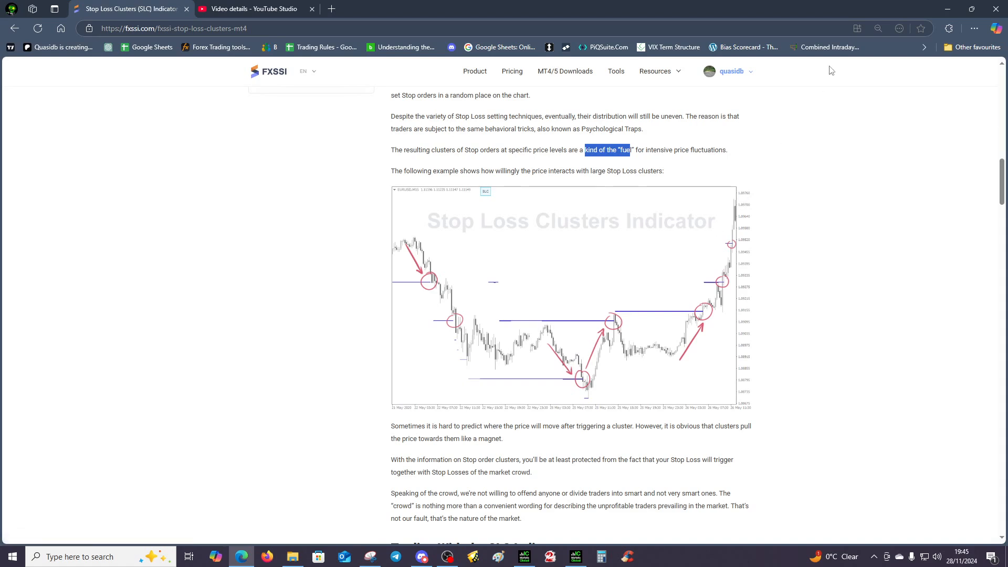
mouse_move(528, 337)
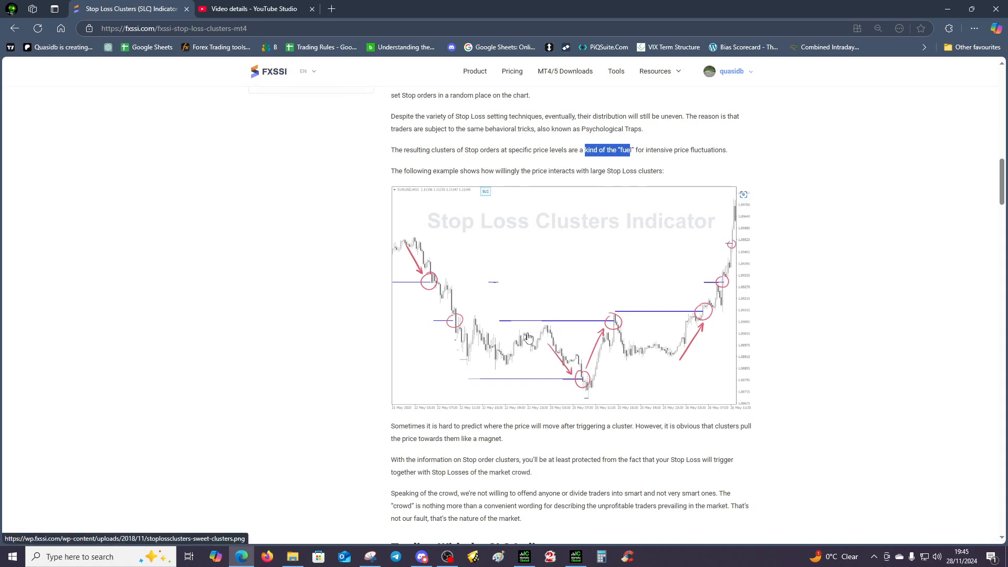
mouse_move(526, 341)
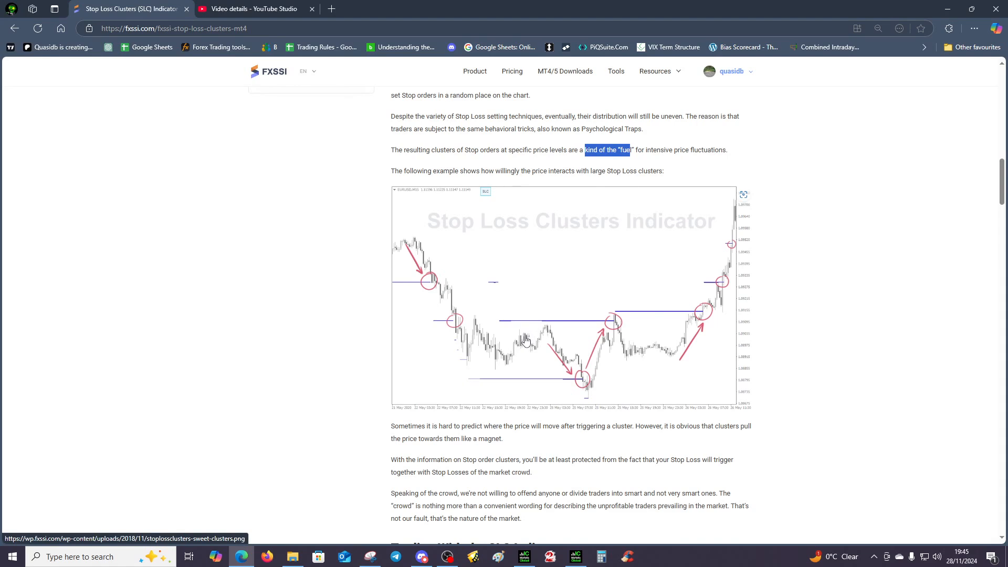
mouse_move(525, 346)
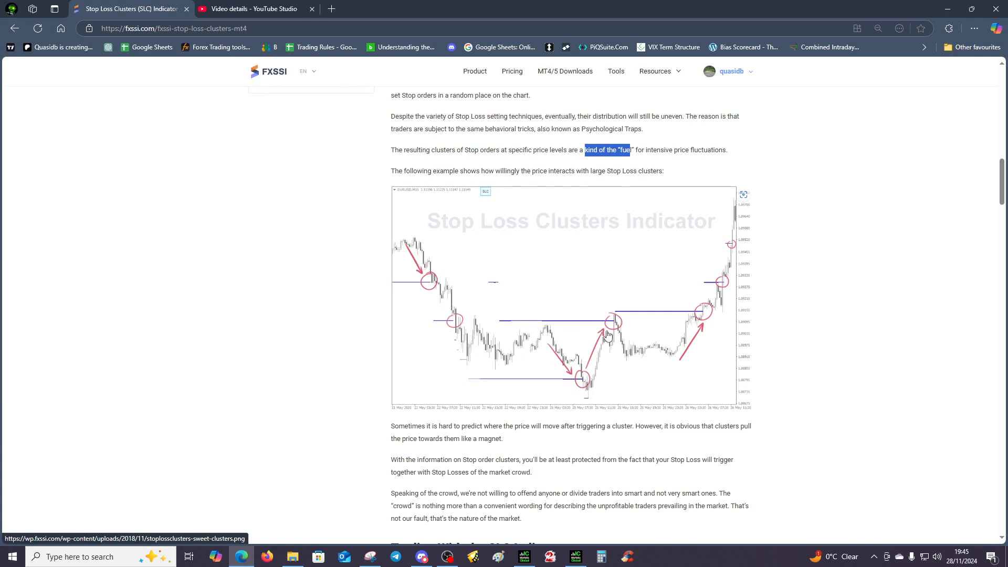
mouse_move(659, 374)
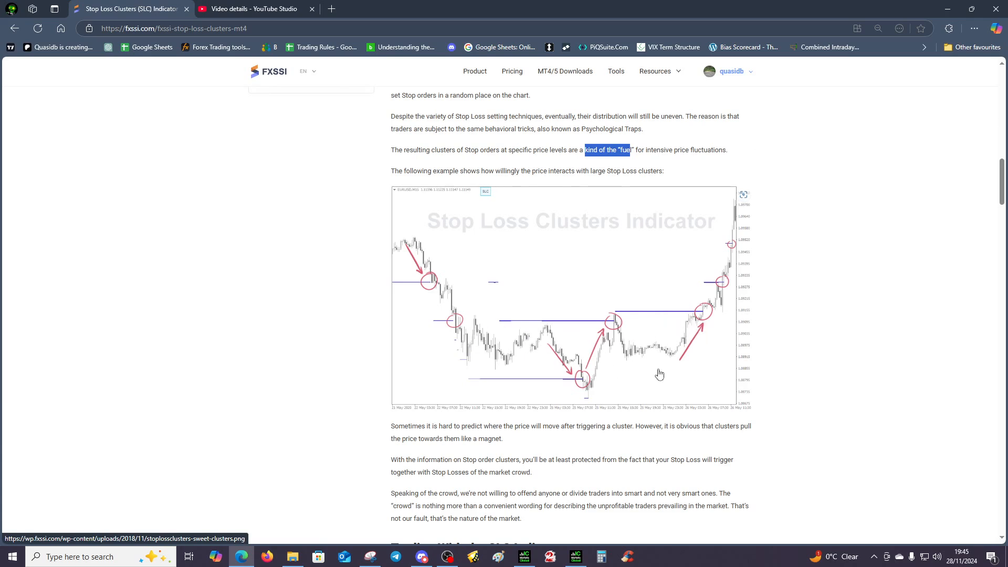
mouse_move(686, 290)
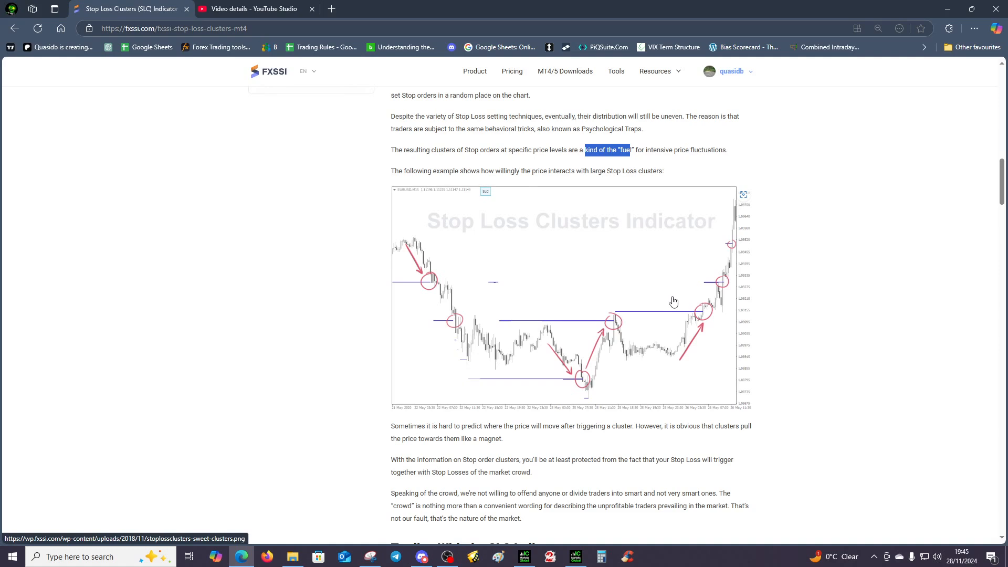
scroll(down, 3)
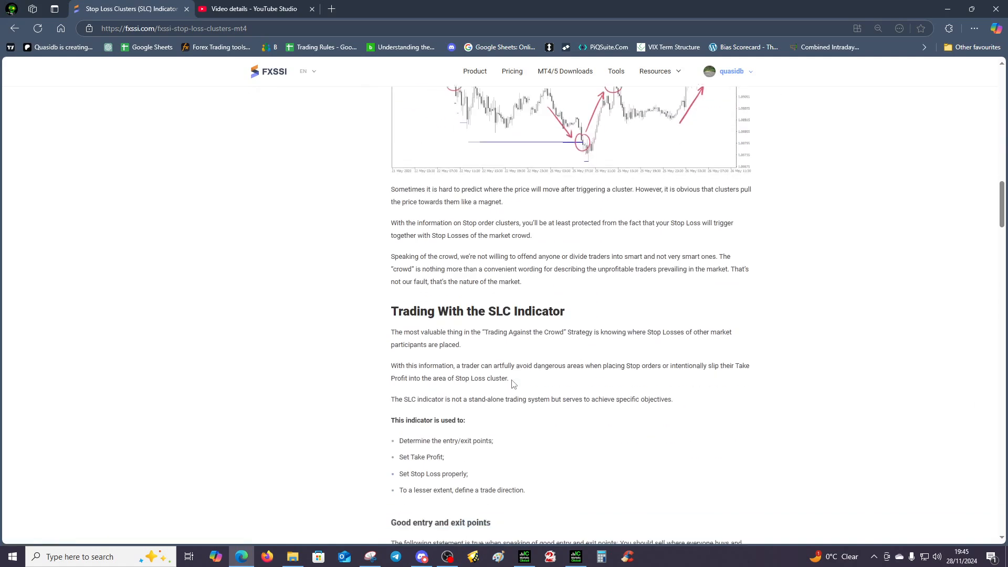
Step: Scroll through 'Good entry and exit points' to the dark Stop Loss reversal chart
scroll(down, 3)
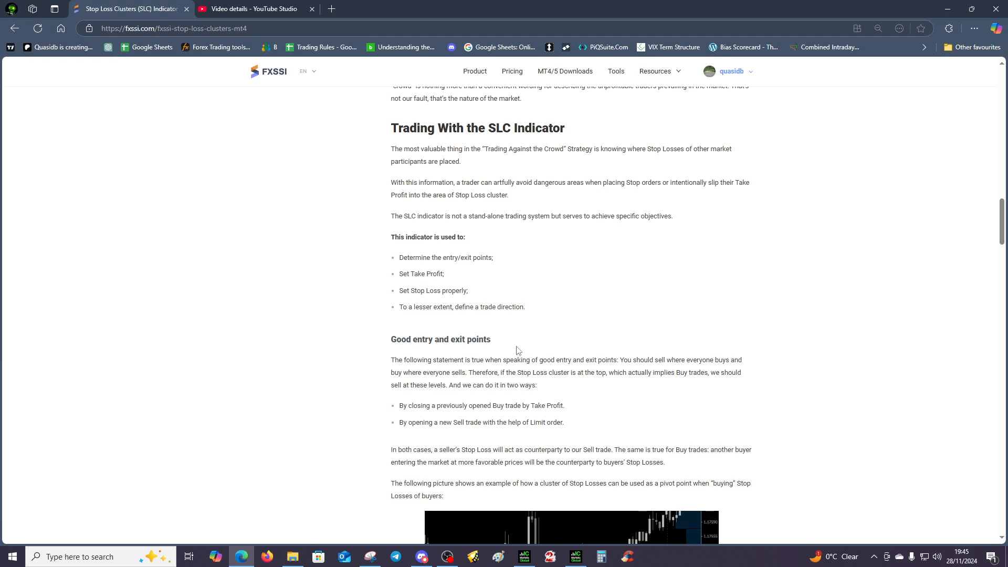
scroll(down, 3)
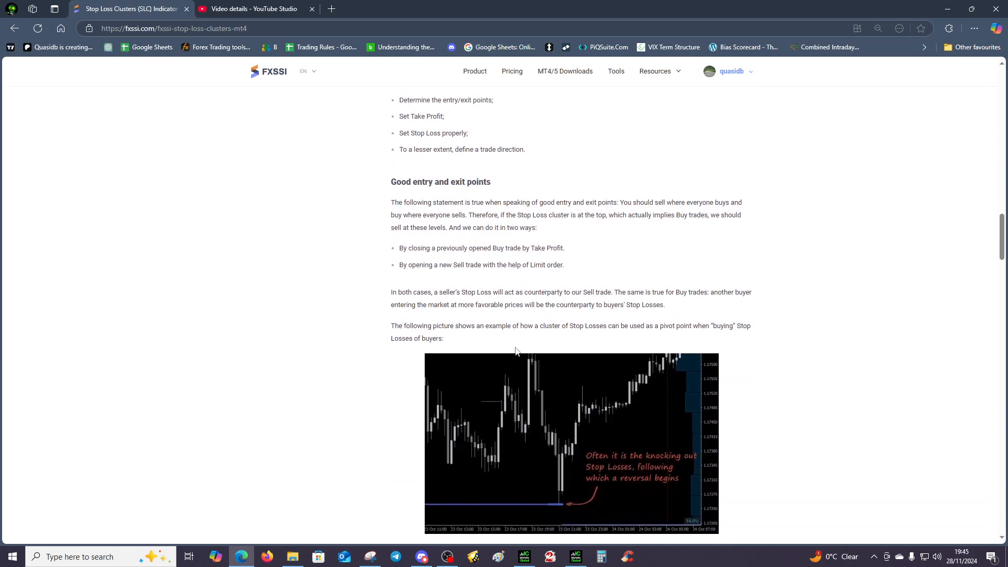
scroll(down, 3)
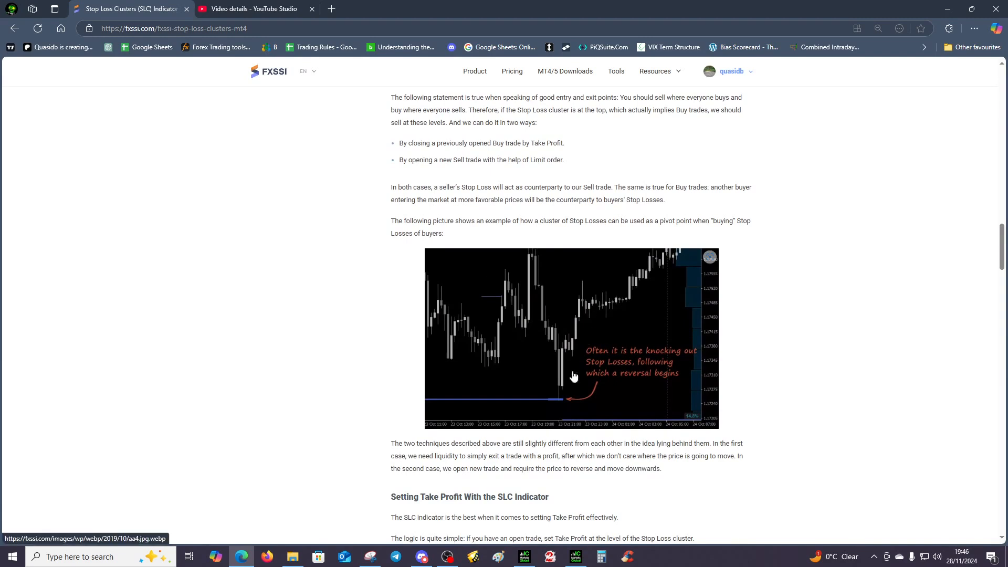
mouse_move(514, 332)
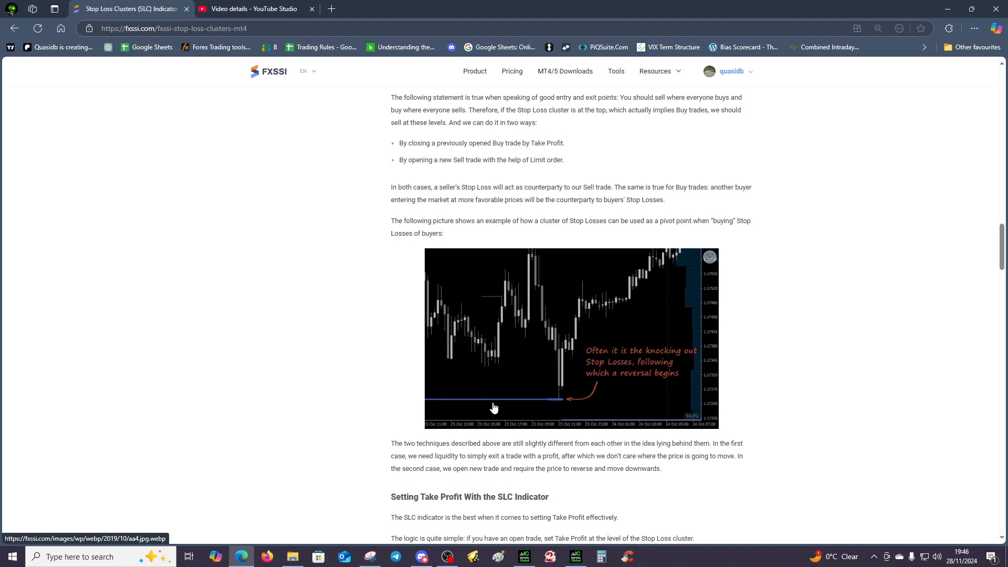
mouse_move(511, 391)
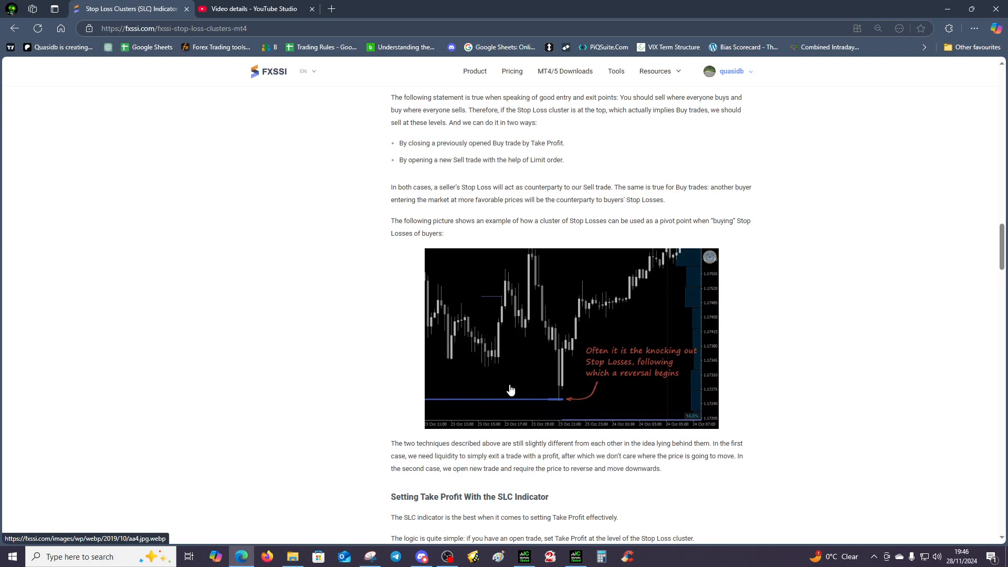
mouse_move(387, 389)
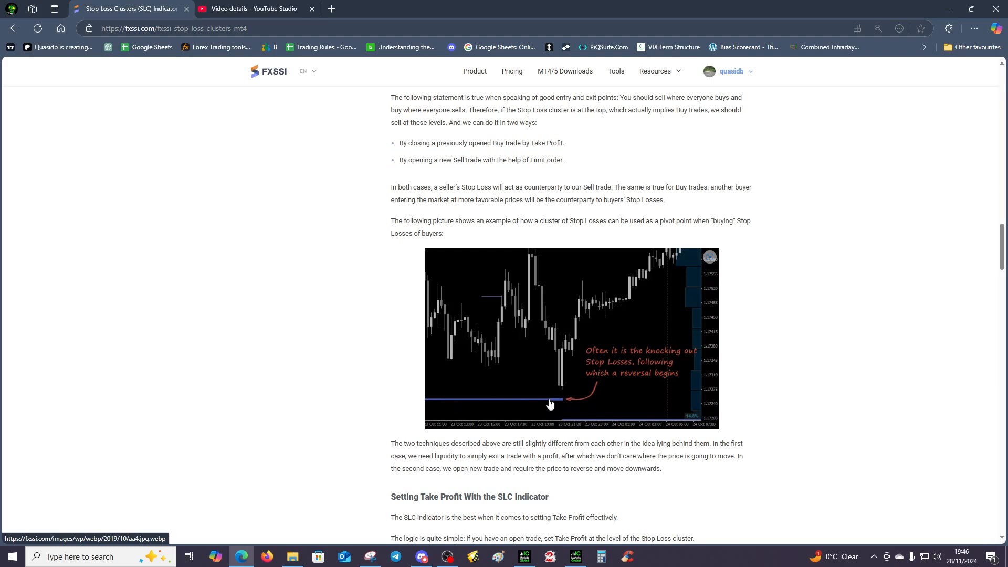
mouse_move(440, 393)
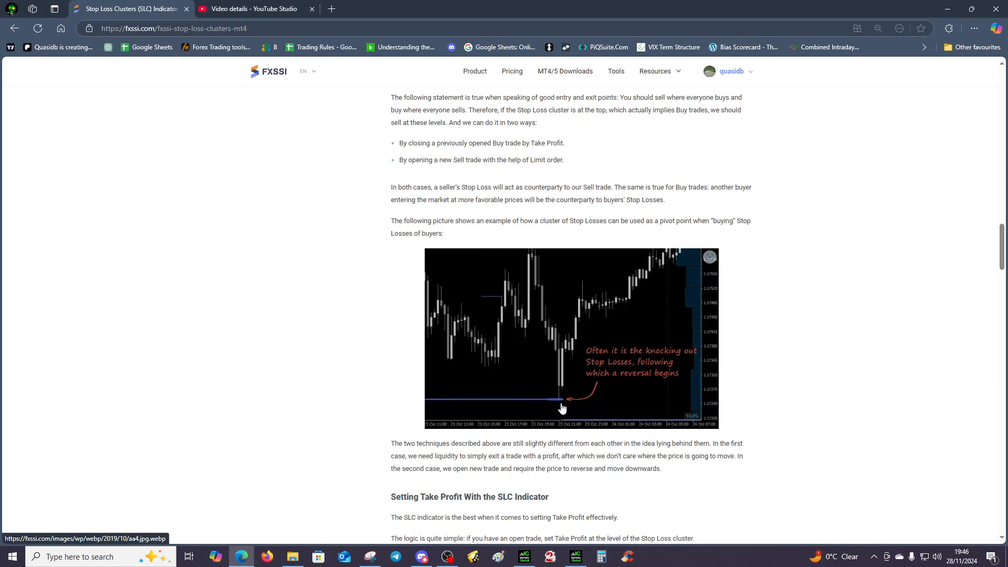
mouse_move(468, 399)
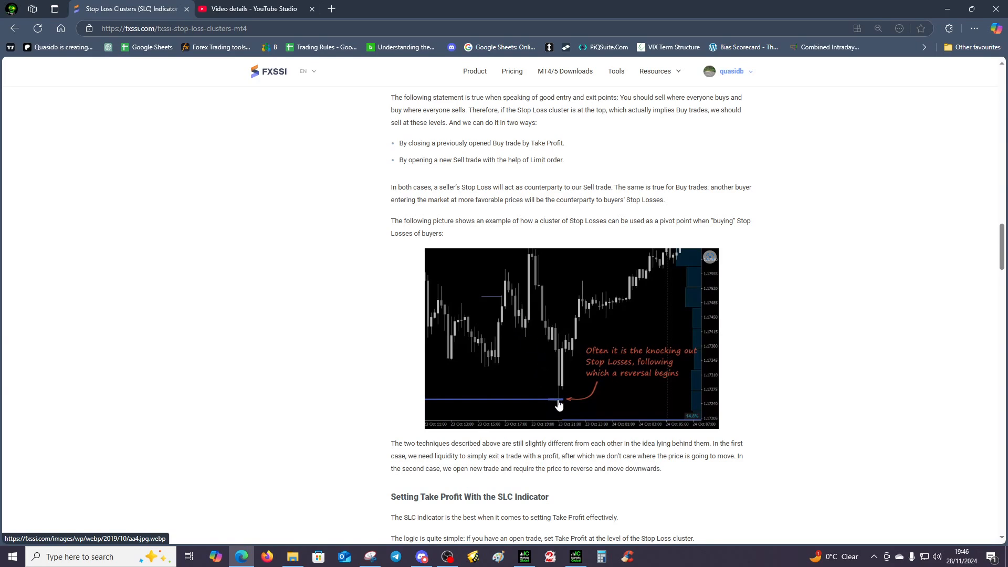
mouse_move(517, 376)
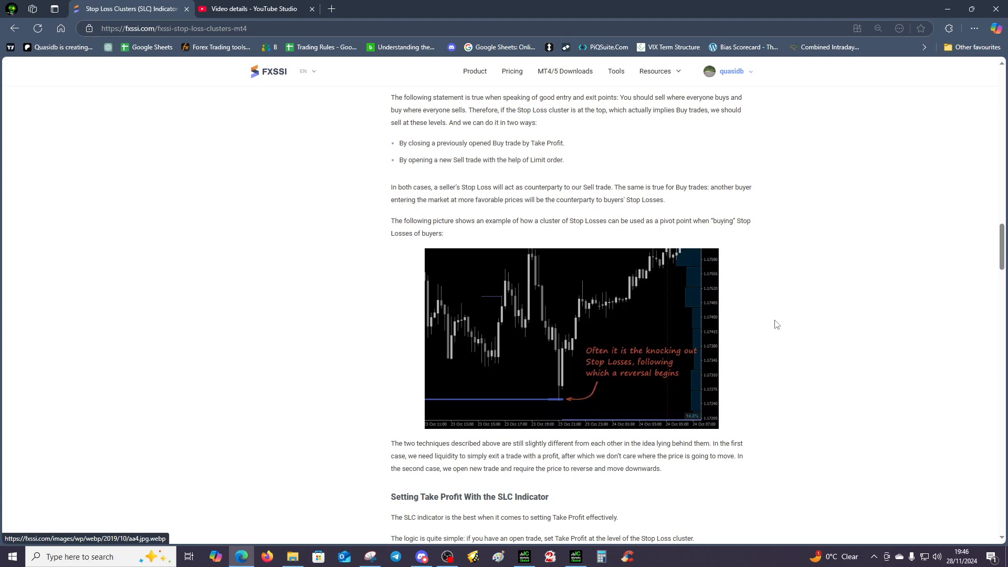
mouse_move(712, 413)
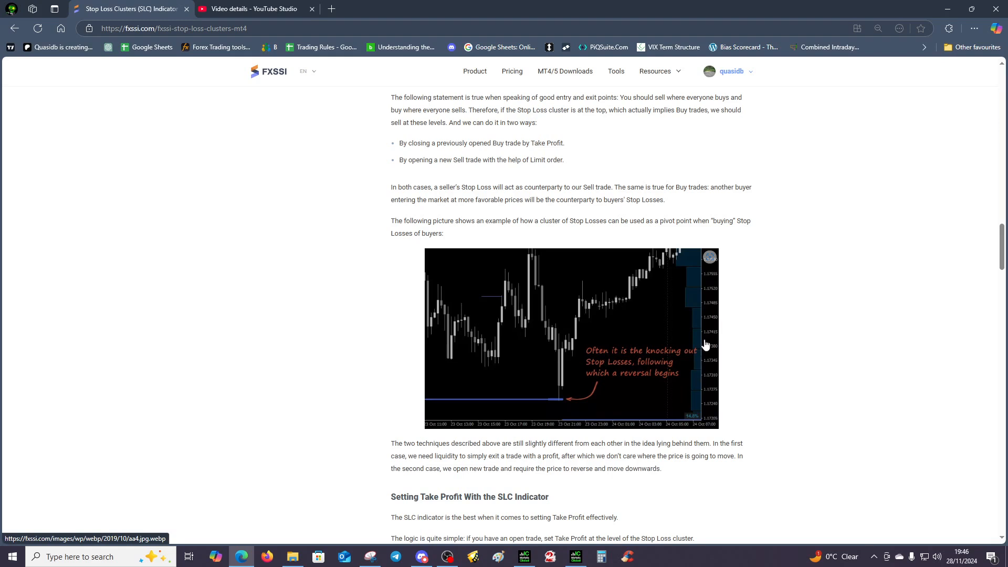
mouse_move(379, 368)
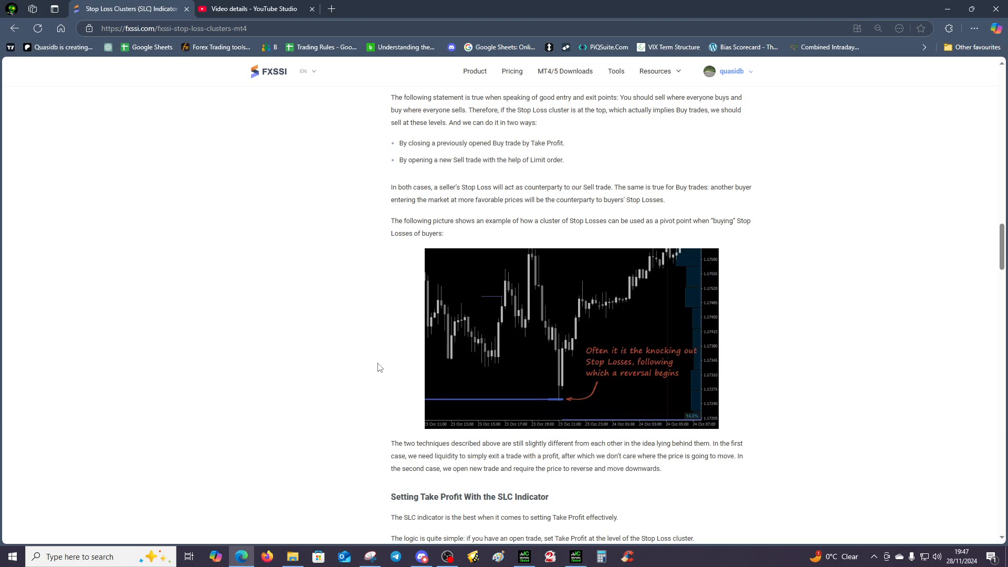
mouse_move(604, 376)
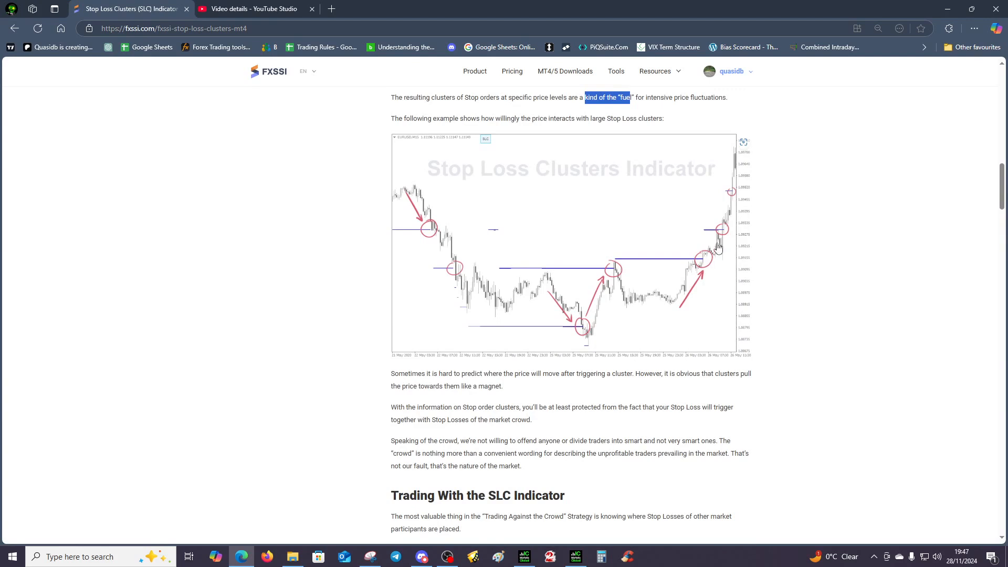
mouse_move(637, 263)
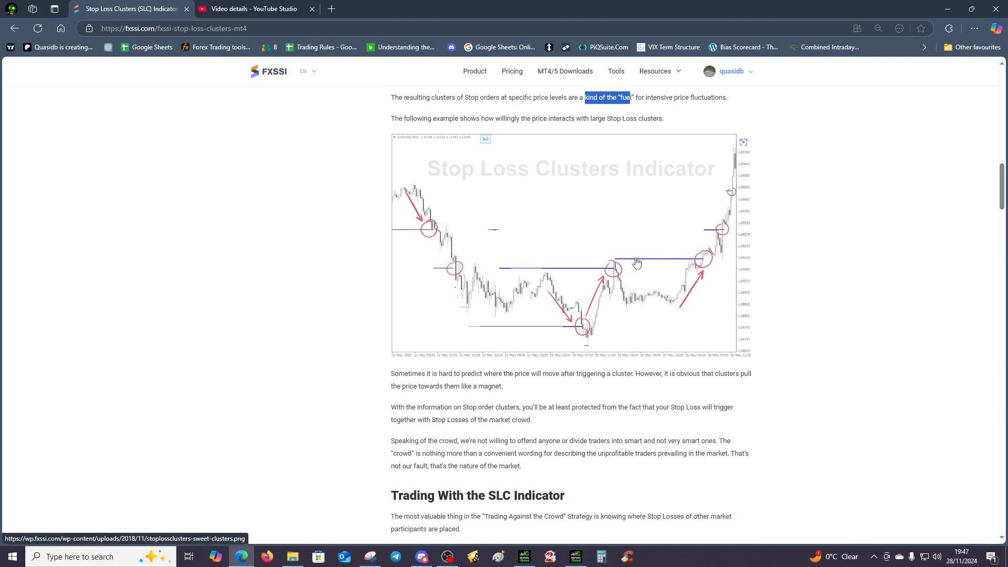
mouse_move(697, 263)
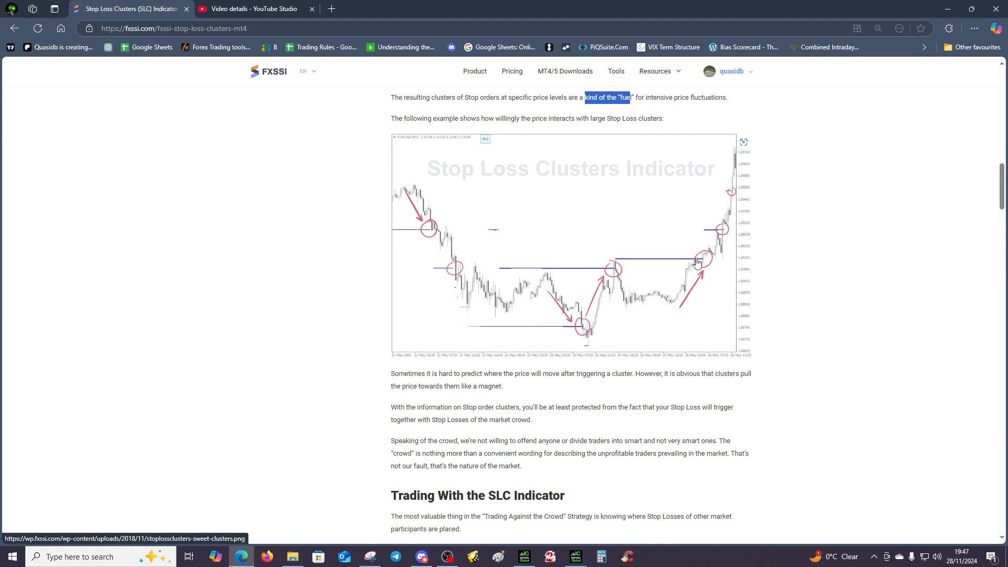
mouse_move(718, 237)
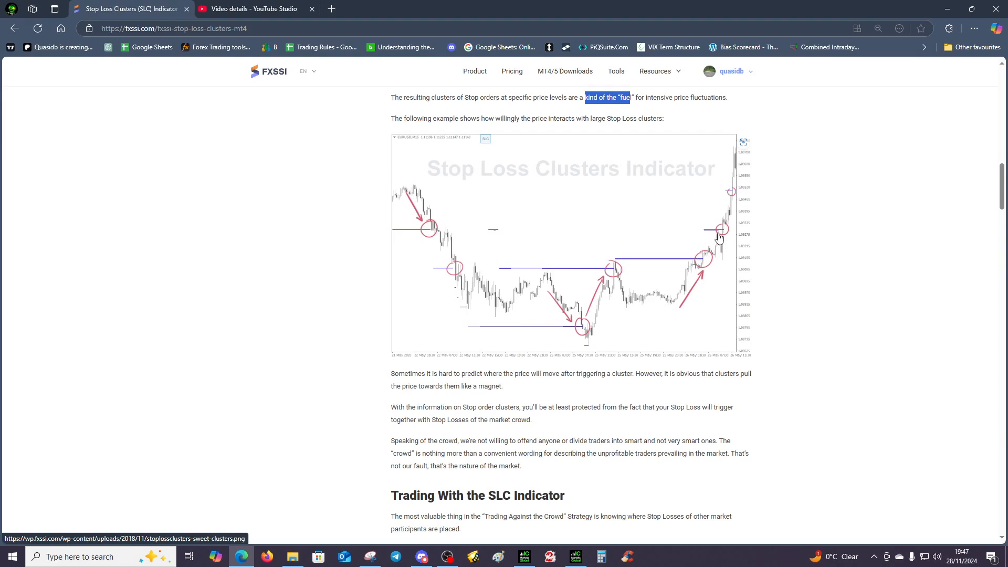
mouse_move(698, 264)
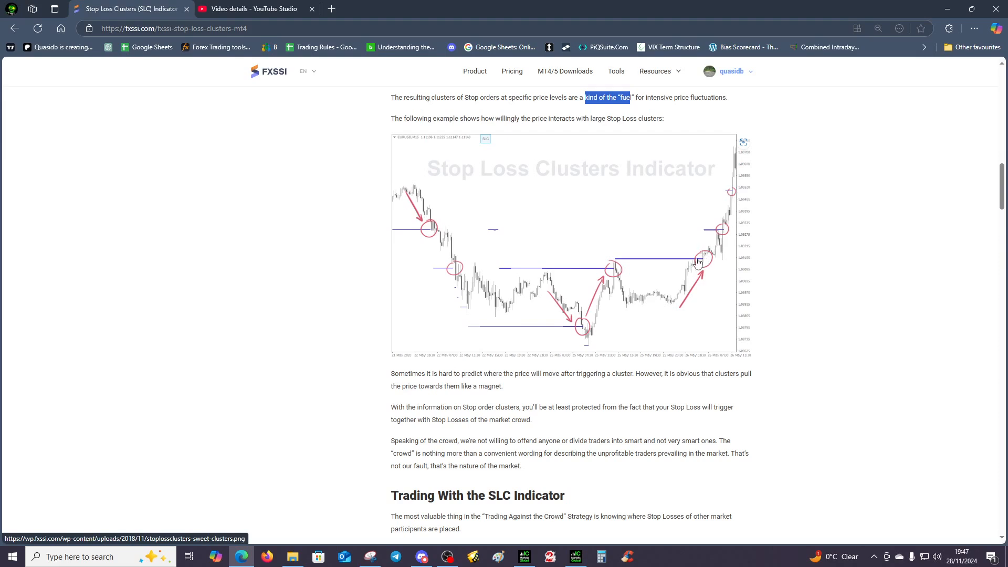
mouse_move(755, 139)
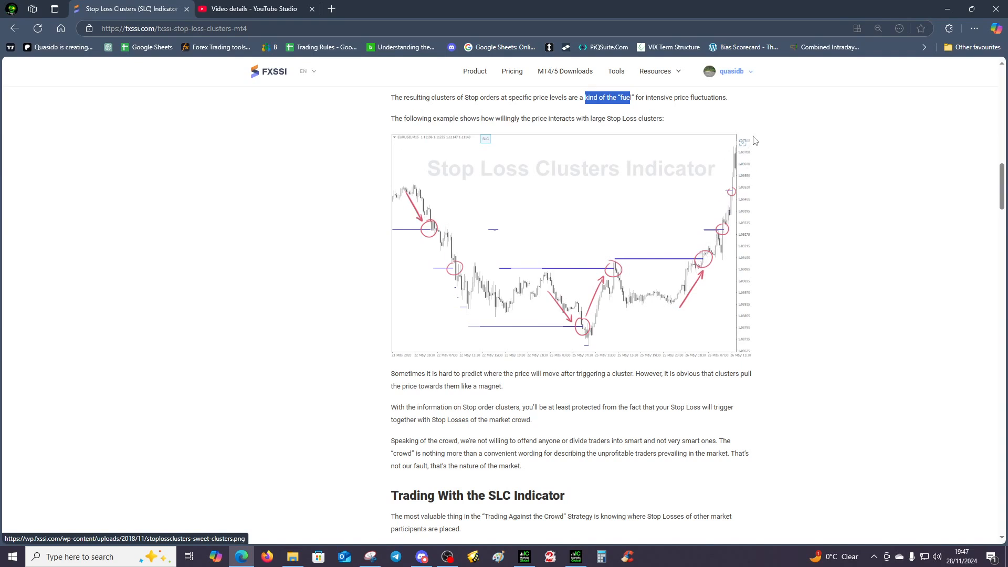
mouse_move(725, 225)
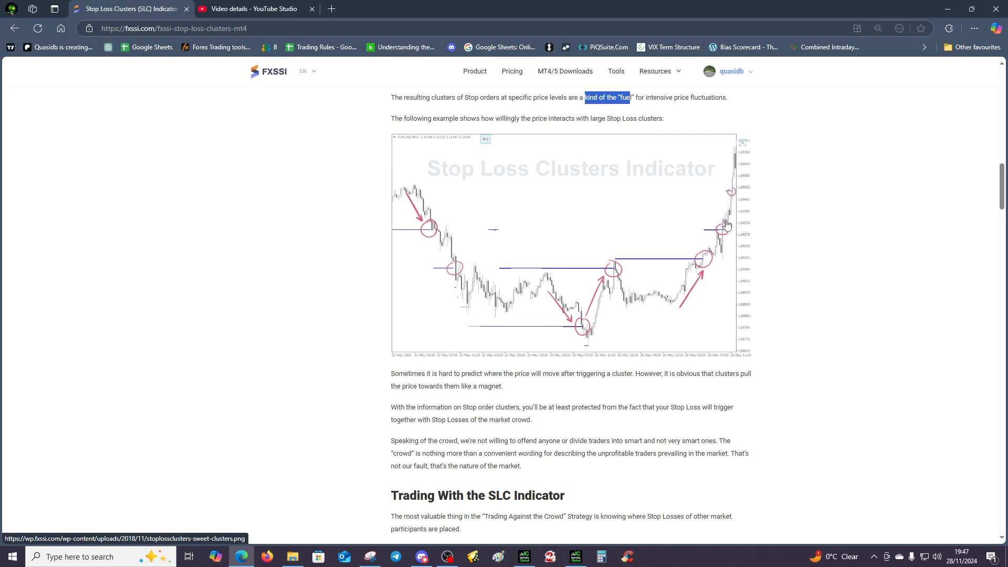
Step: Scroll to the 'Setting Take Profit With the SLC Indicator' section and its Sell trade chart
scroll(down, 3)
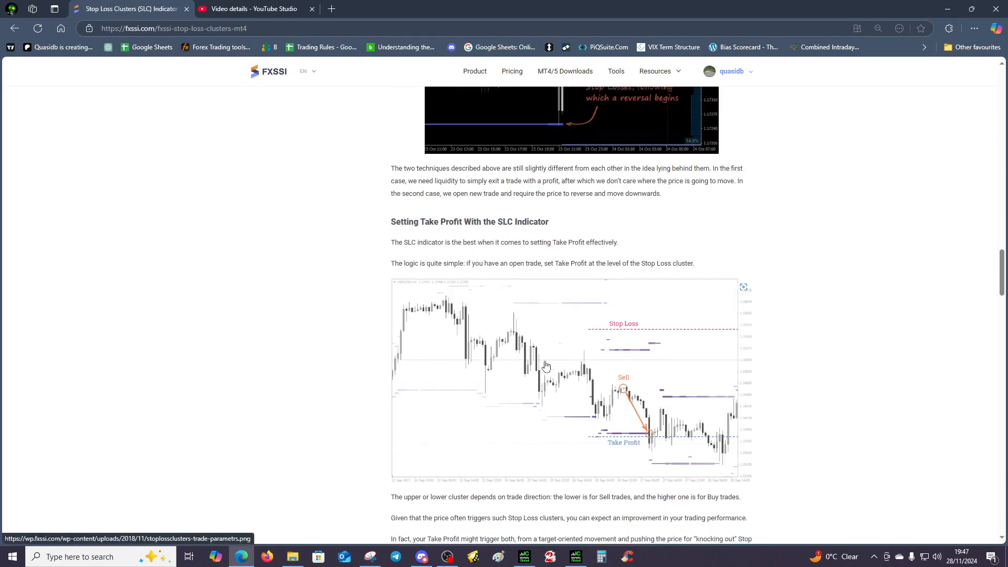
scroll(down, 3)
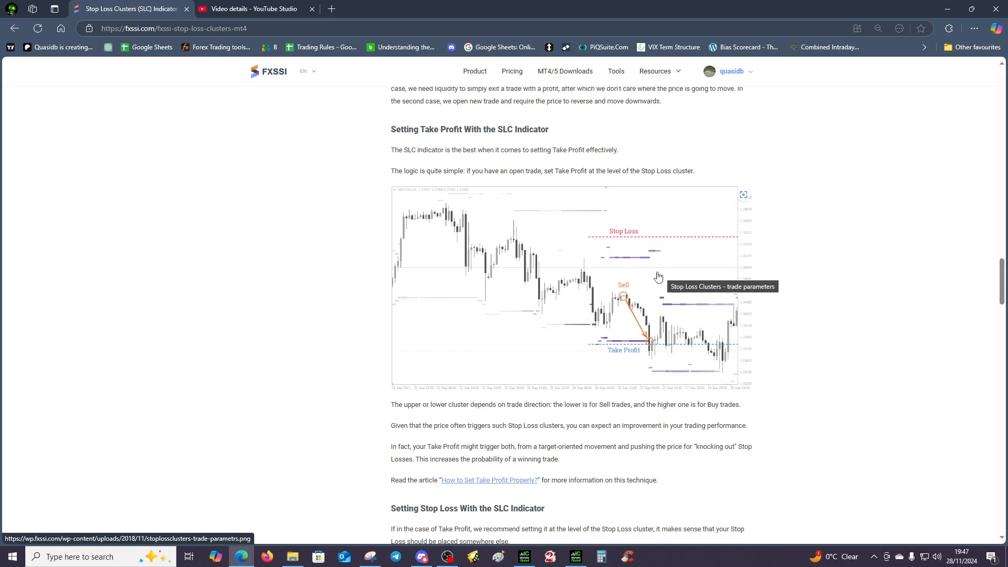
mouse_move(656, 277)
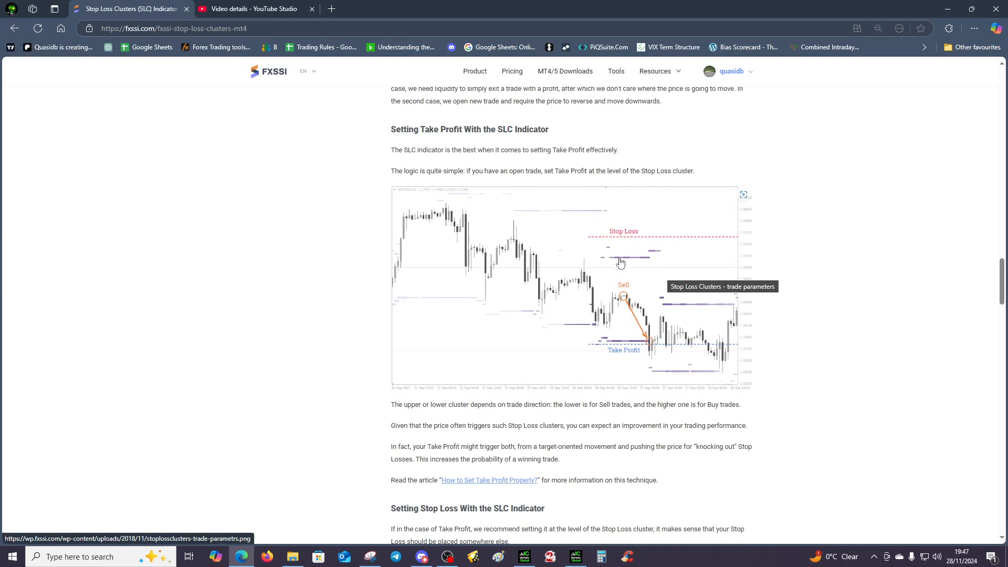
mouse_move(643, 277)
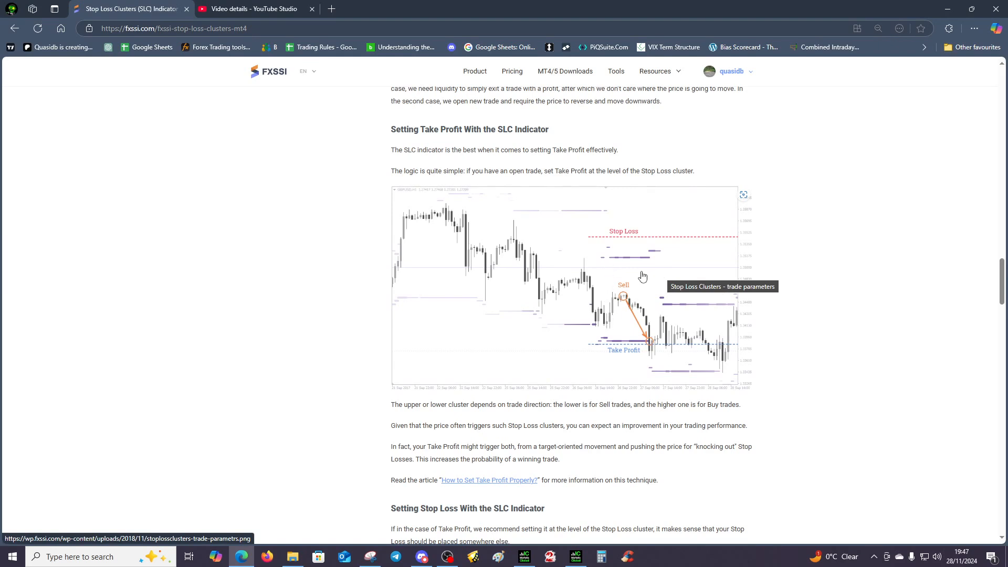
mouse_move(621, 244)
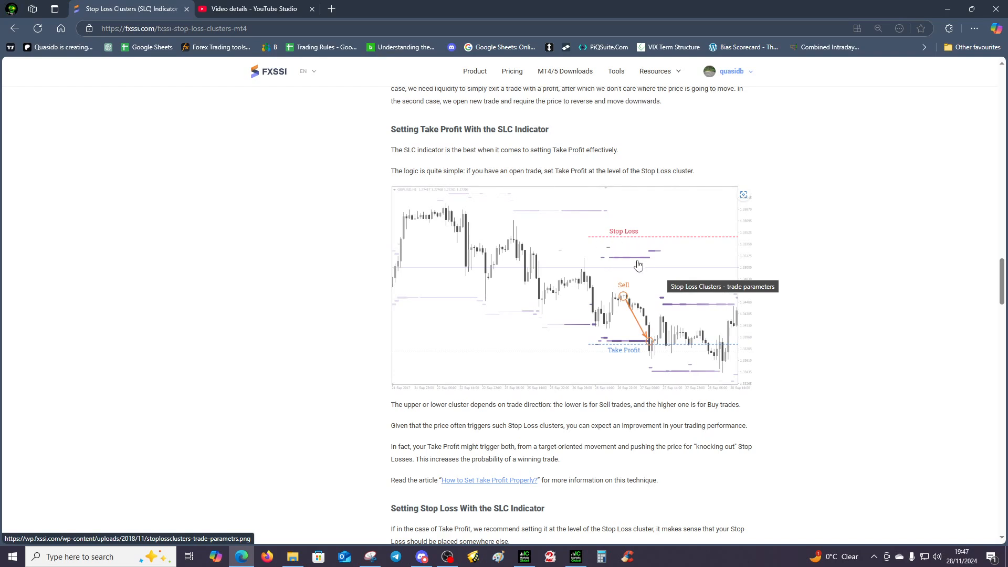
mouse_move(659, 260)
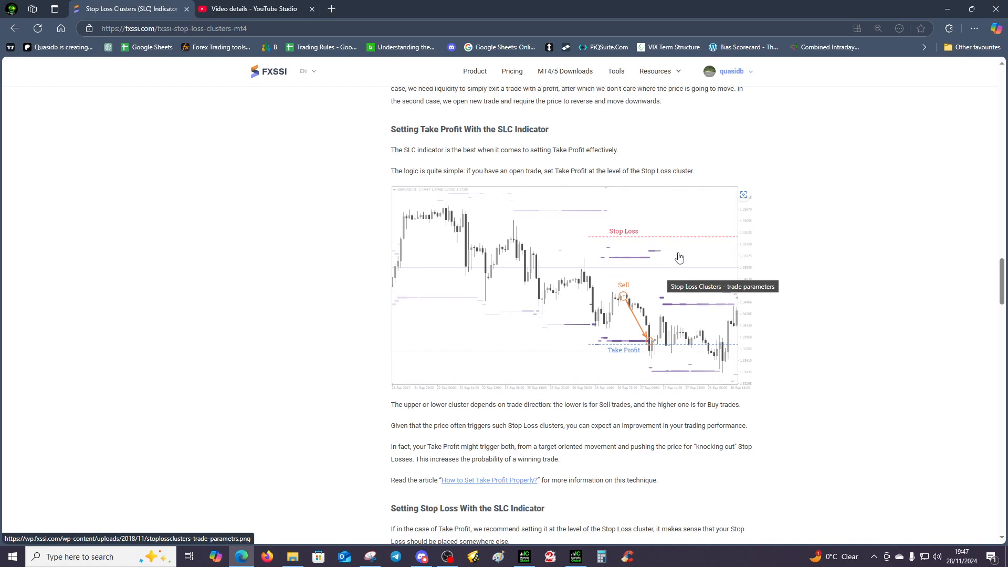
mouse_move(620, 346)
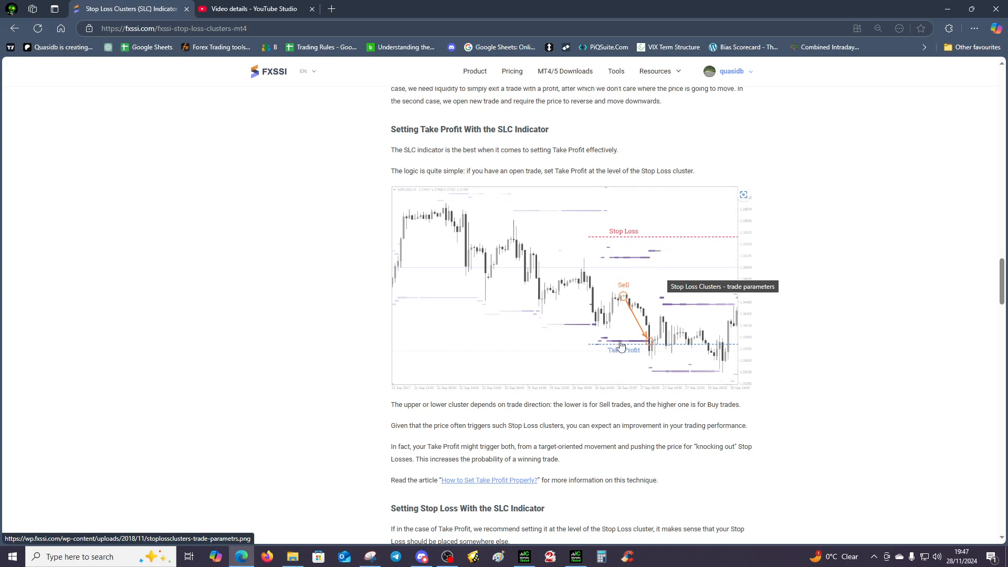
mouse_move(483, 256)
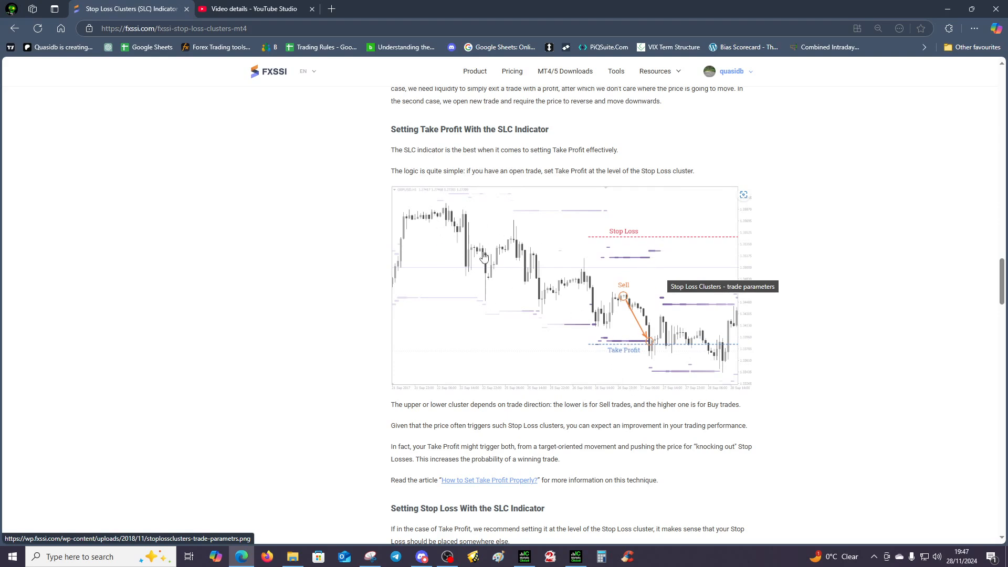
mouse_move(608, 288)
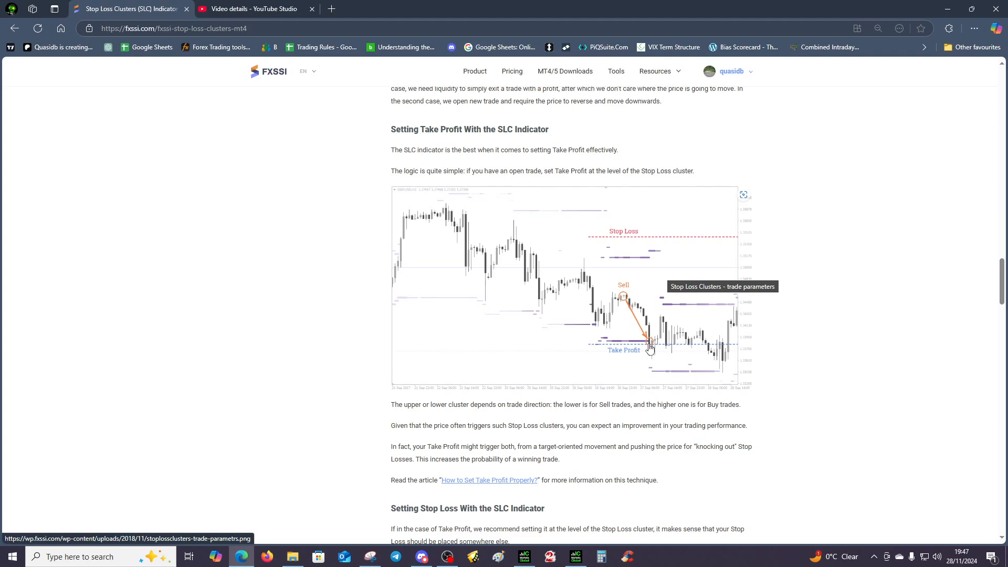
mouse_move(101, 366)
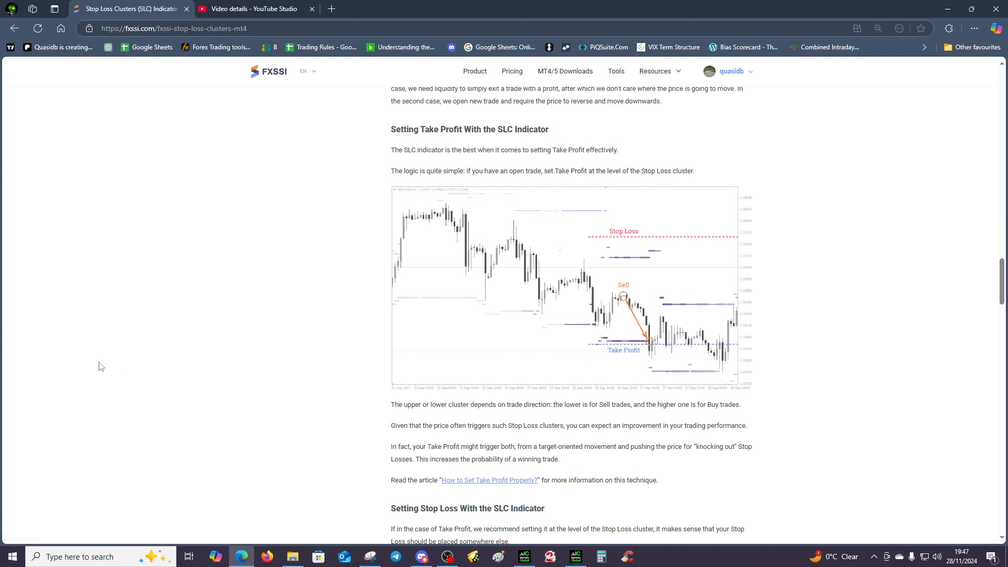
mouse_move(650, 354)
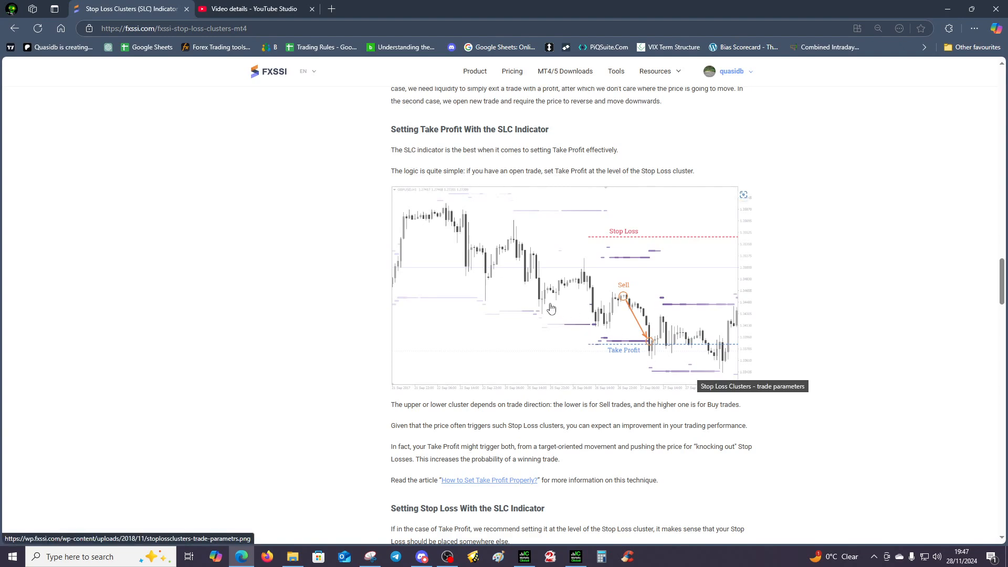
mouse_move(642, 264)
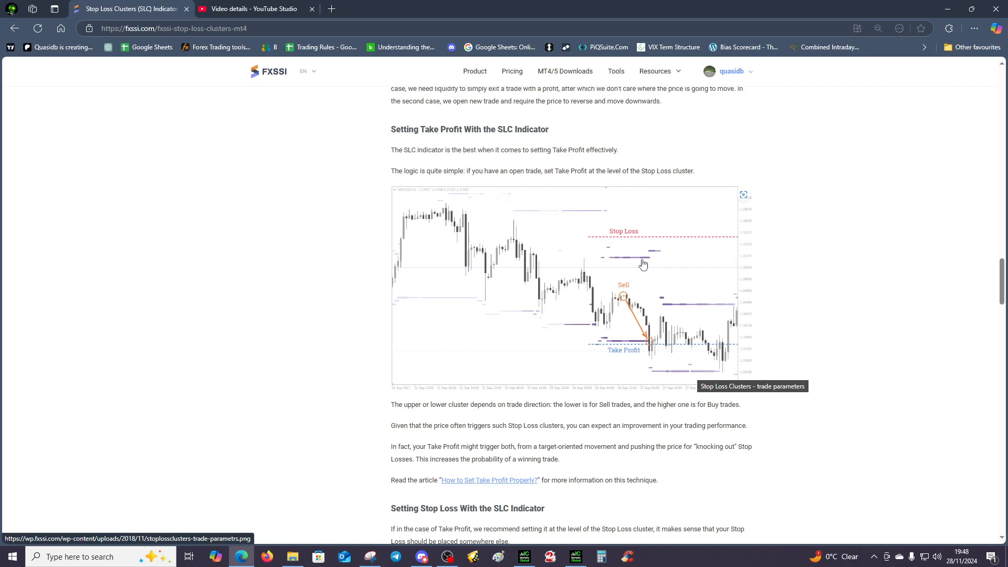
mouse_move(433, 221)
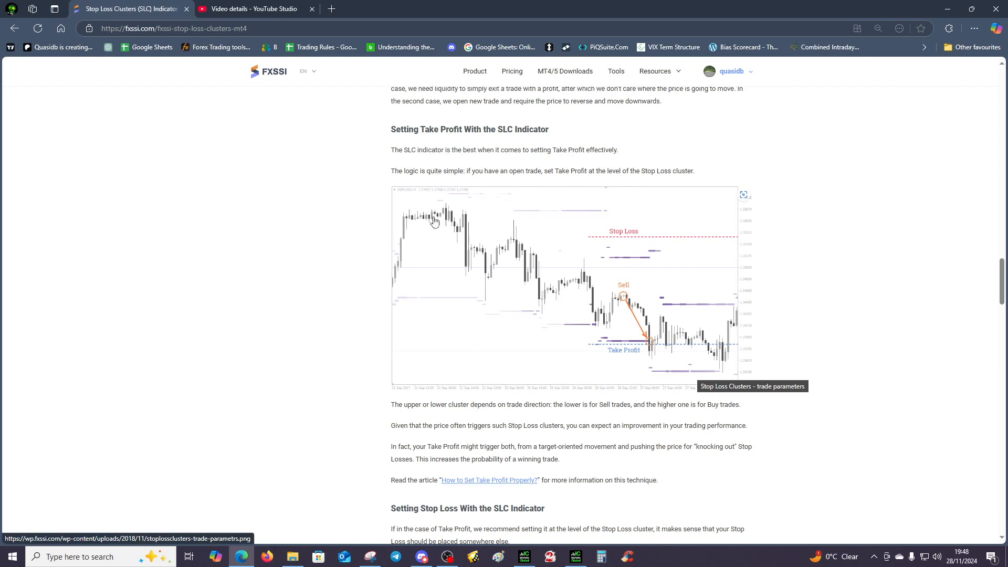
mouse_move(632, 265)
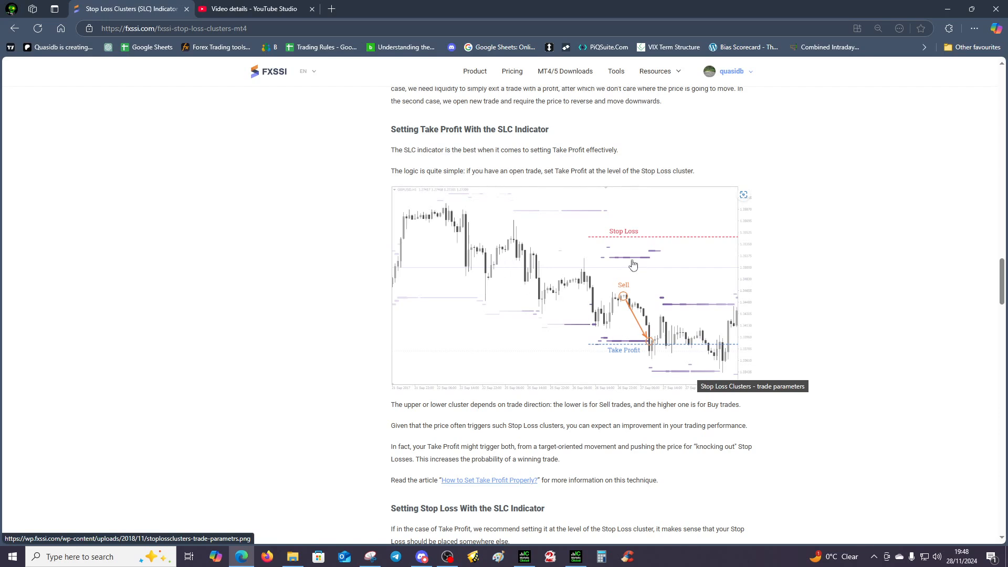
mouse_move(616, 286)
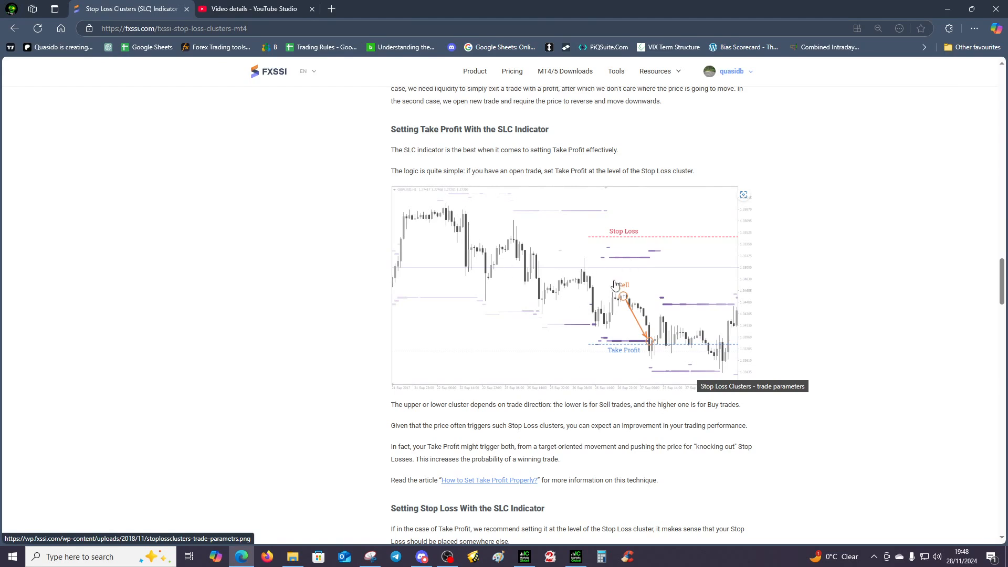
mouse_move(415, 217)
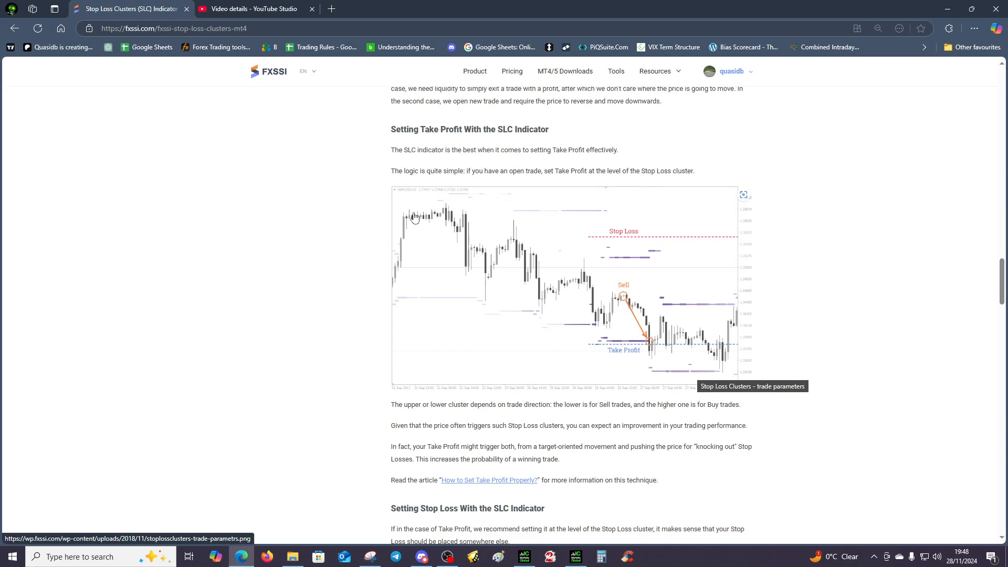
mouse_move(545, 279)
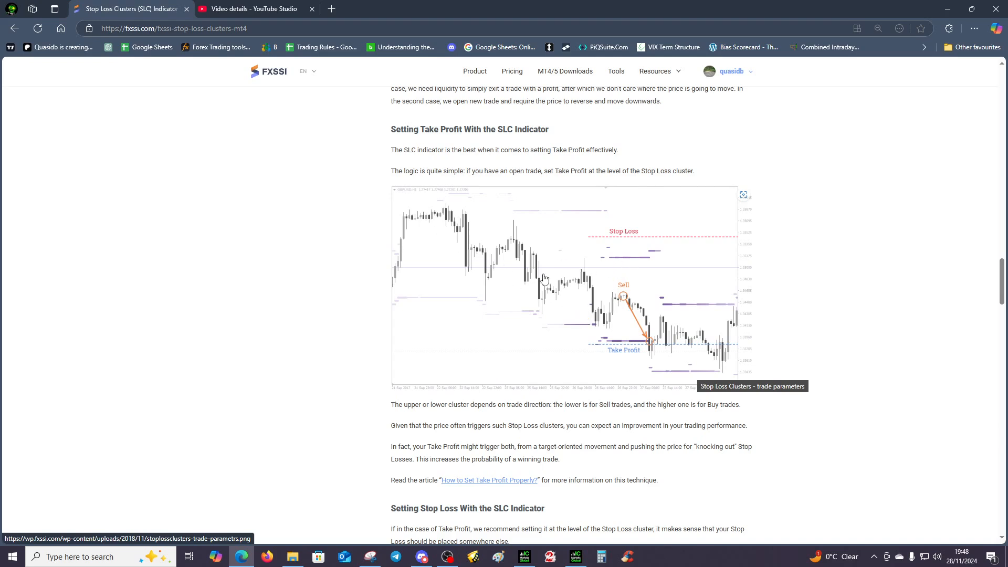
mouse_move(455, 237)
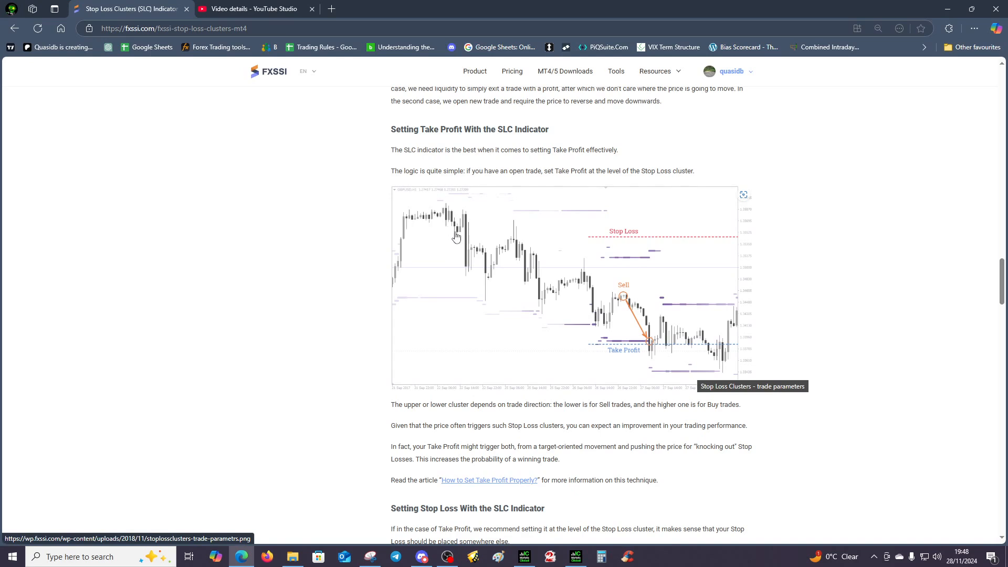
mouse_move(625, 263)
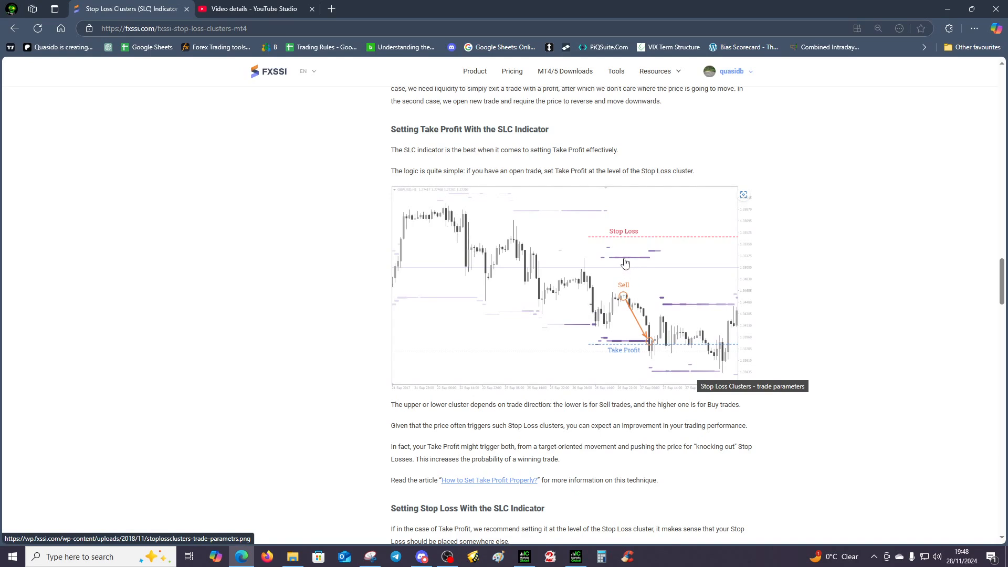
mouse_move(620, 262)
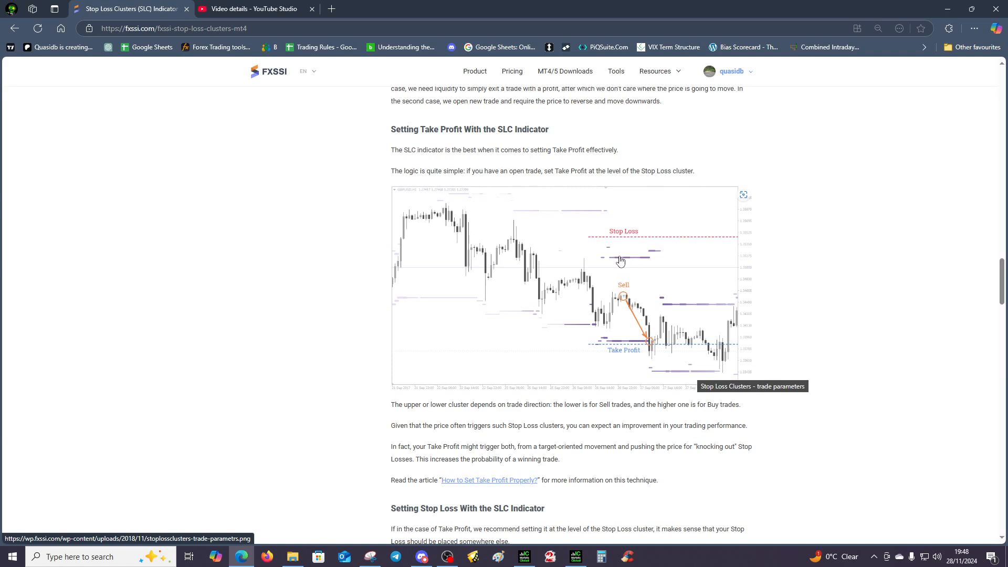
mouse_move(567, 308)
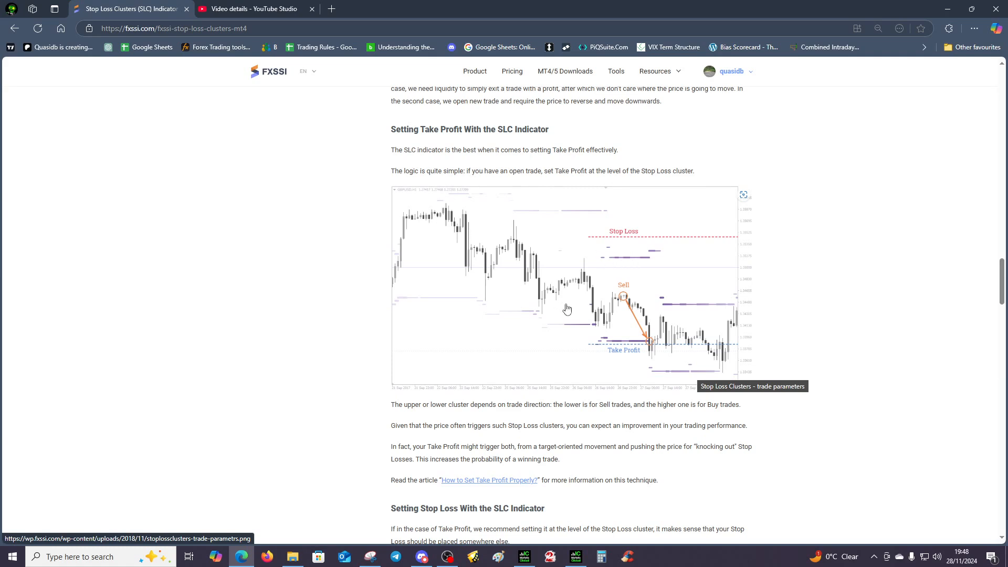
mouse_move(636, 281)
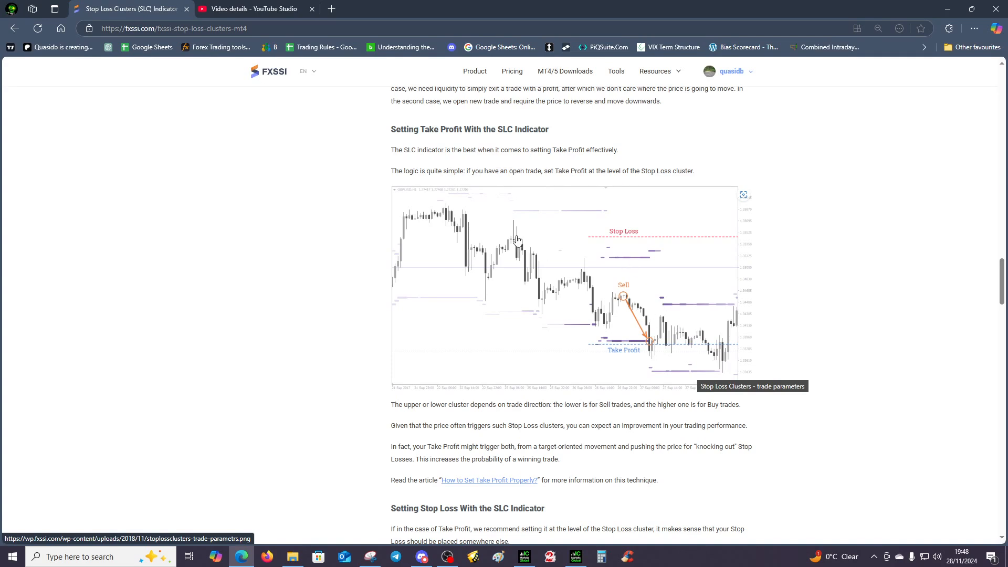
mouse_move(109, 354)
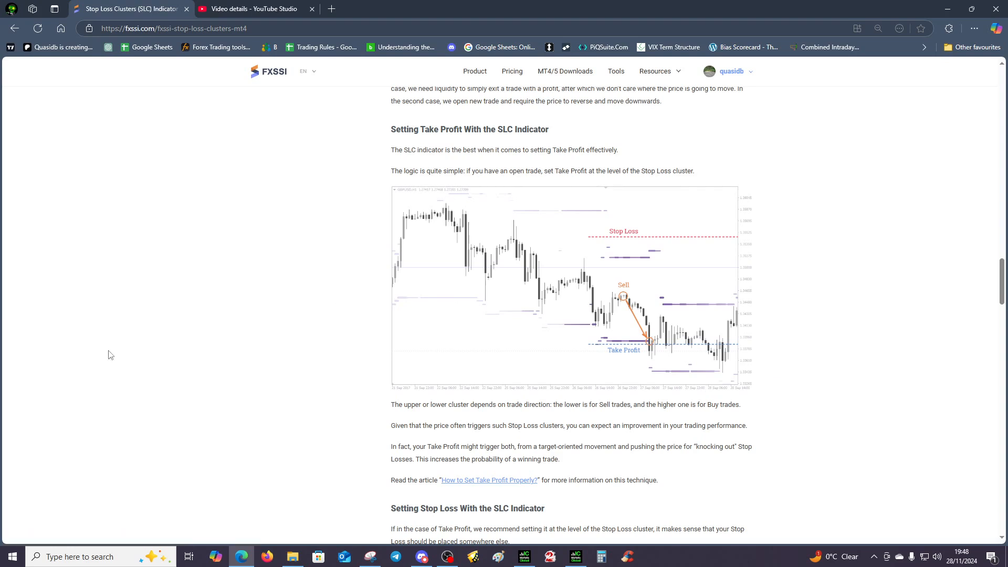
mouse_move(162, 361)
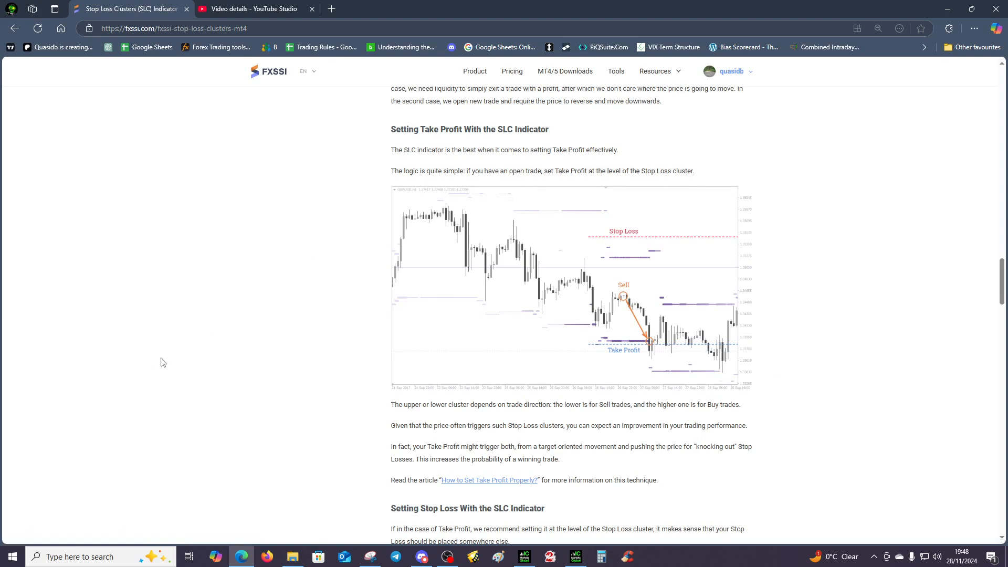
mouse_move(242, 315)
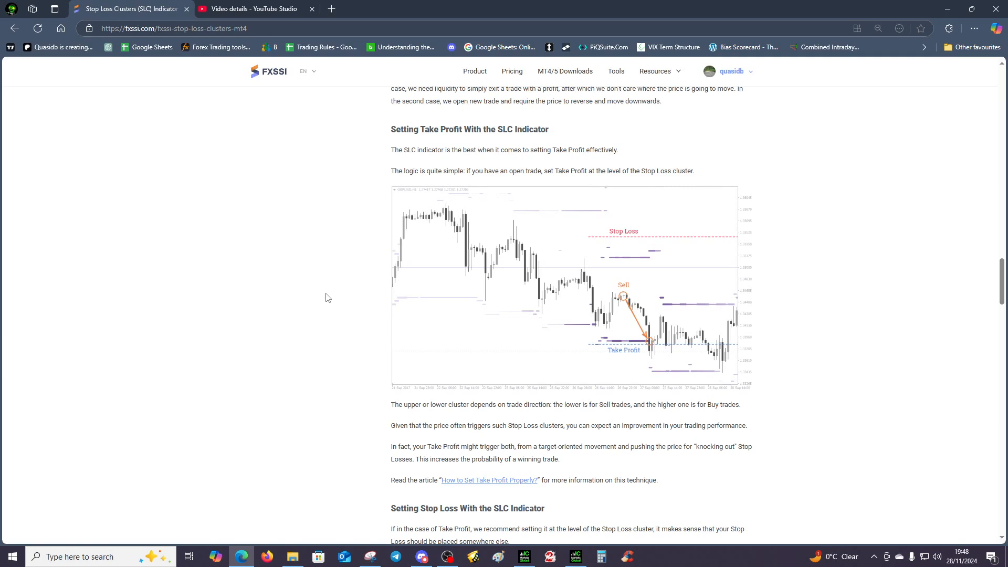
mouse_move(325, 301)
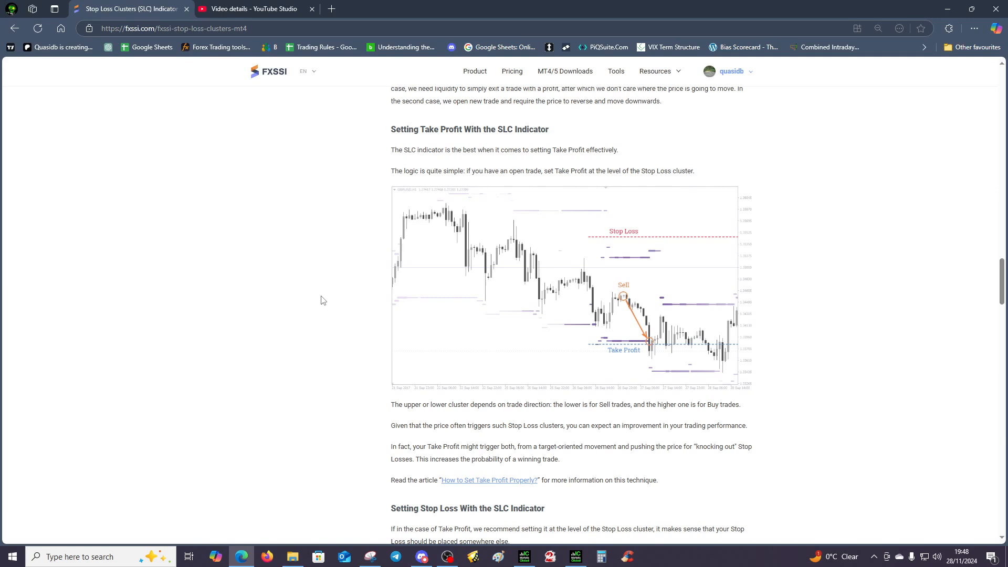
mouse_move(512, 145)
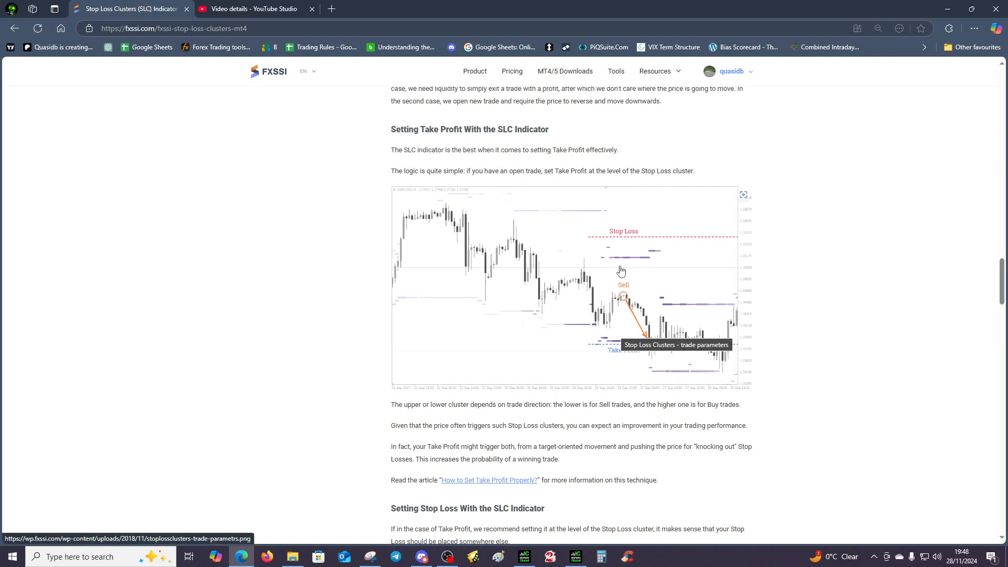
mouse_move(617, 271)
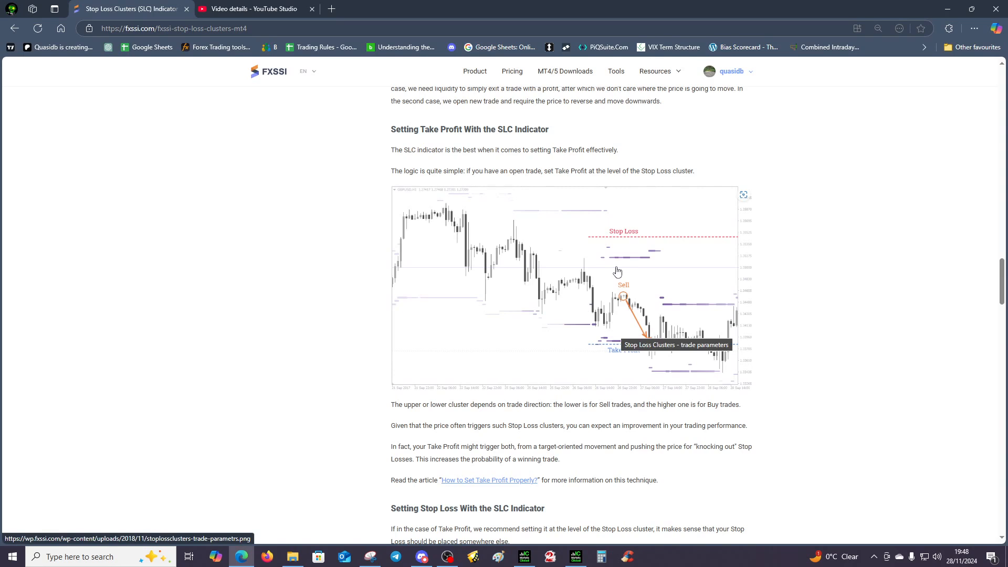
mouse_move(603, 251)
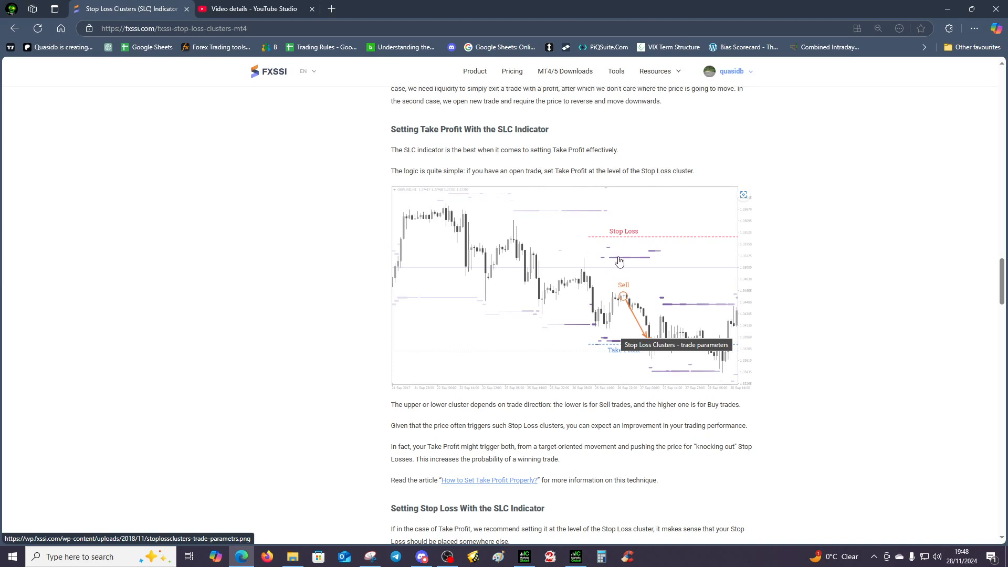
mouse_move(614, 329)
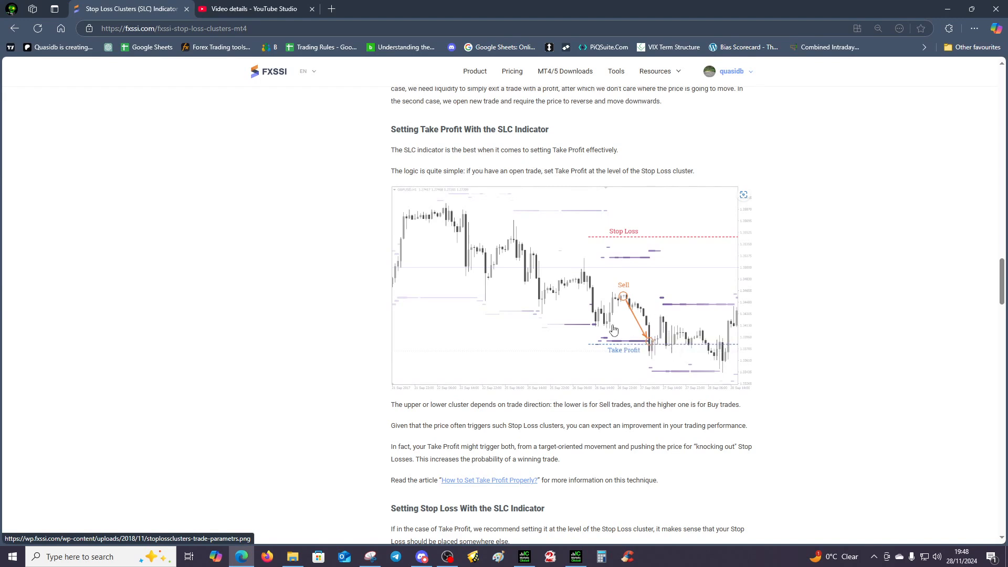
mouse_move(698, 384)
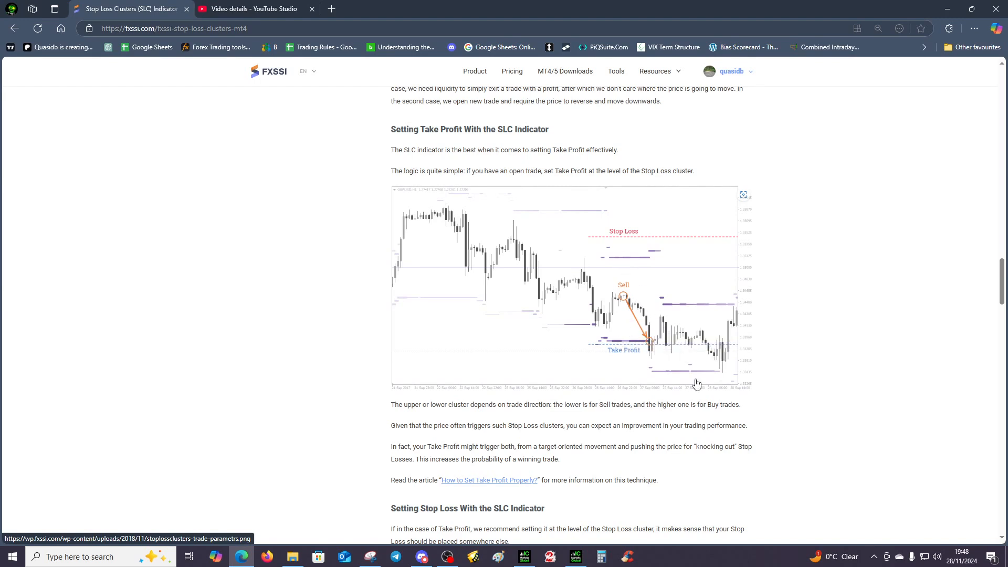
mouse_move(328, 294)
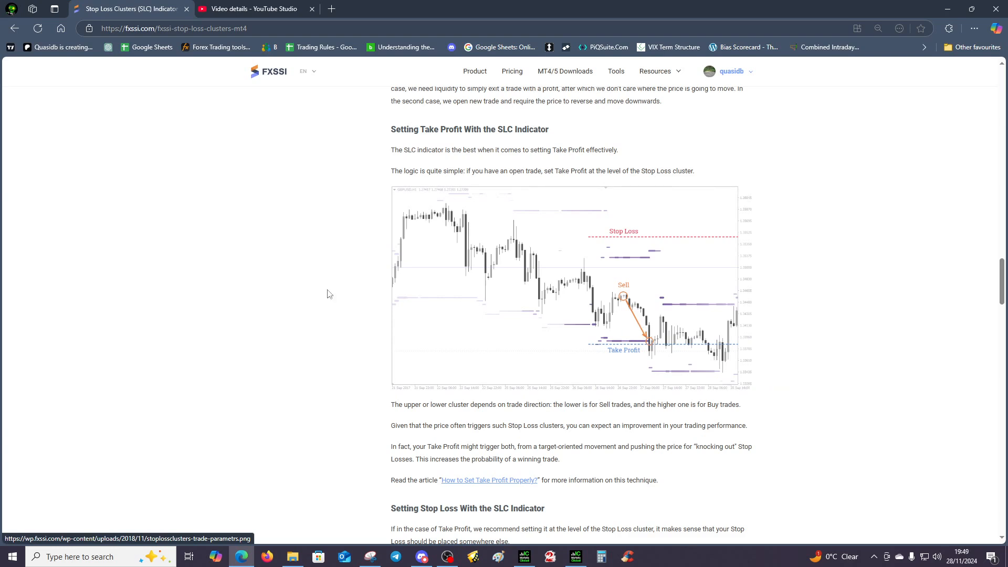
Step: Scroll to the full 'Setting Stop Loss With the SLC Indicator' section and its placement chart
scroll(down, 3)
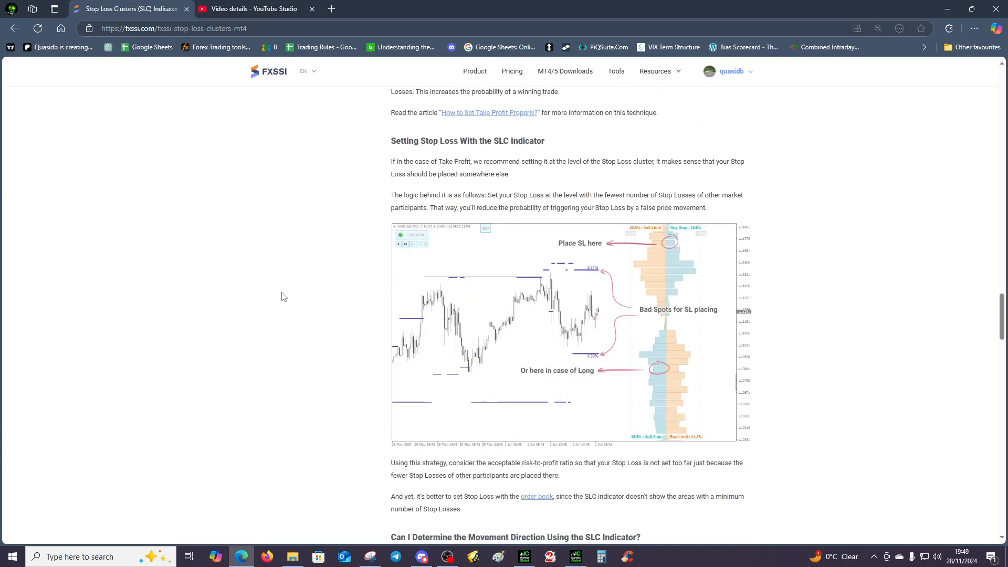
mouse_move(586, 273)
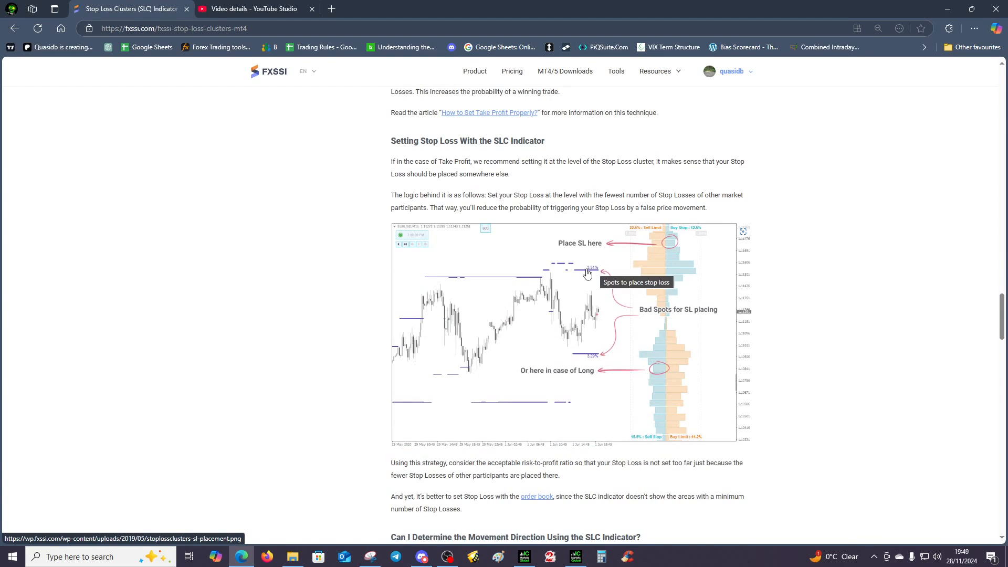
mouse_move(608, 340)
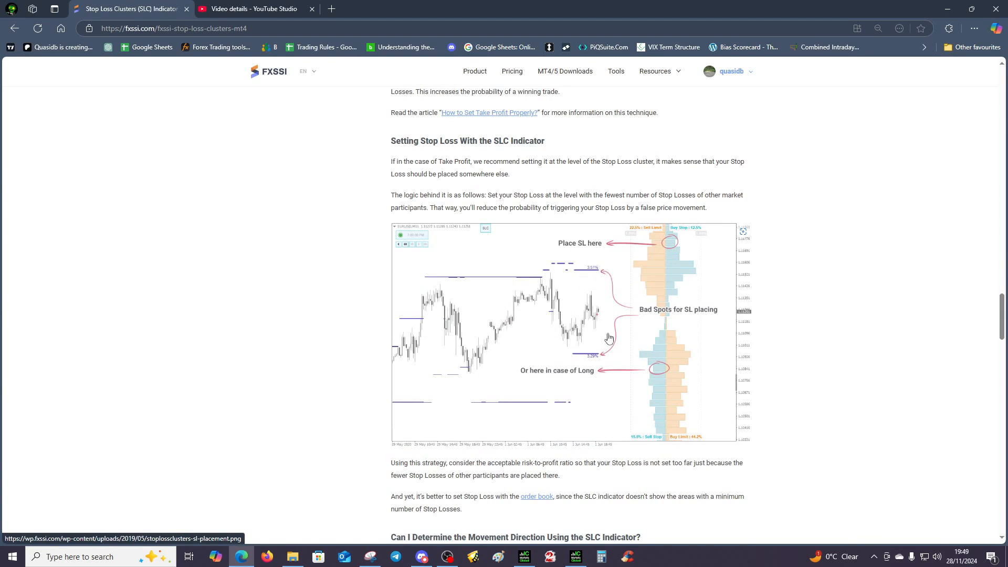
mouse_move(584, 368)
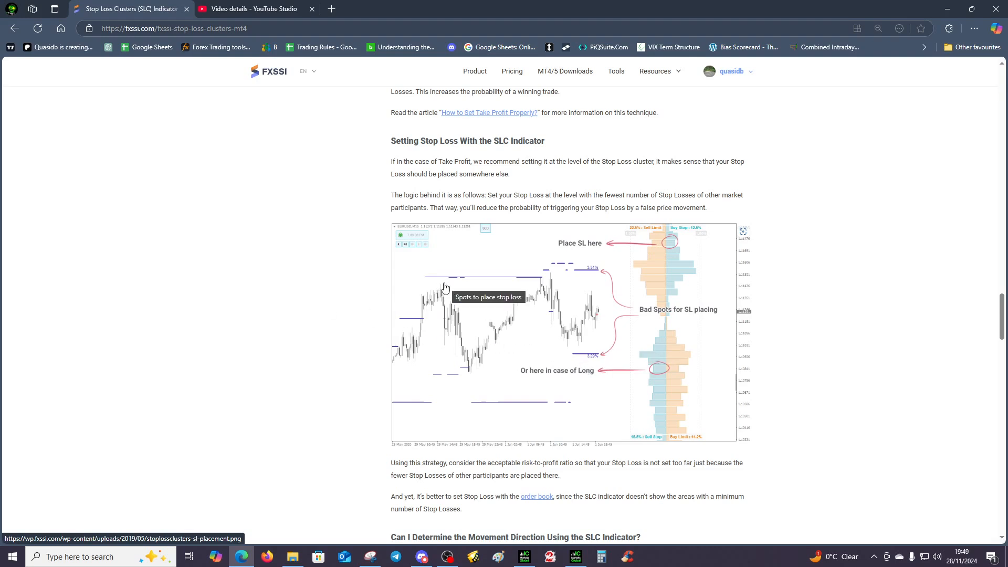
mouse_move(442, 367)
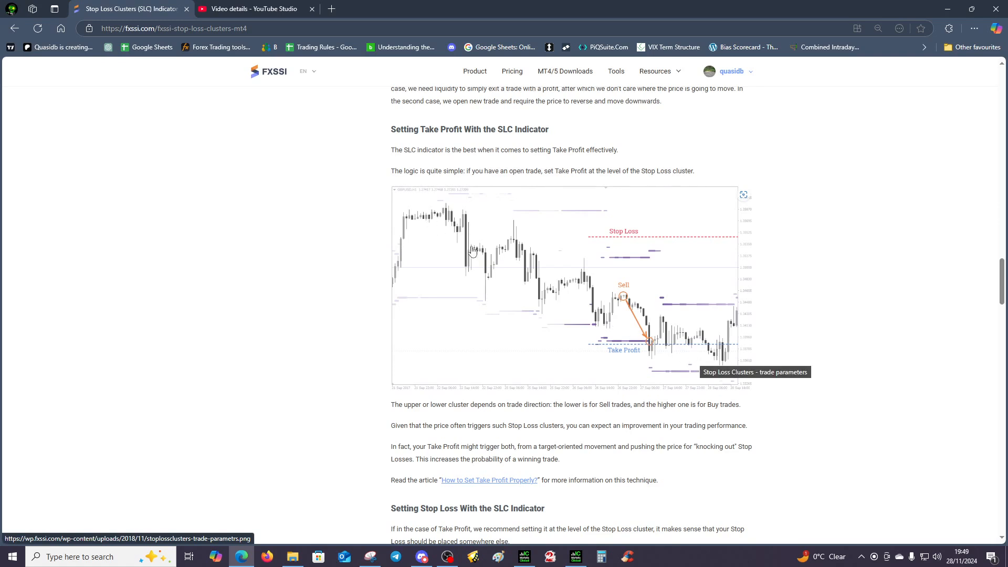
mouse_move(480, 305)
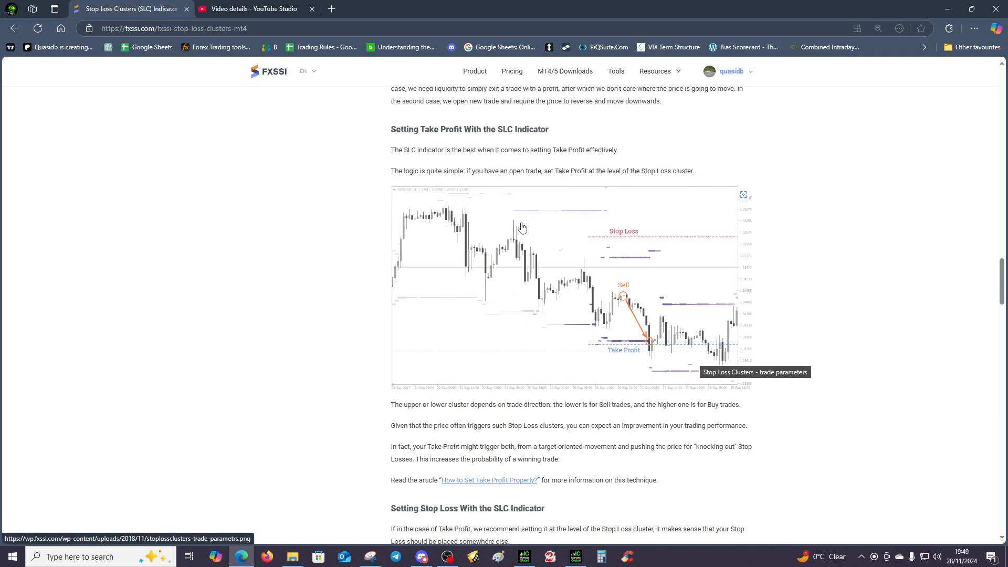
mouse_move(655, 375)
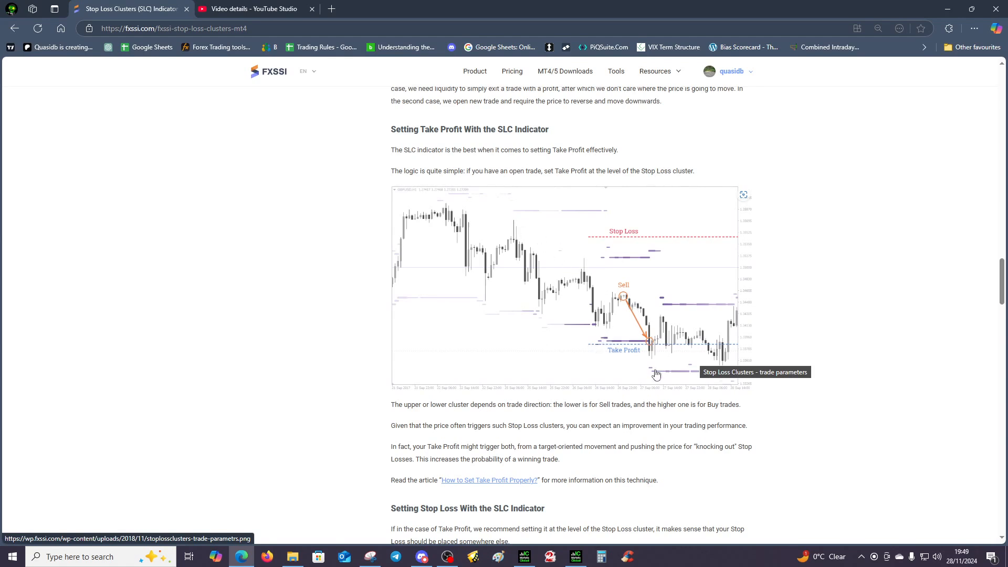
mouse_move(685, 365)
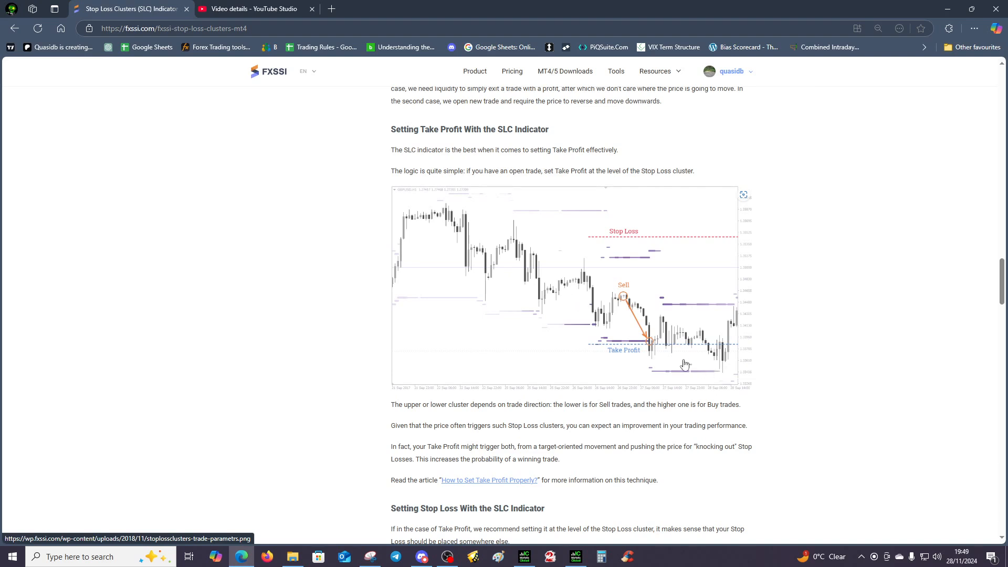
mouse_move(504, 305)
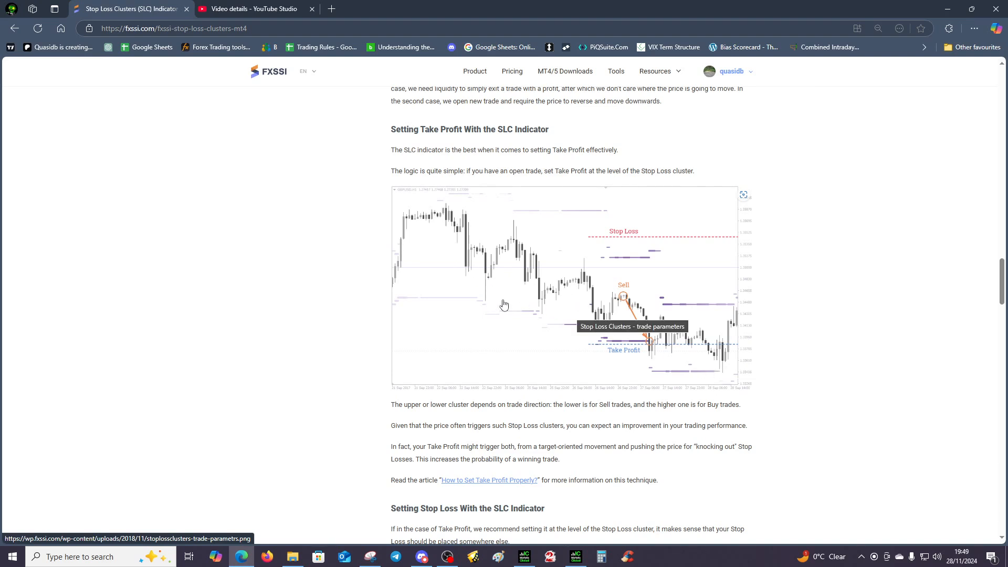
mouse_move(491, 302)
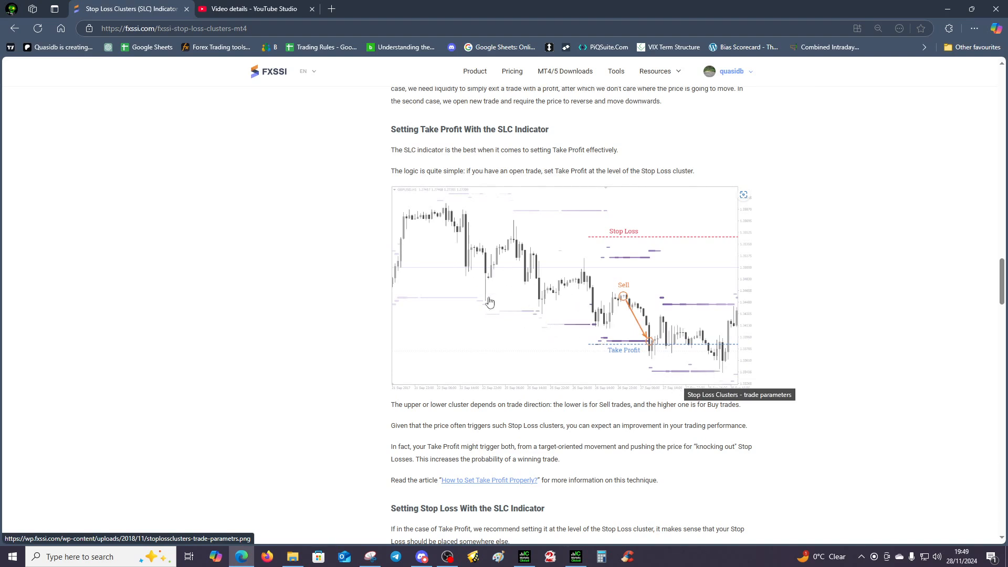
Step: Scroll past the movement-direction discussion to the 'Anatomy of the Indicator' cluster diagram
scroll(down, 3)
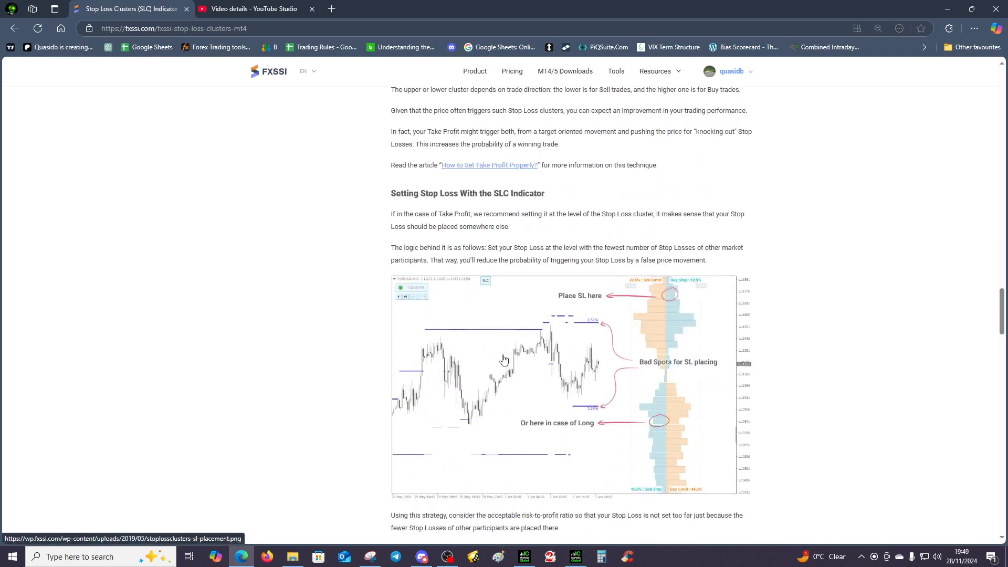
scroll(down, 3)
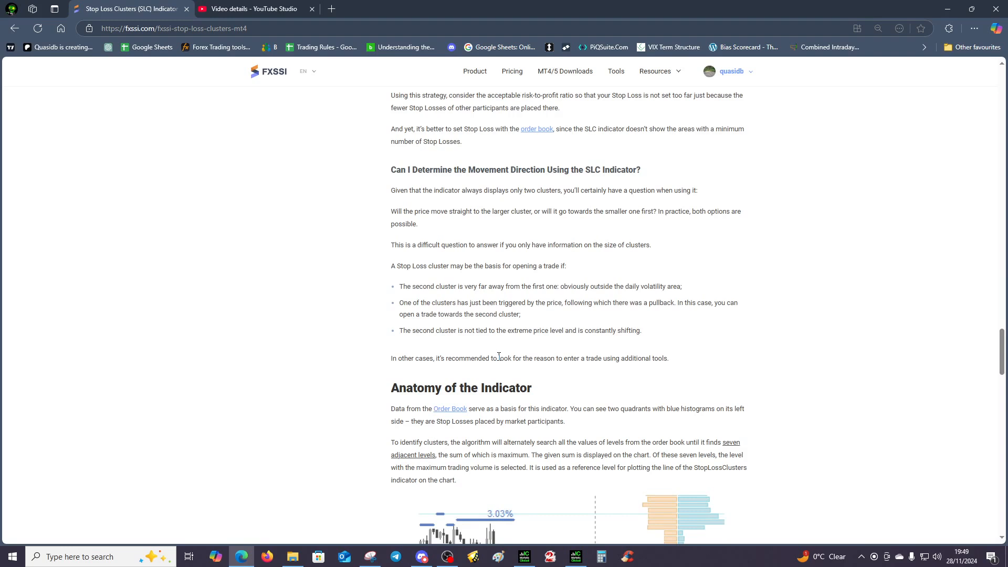
scroll(down, 3)
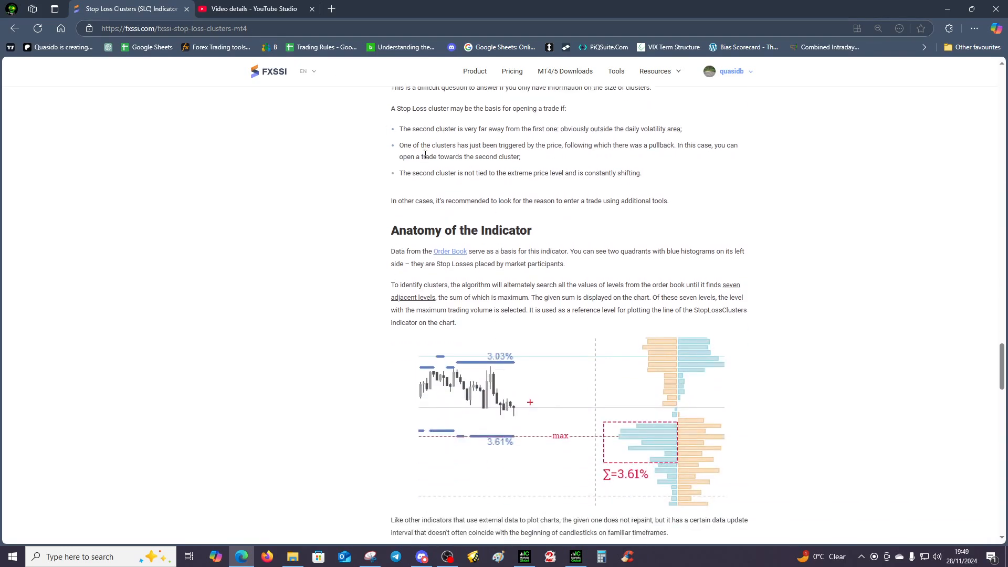
Step: Scroll below the cluster diagram to the data update intervals explanation with the 20-minute interval
scroll(down, 3)
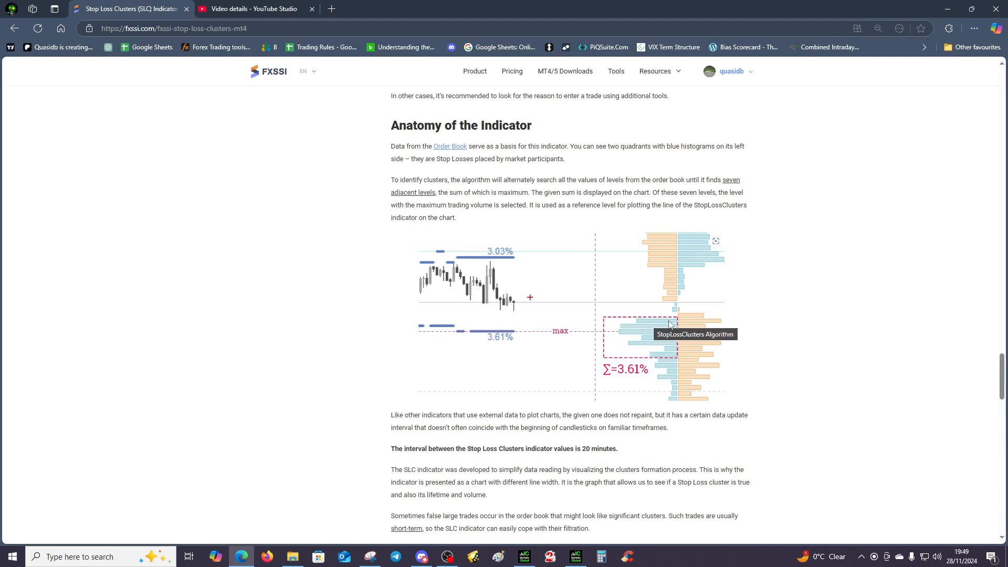
mouse_move(623, 353)
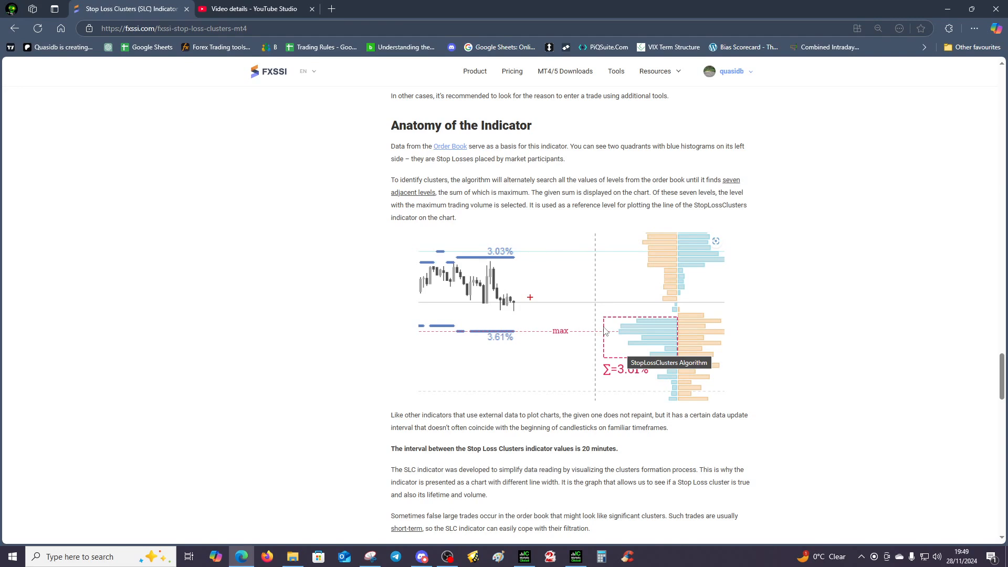
mouse_move(625, 334)
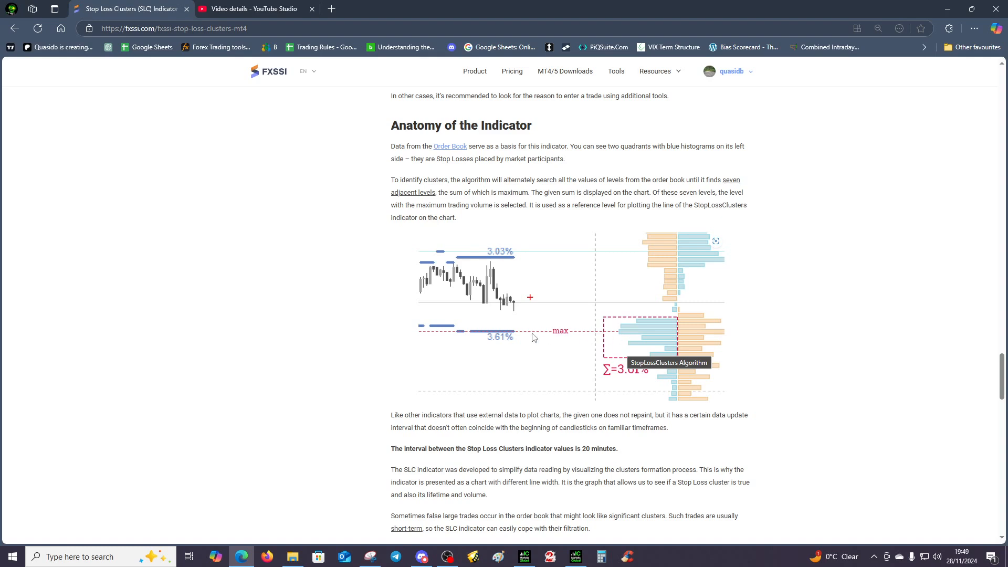
mouse_move(516, 337)
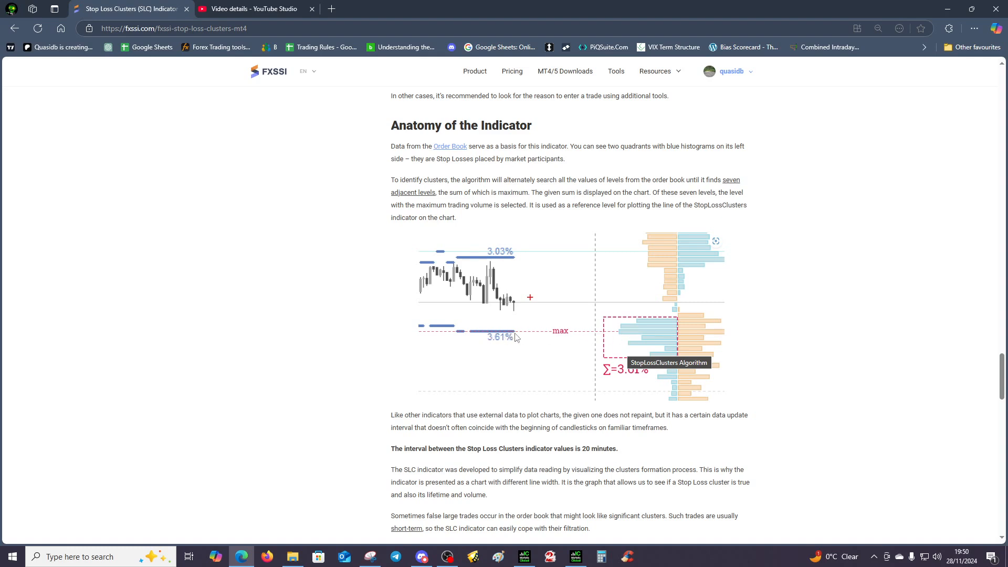
mouse_move(513, 337)
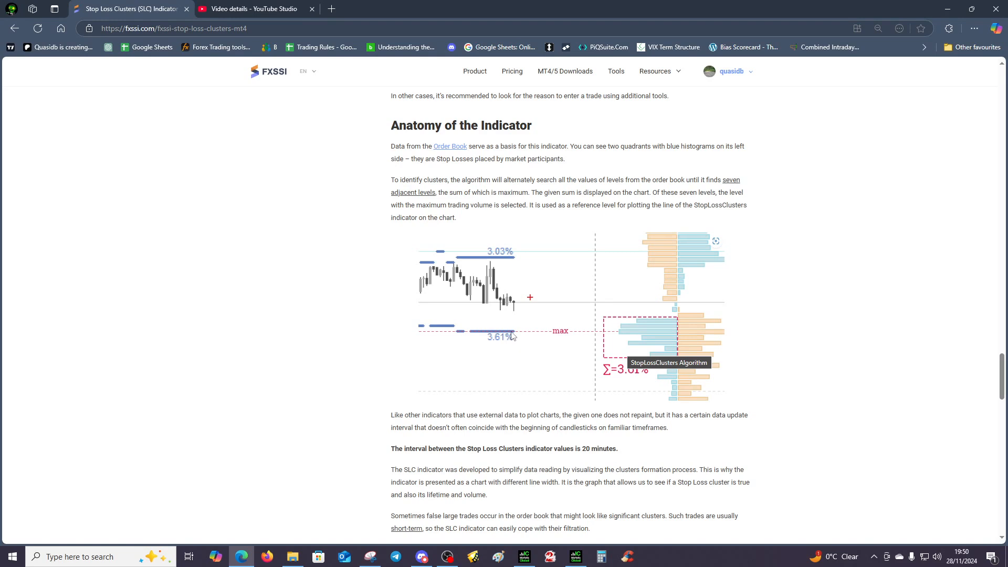
mouse_move(494, 295)
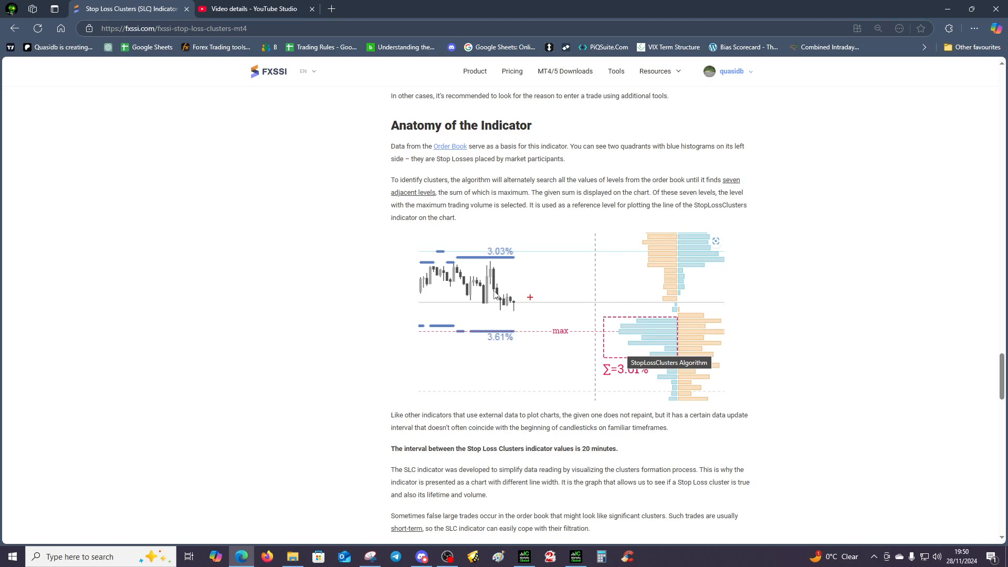
mouse_move(515, 337)
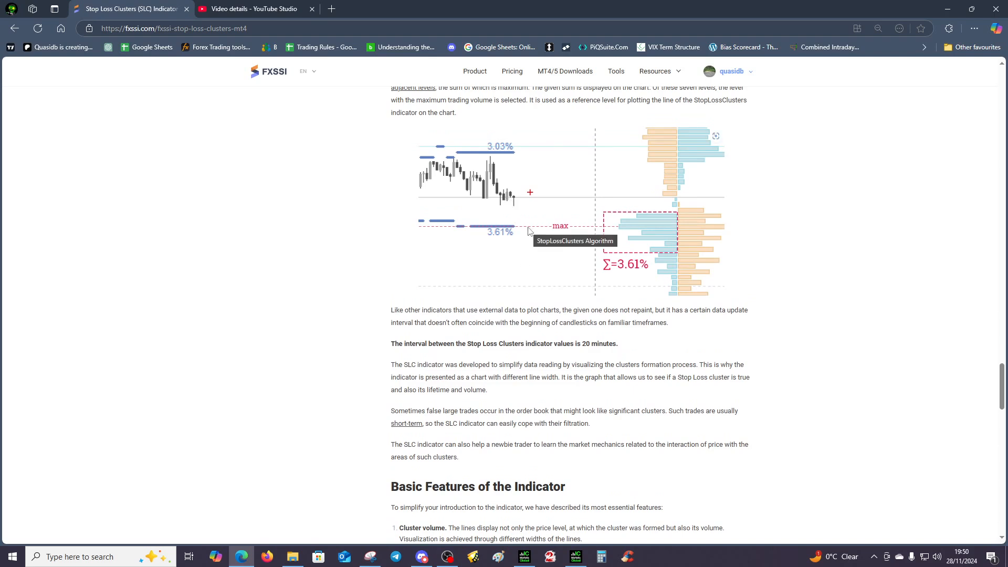
mouse_move(626, 233)
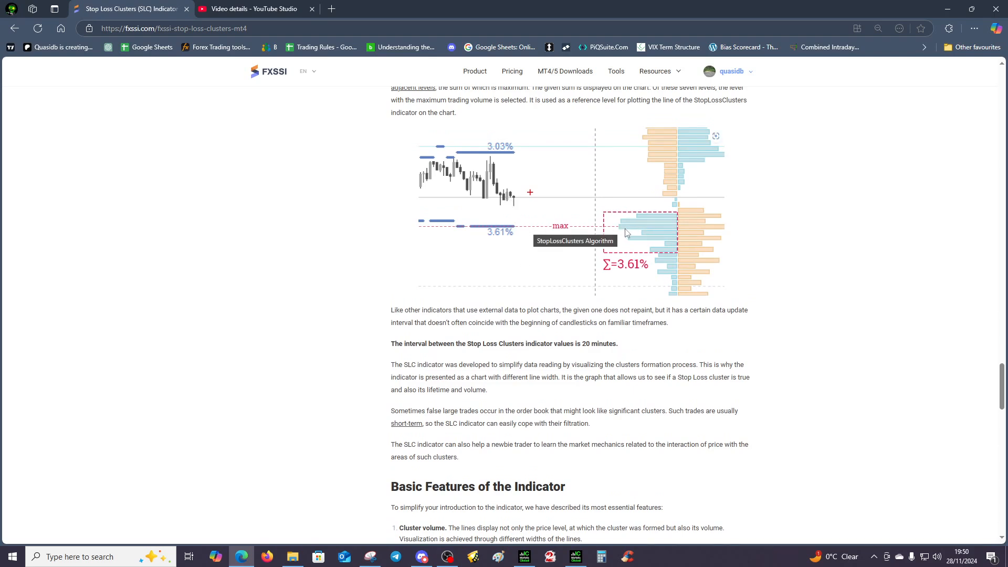
mouse_move(619, 229)
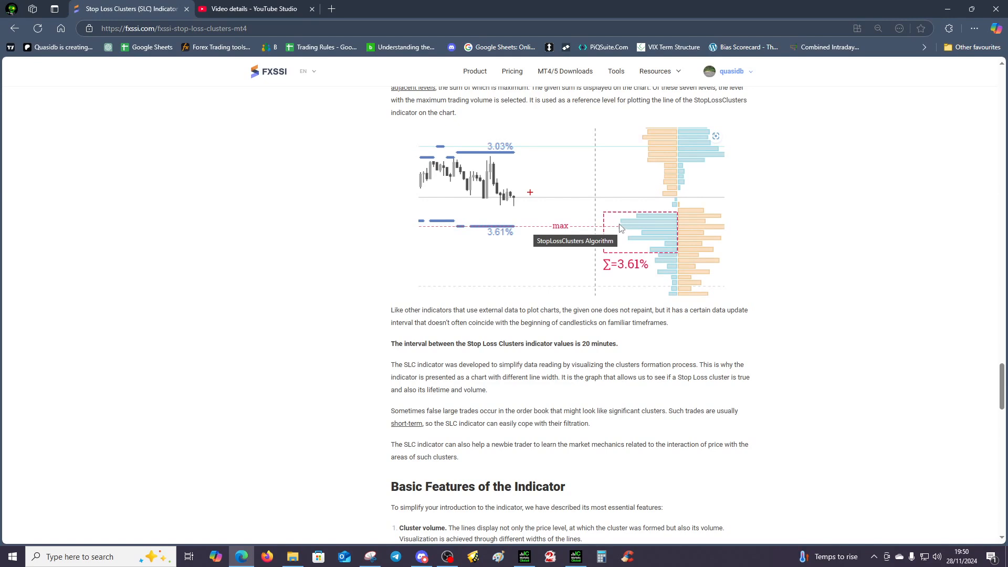
mouse_move(594, 265)
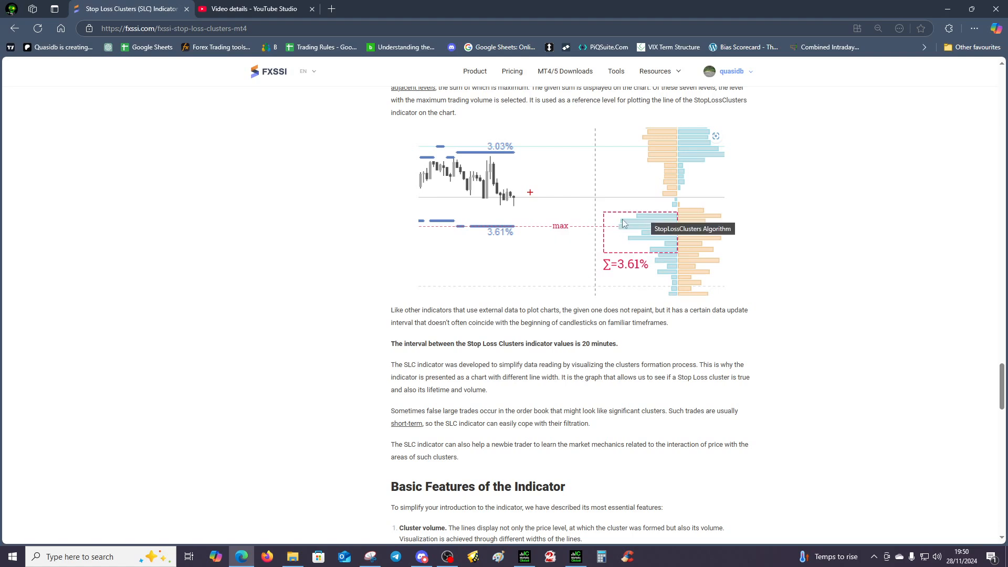
mouse_move(620, 235)
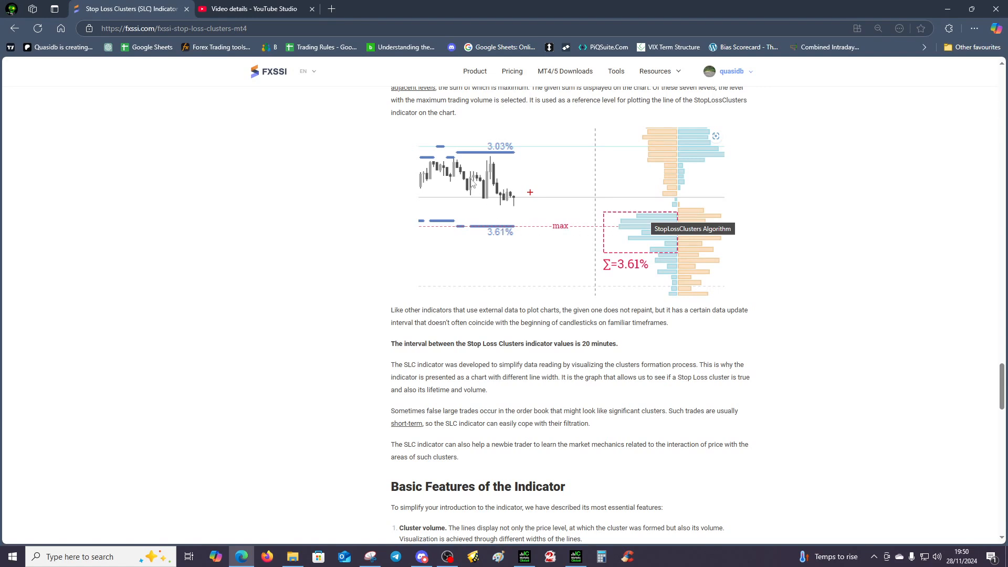
mouse_move(615, 231)
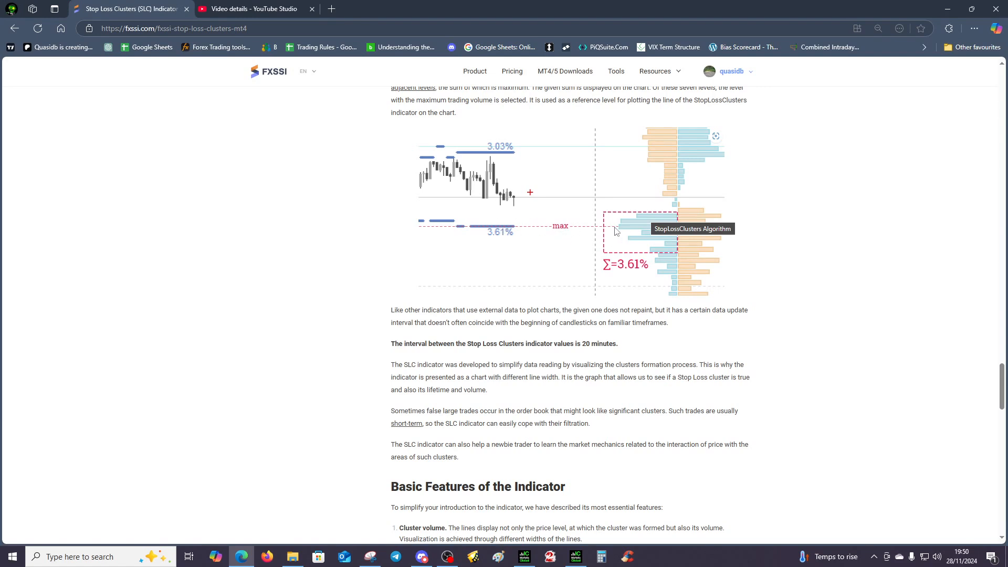
mouse_move(620, 232)
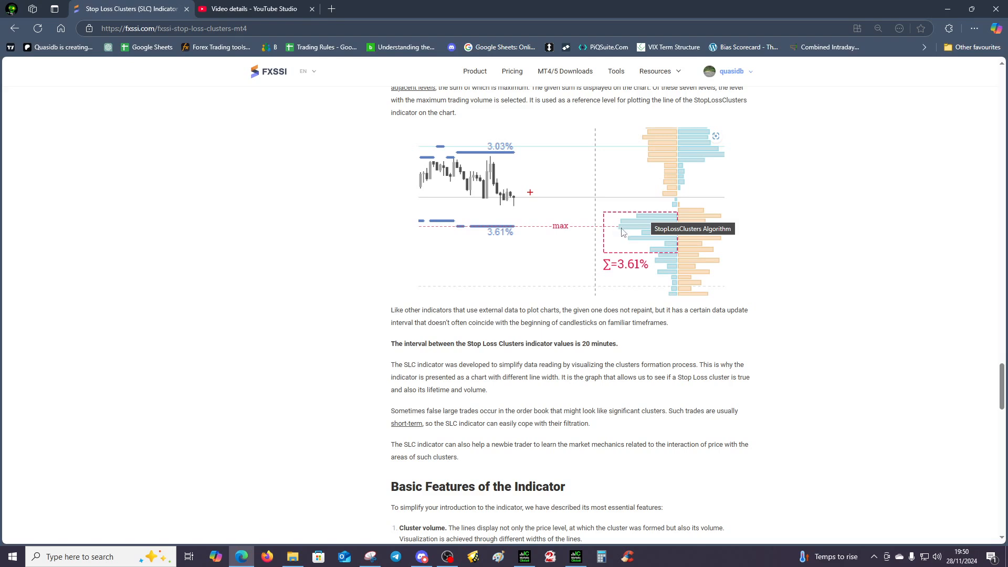
mouse_move(529, 219)
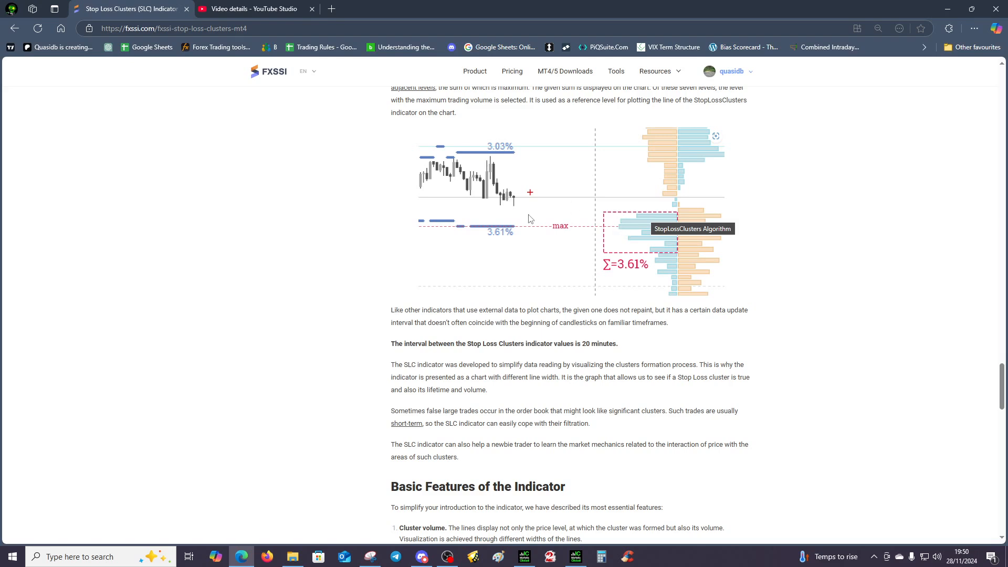
Step: Scroll past Basic Features toward The Indicator Settings table and its setting descriptions
scroll(down, 3)
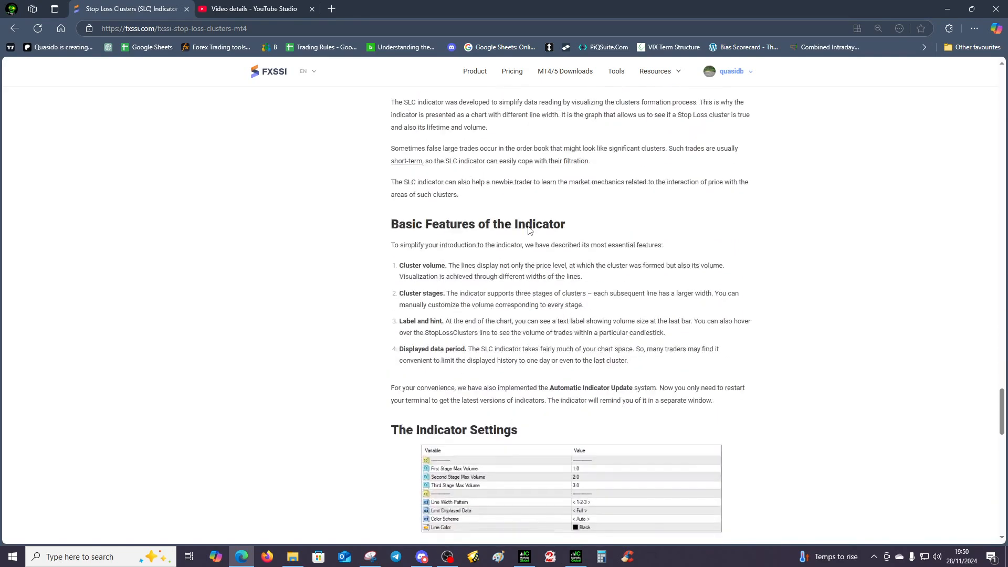
scroll(down, 3)
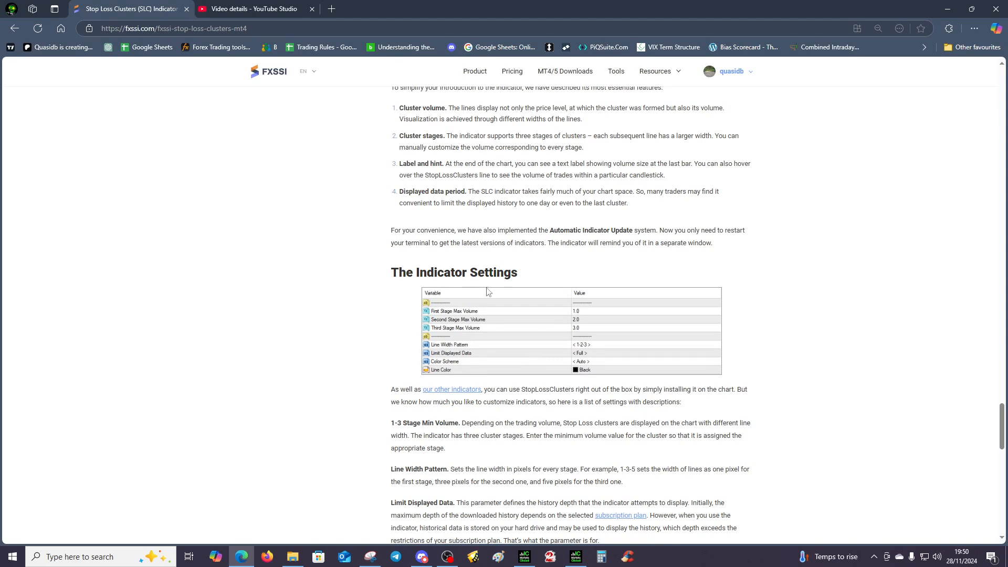
scroll(down, 3)
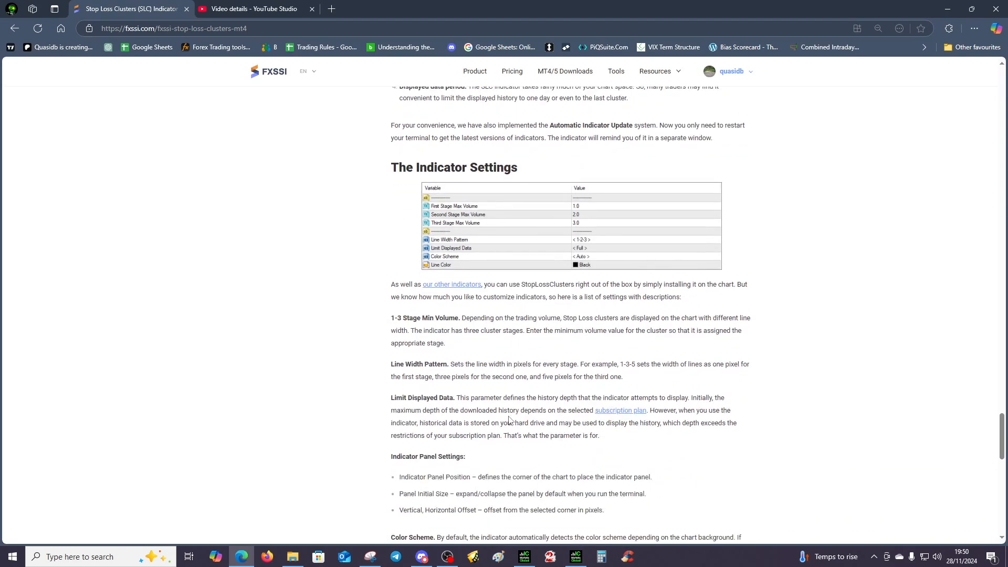
scroll(down, 3)
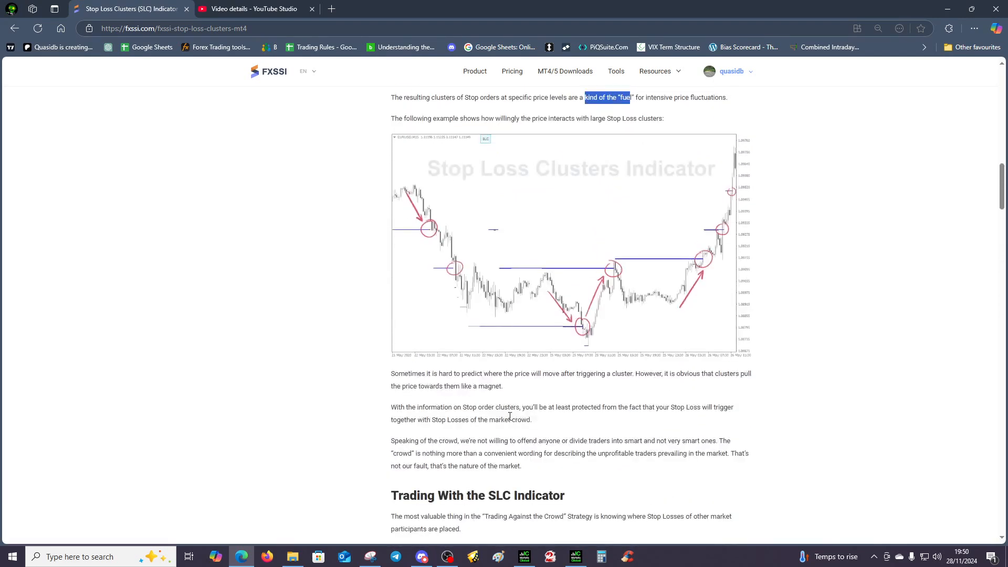
mouse_move(512, 223)
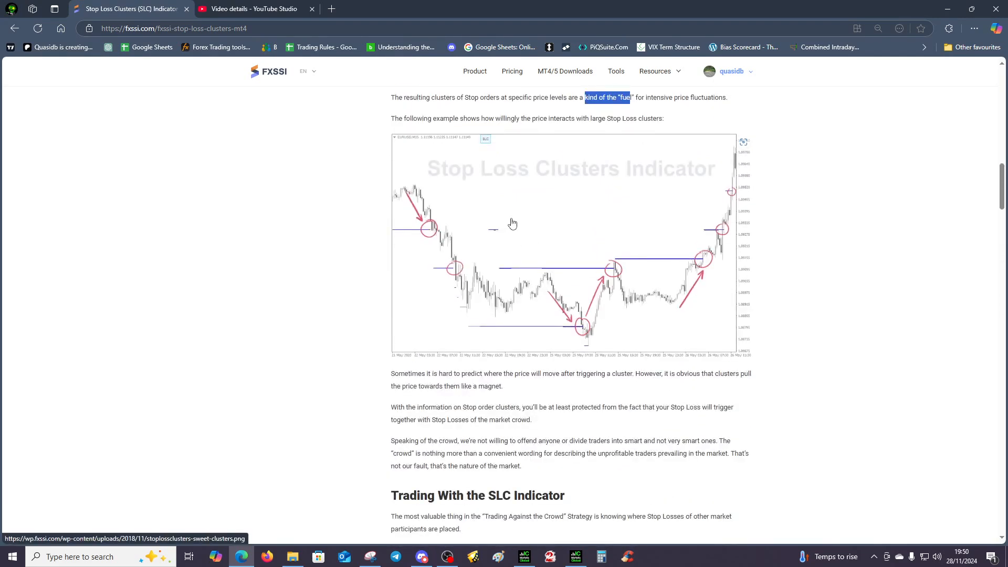
mouse_move(461, 272)
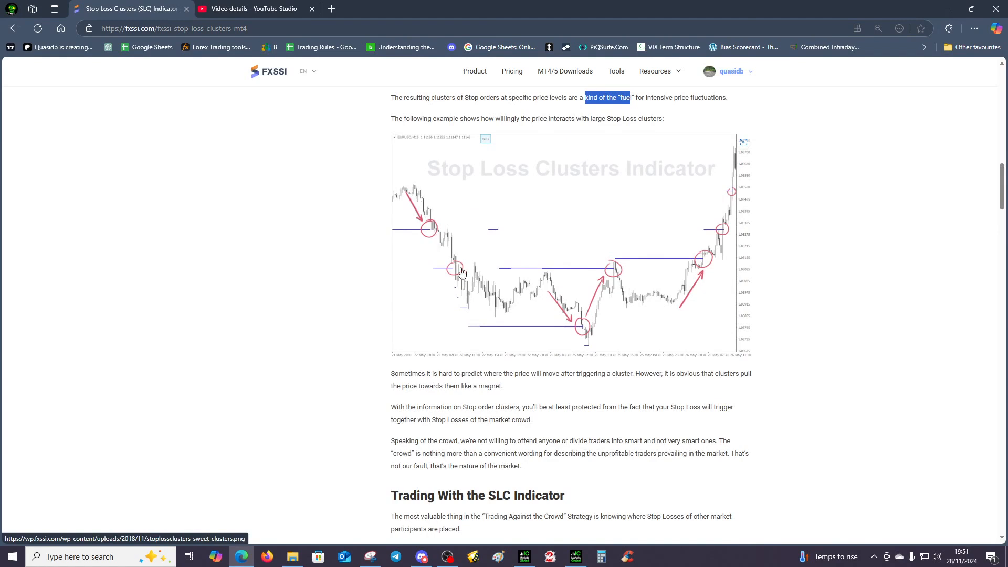
mouse_move(568, 345)
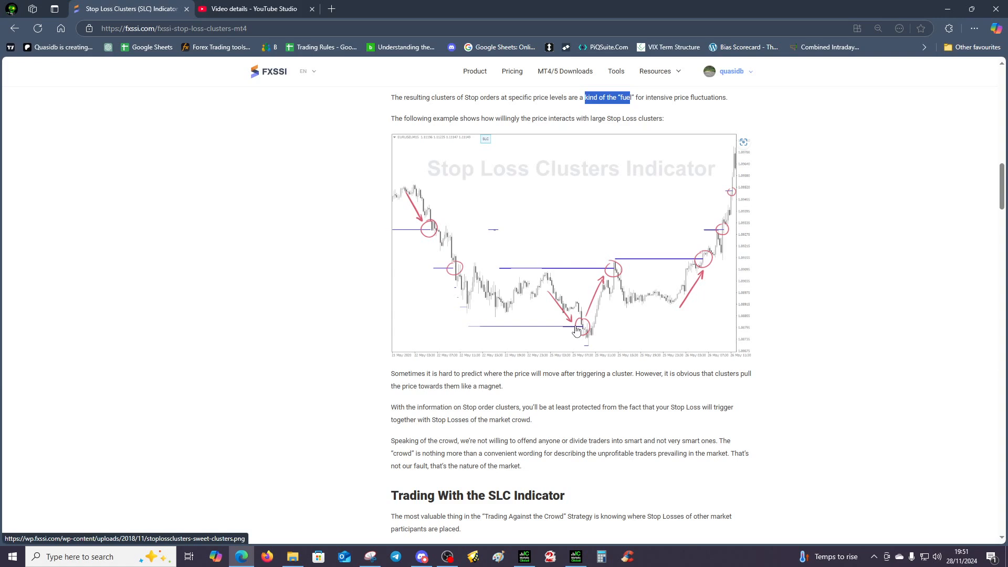
mouse_move(735, 194)
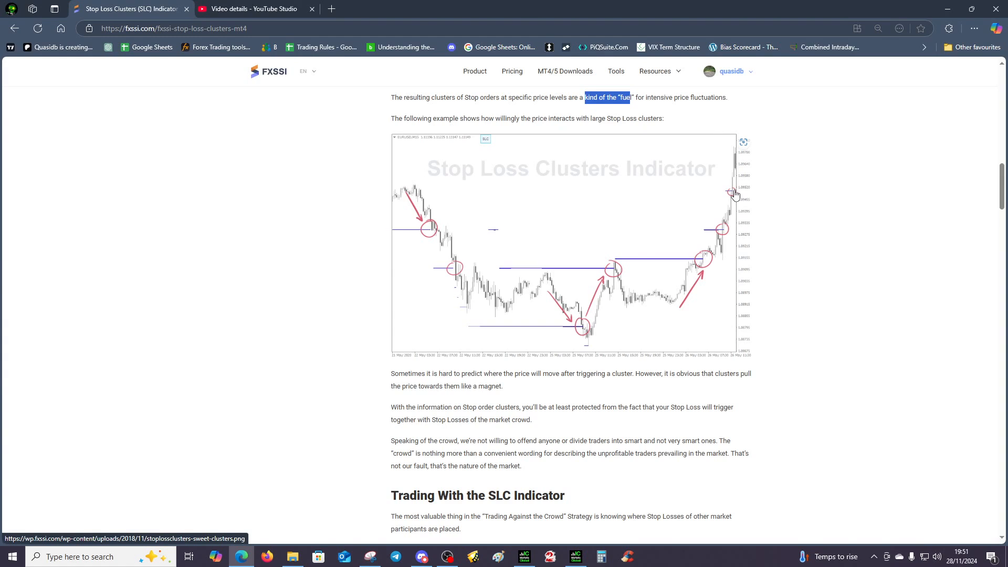
mouse_move(745, 162)
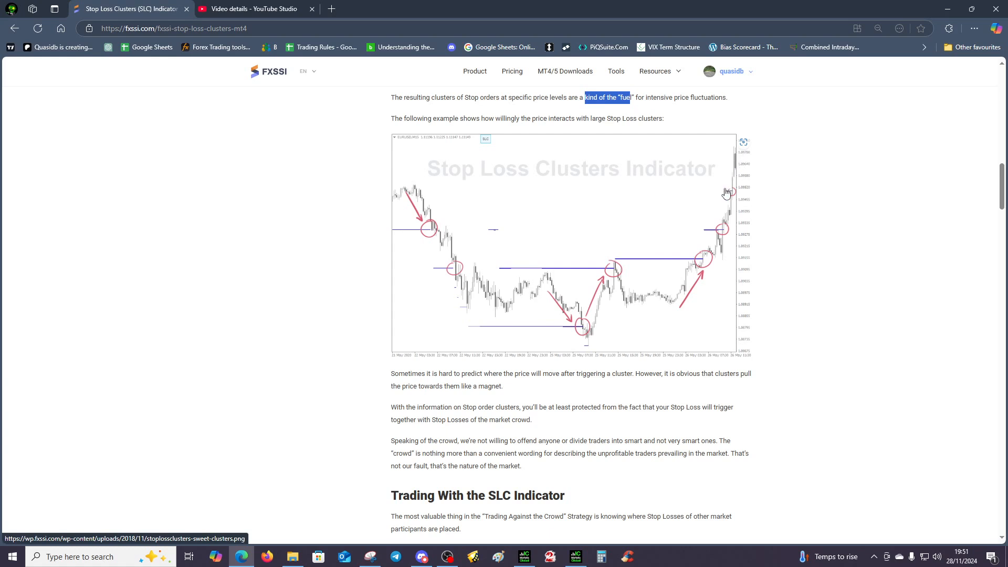
mouse_move(754, 127)
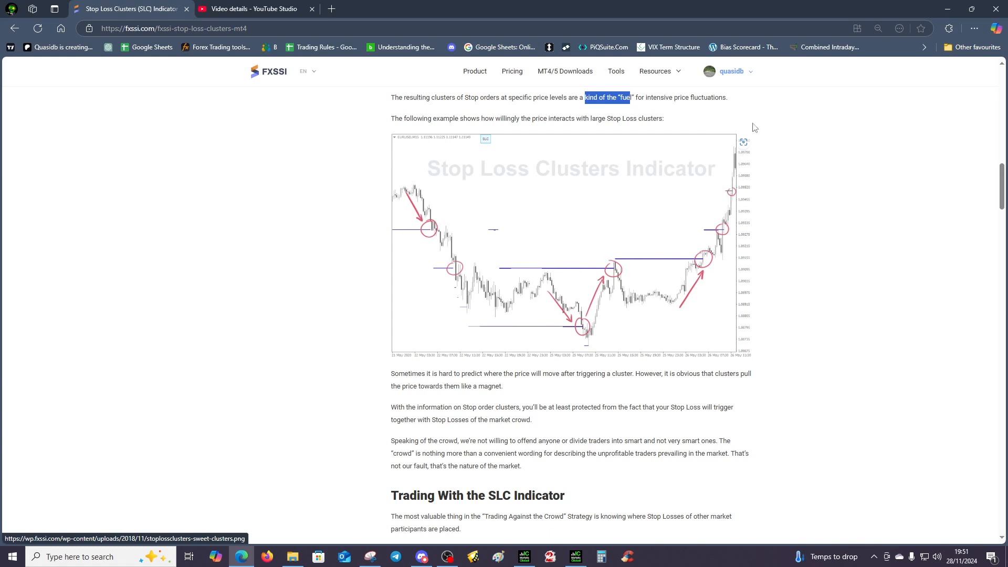
mouse_move(774, 131)
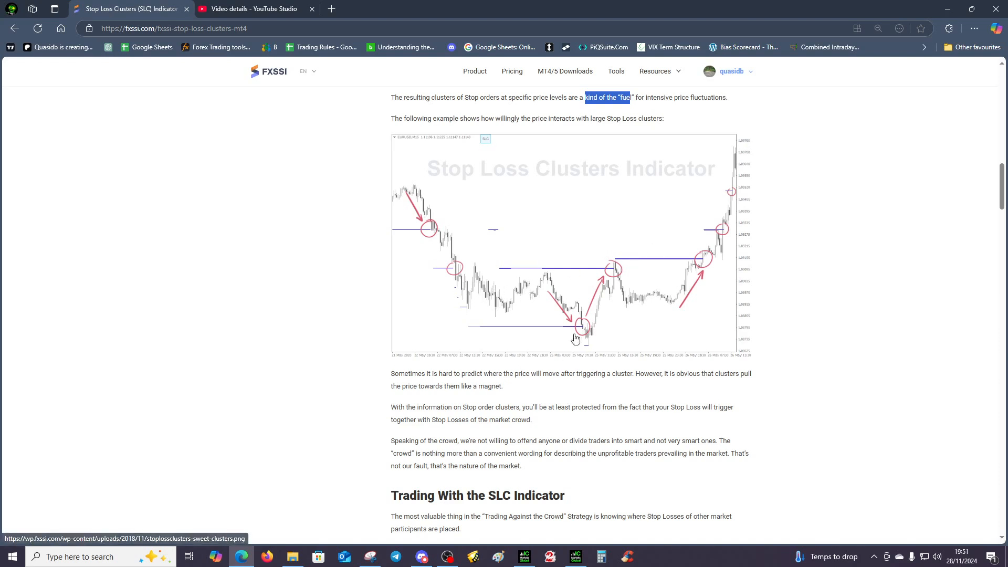
mouse_move(515, 175)
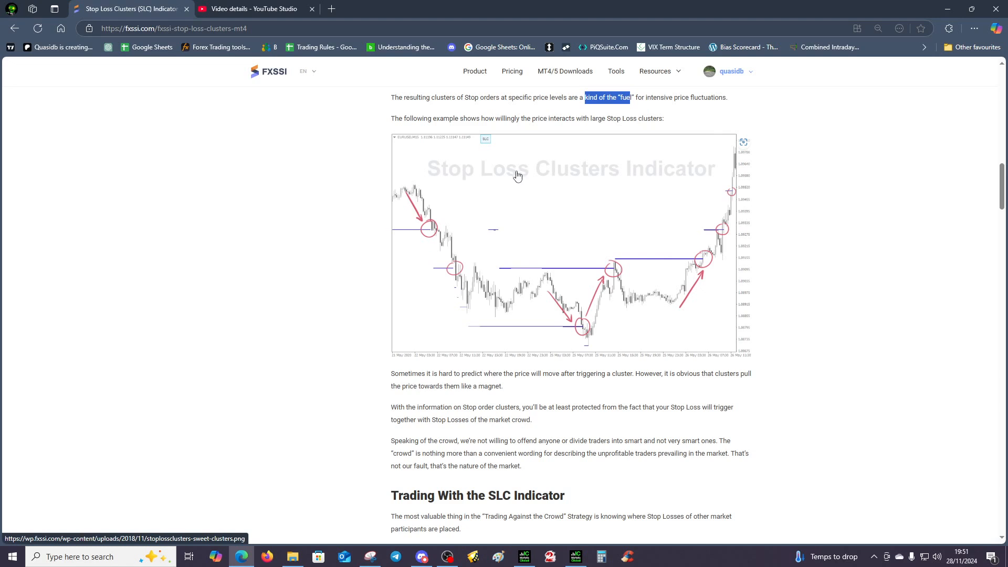
mouse_move(521, 175)
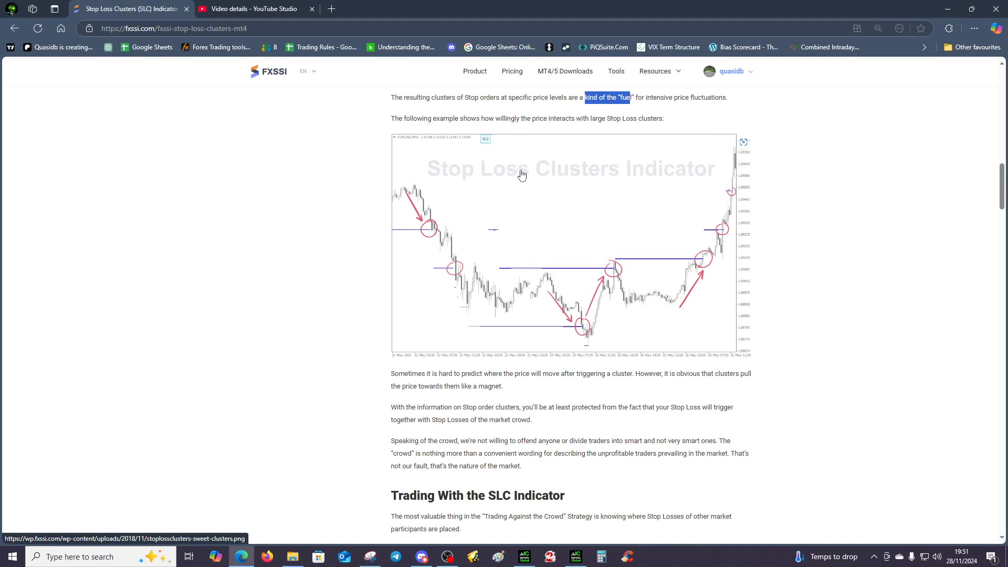
mouse_move(408, 331)
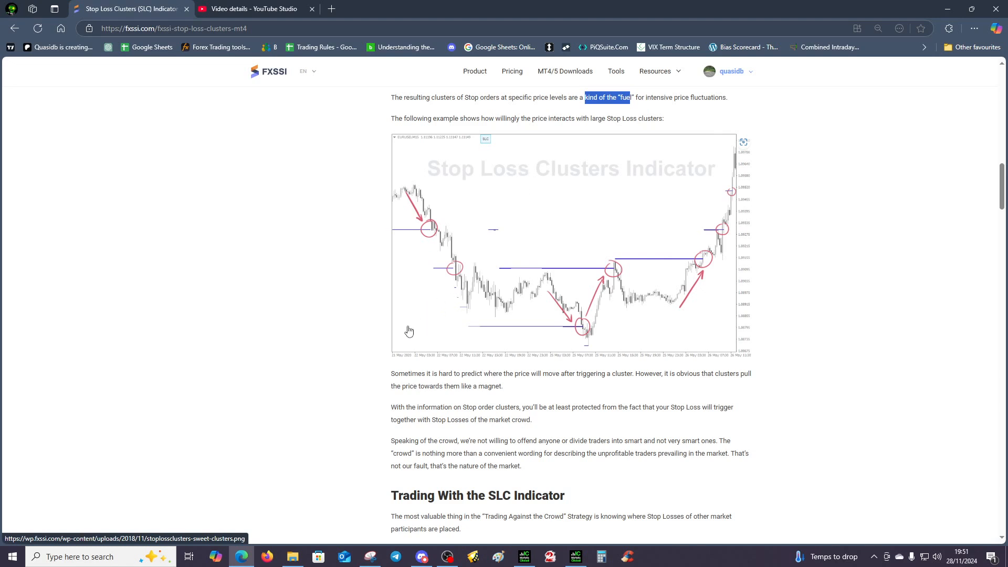
mouse_move(314, 360)
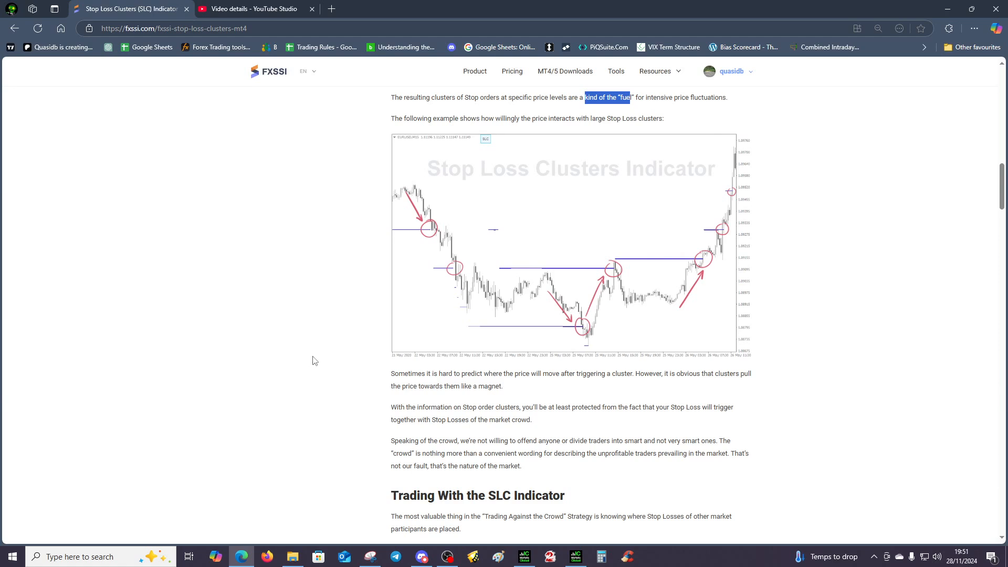
mouse_move(333, 254)
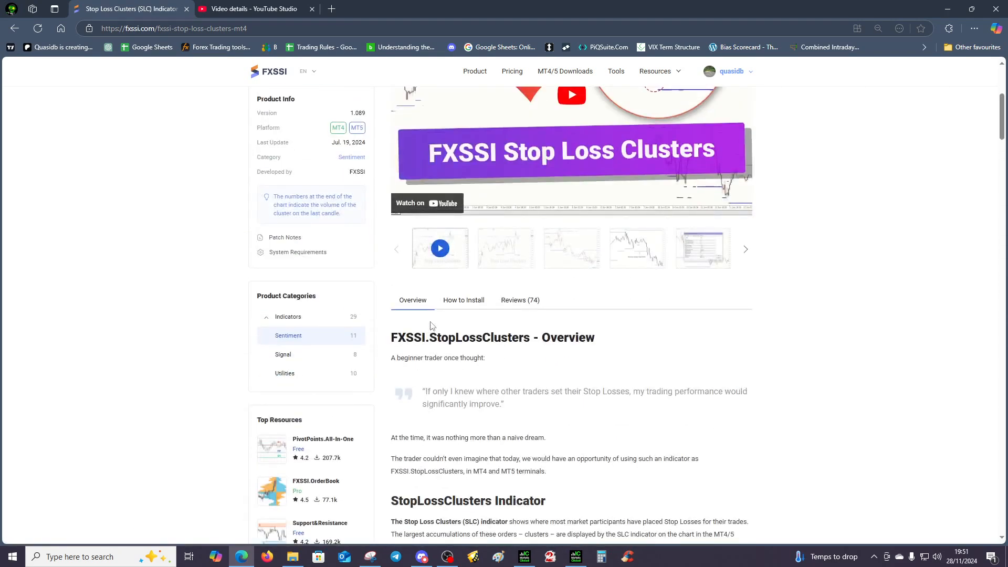
Step: Scroll back to the page top and highlight the 'Black Friday Special' banner text
scroll(up, 3)
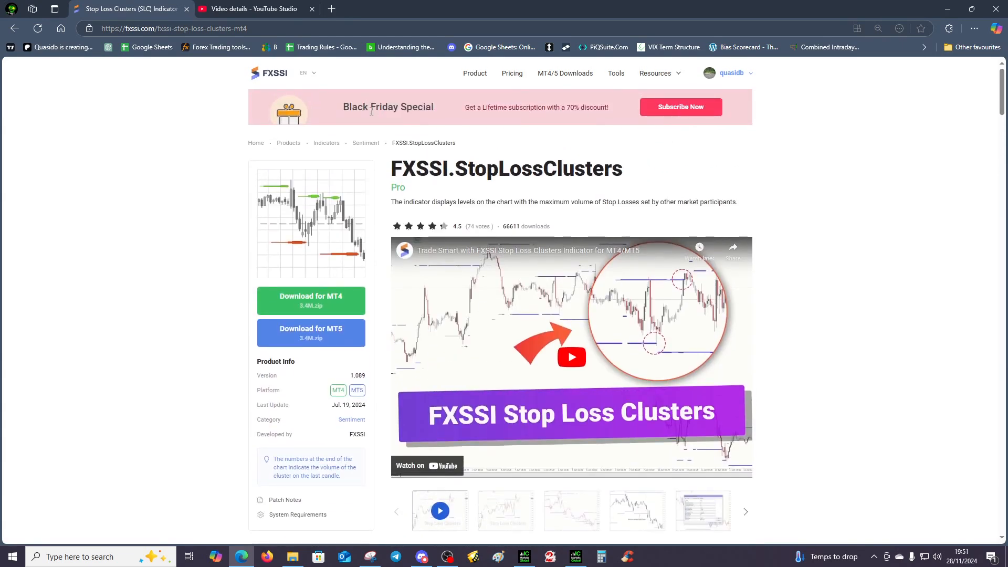
double_click(387, 107)
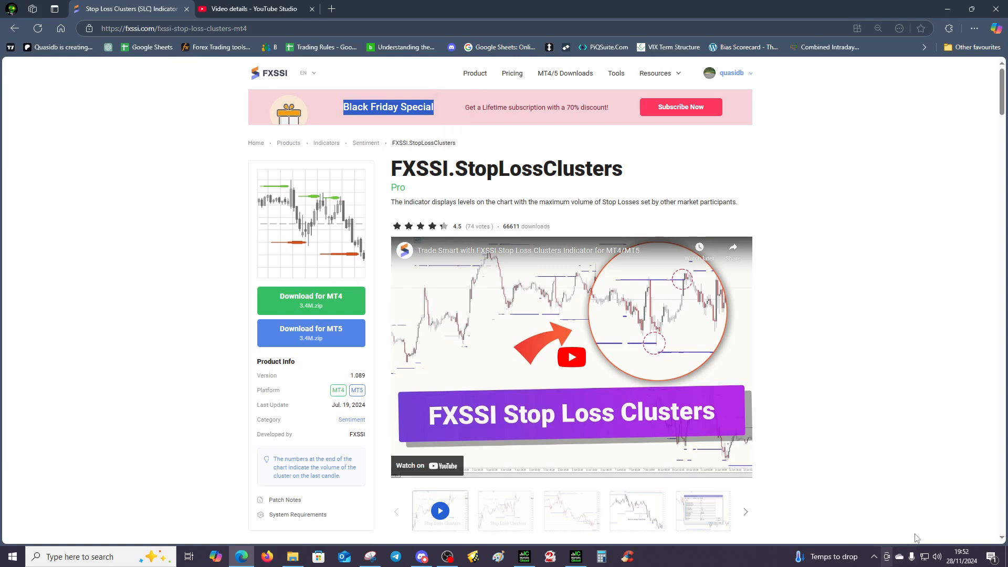
mouse_move(443, 111)
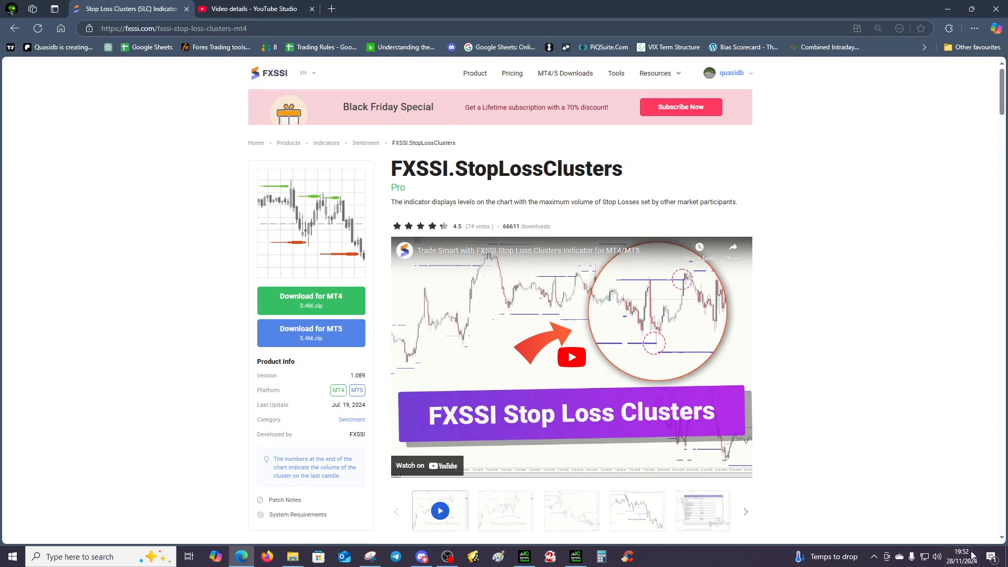
mouse_move(933, 523)
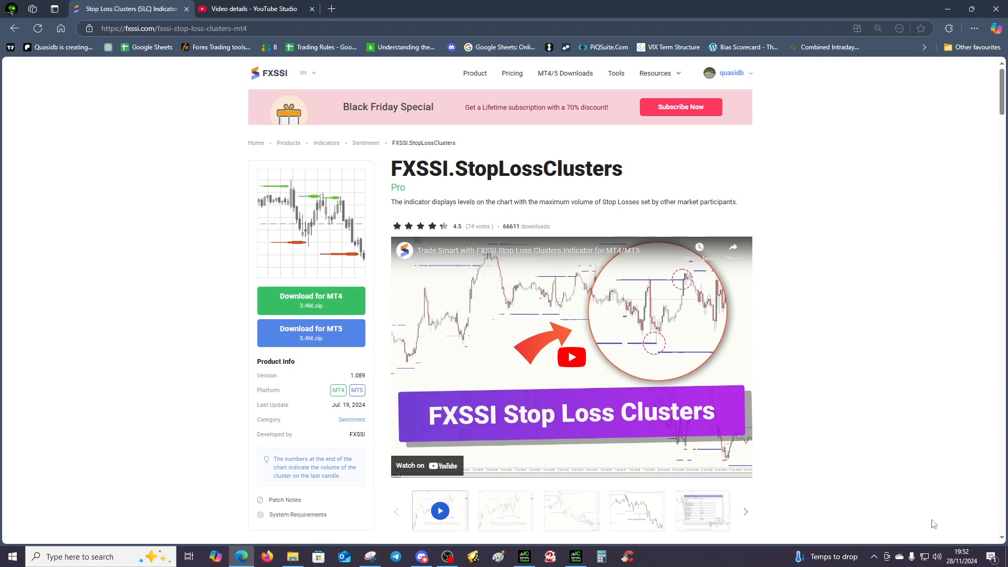